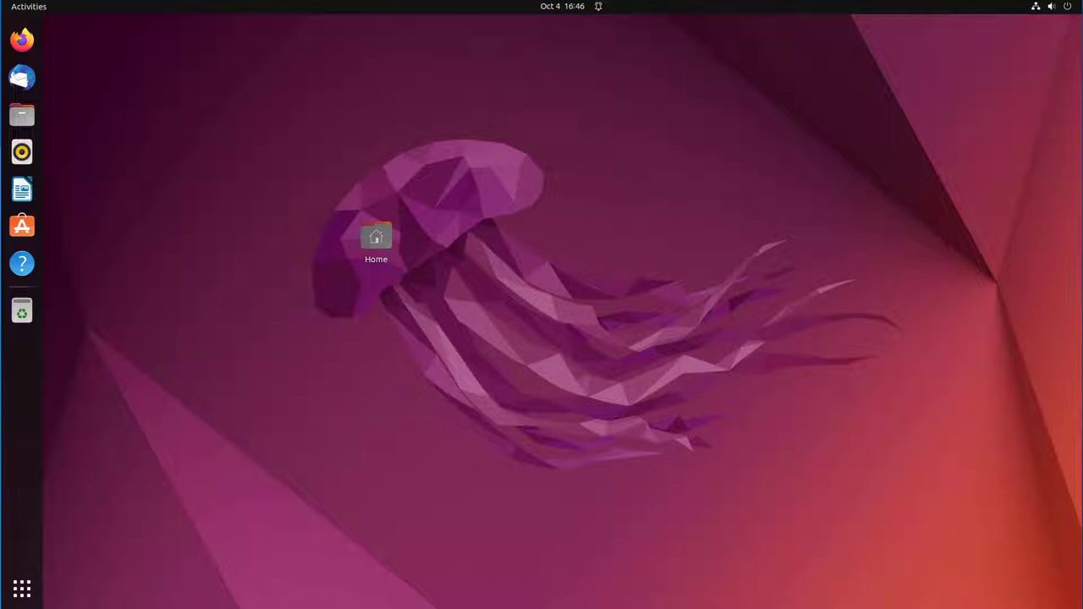
pyautogui.moveTo(163, 51)
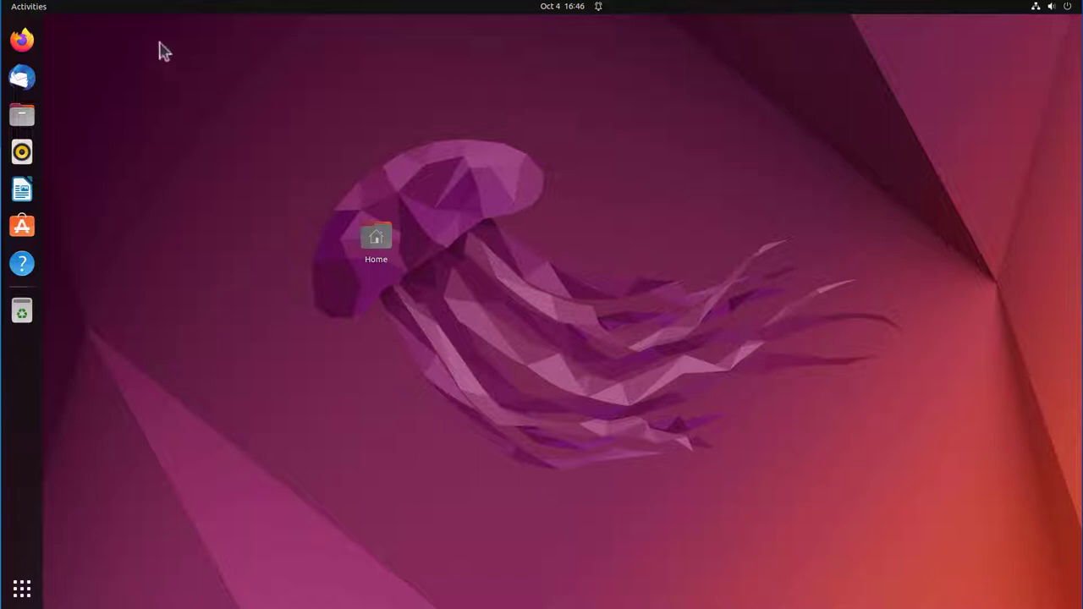
pyautogui.moveTo(24, 40)
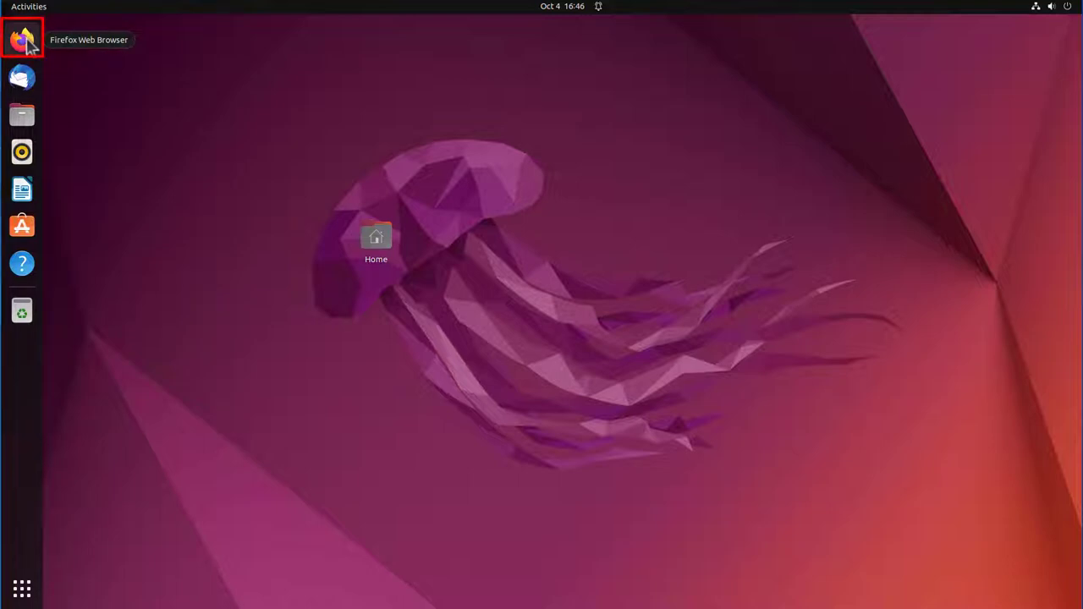
# - Launch Firefox, search for 'kaggle', and open the Kaggle home page
pyautogui.click(21, 39)
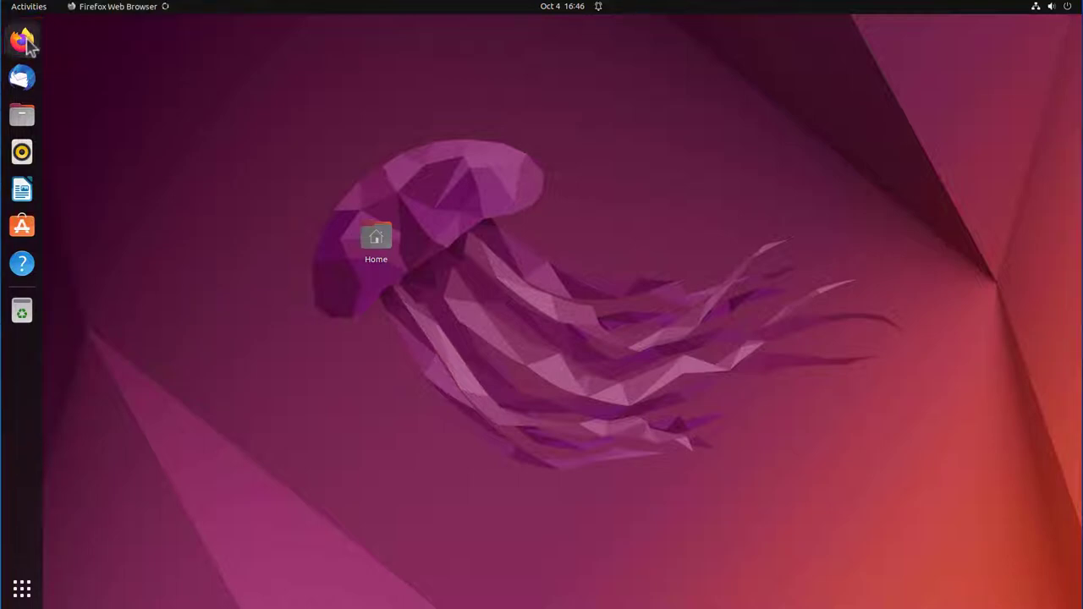
pyautogui.click(22, 39)
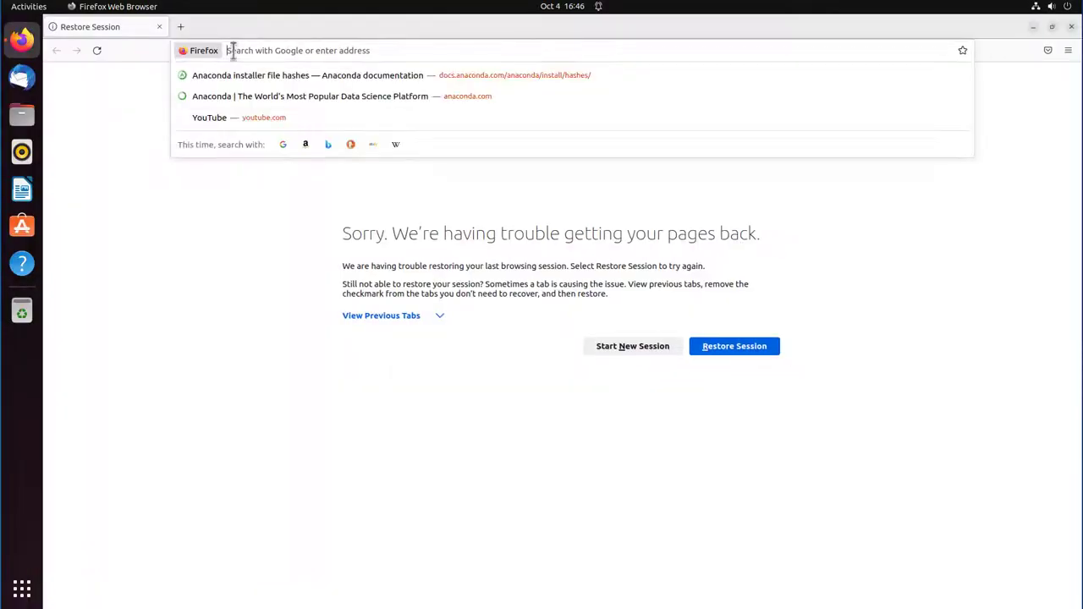
pyautogui.write('kaggle')
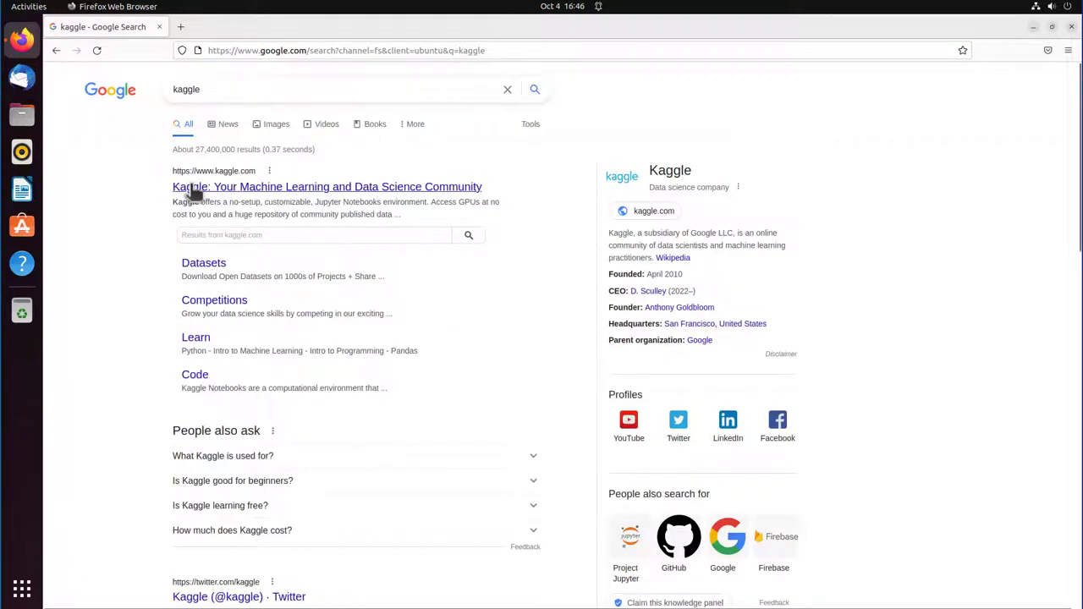
pyautogui.click(327, 186)
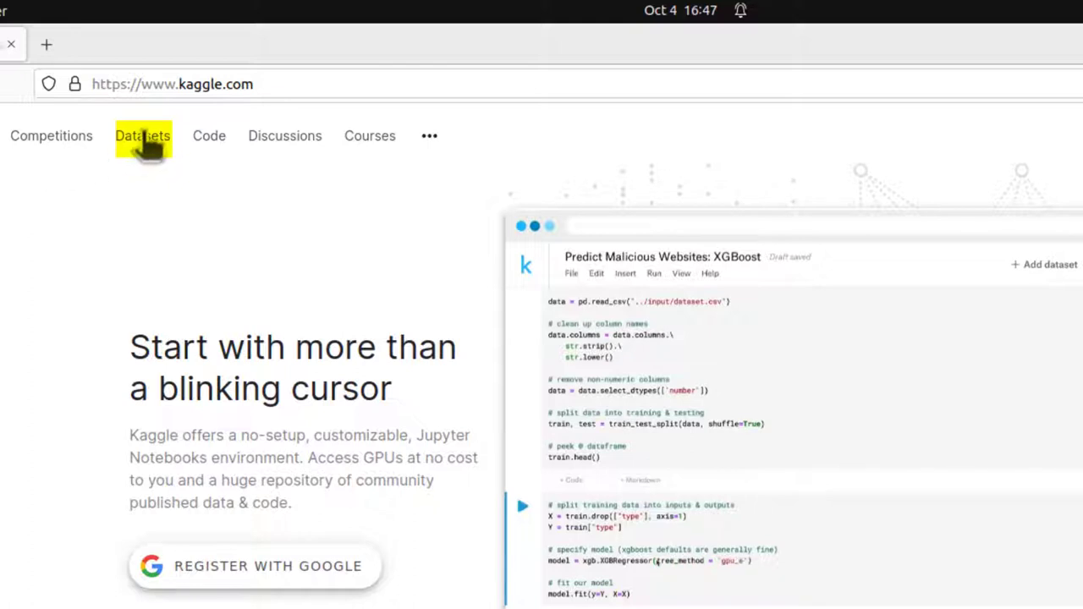
# - Search Kaggle Datasets for '100 richest' and open '100 Richest People In World'
pyautogui.click(142, 135)
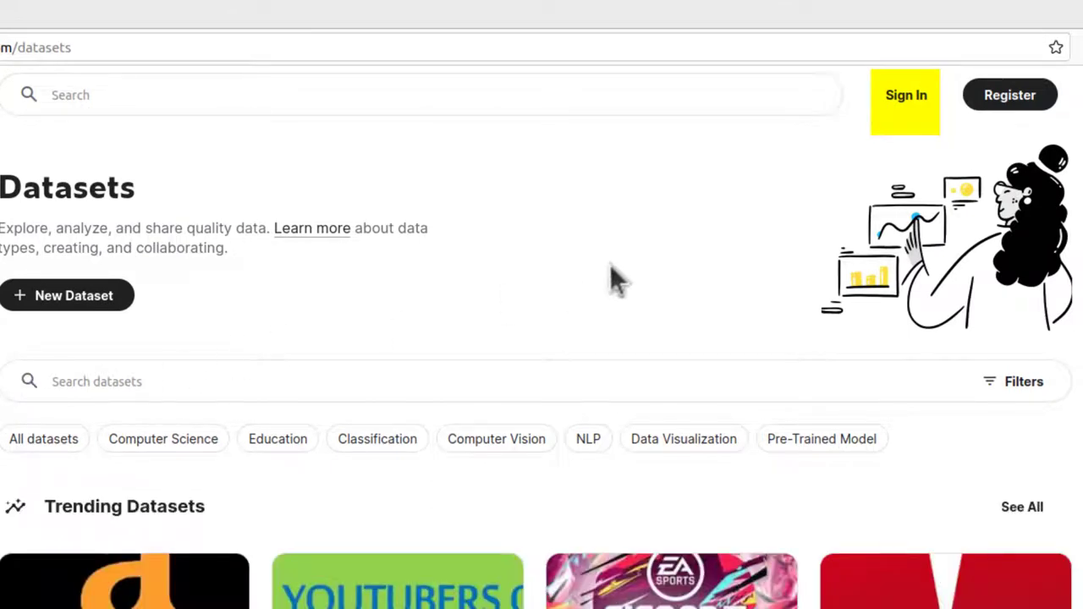
pyautogui.moveTo(53, 343)
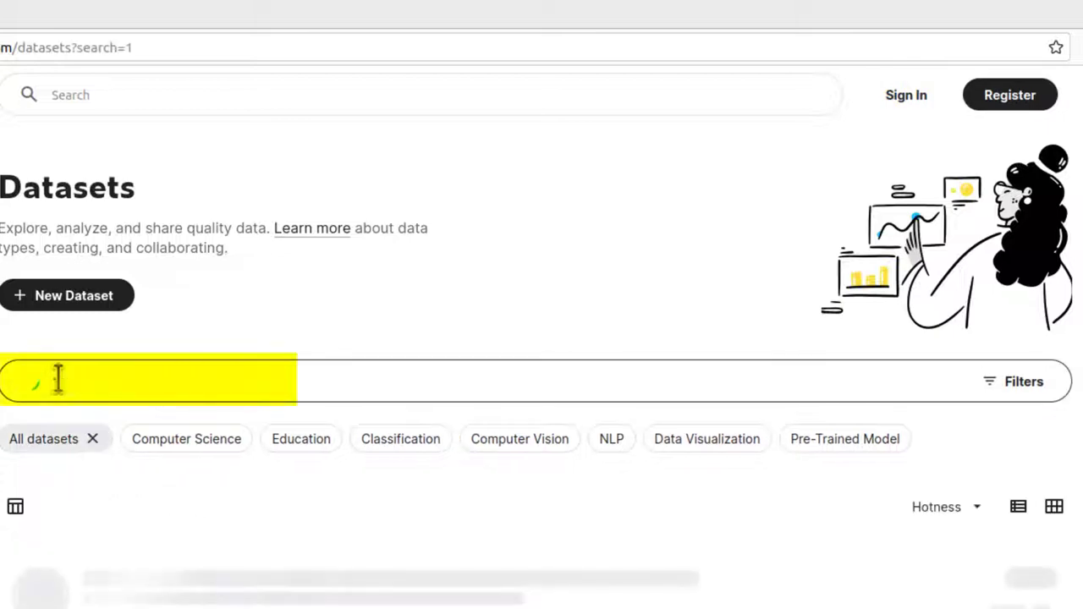
pyautogui.write('100')
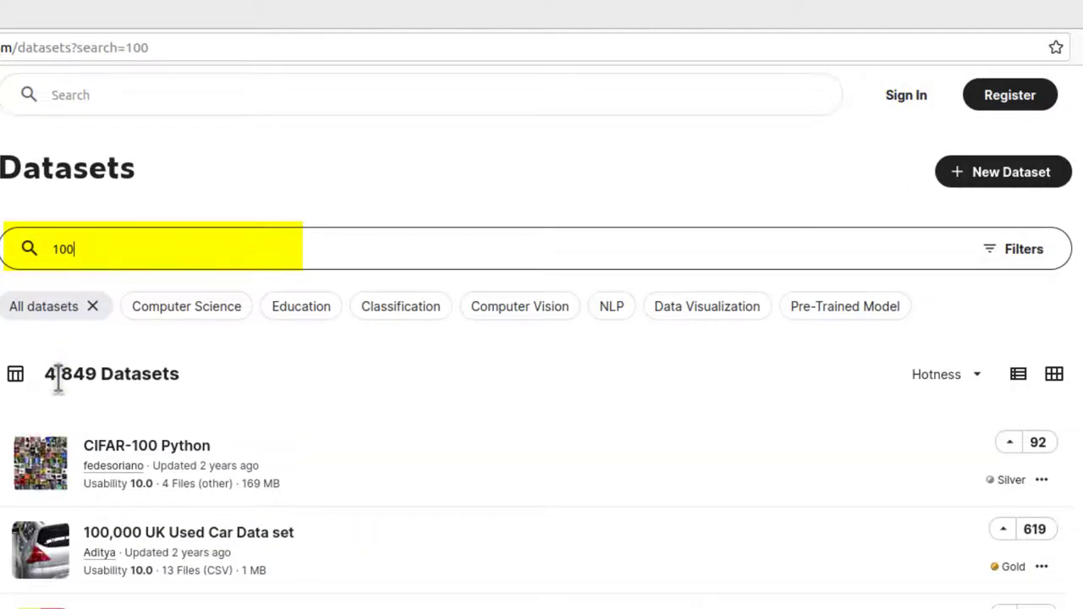
pyautogui.write('richest')
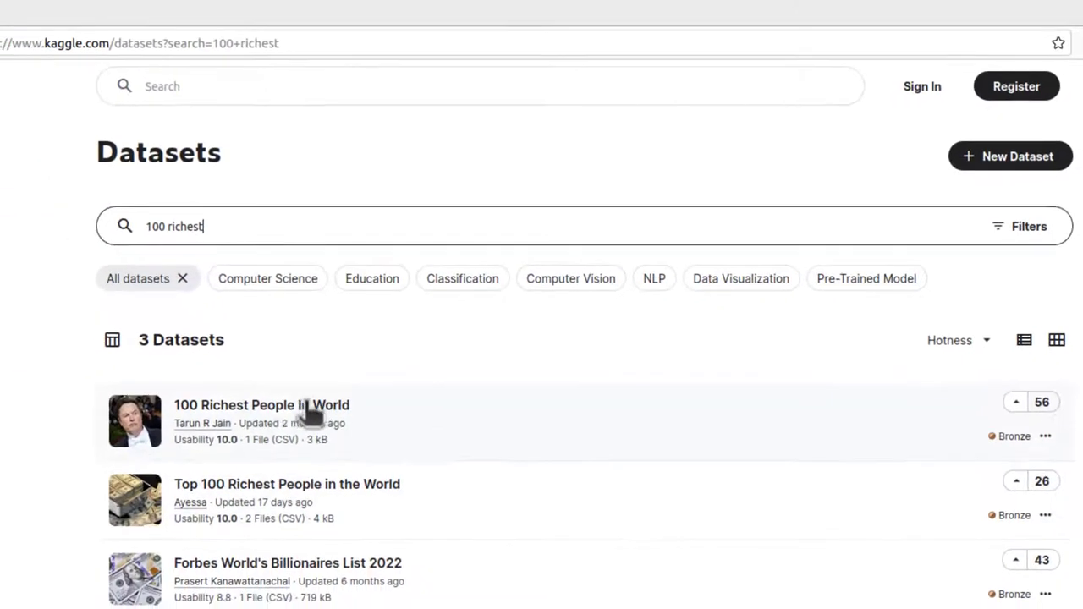
pyautogui.click(262, 404)
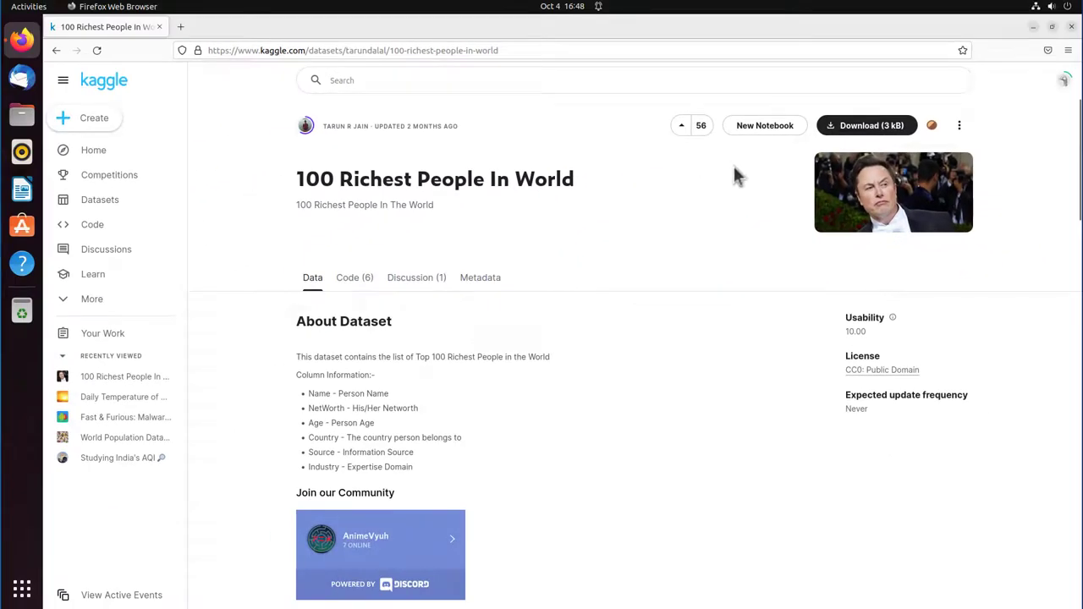
pyautogui.moveTo(1037, 182)
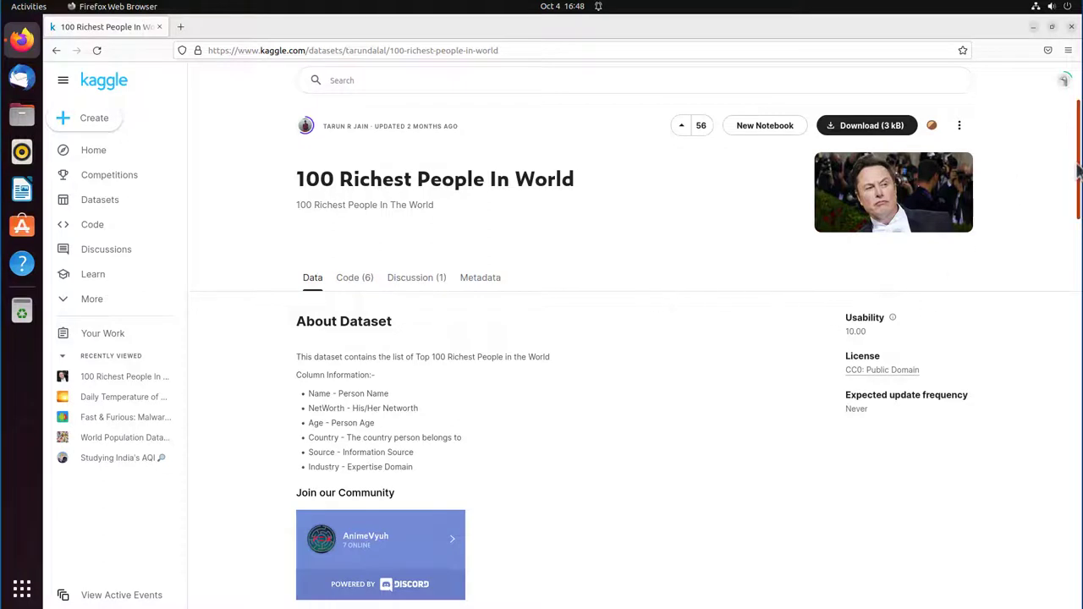
pyautogui.scroll(-3)
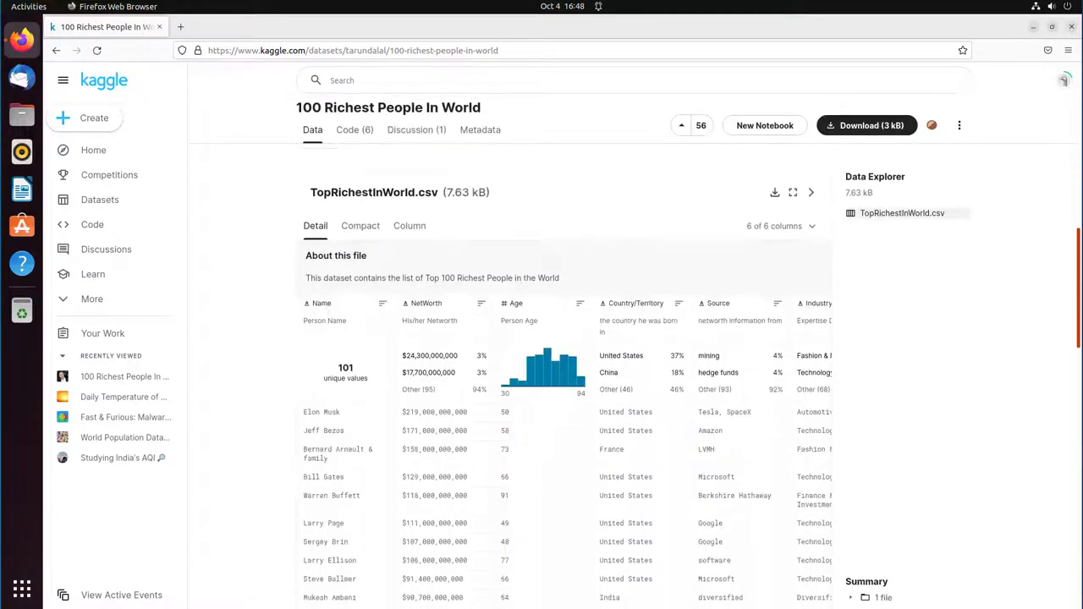
pyautogui.scroll(-3)
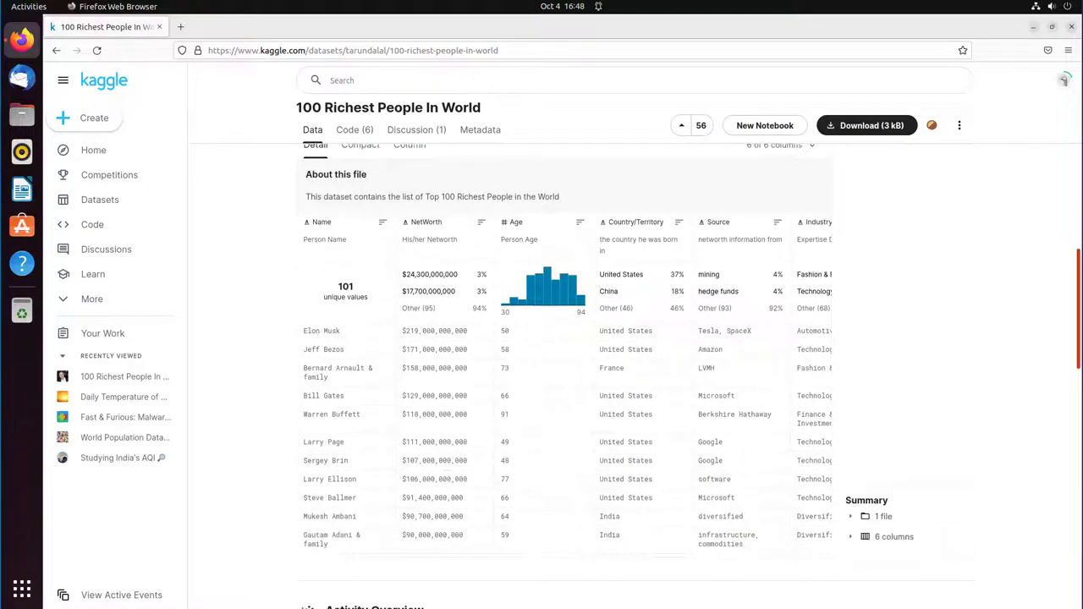
pyautogui.scroll(-3)
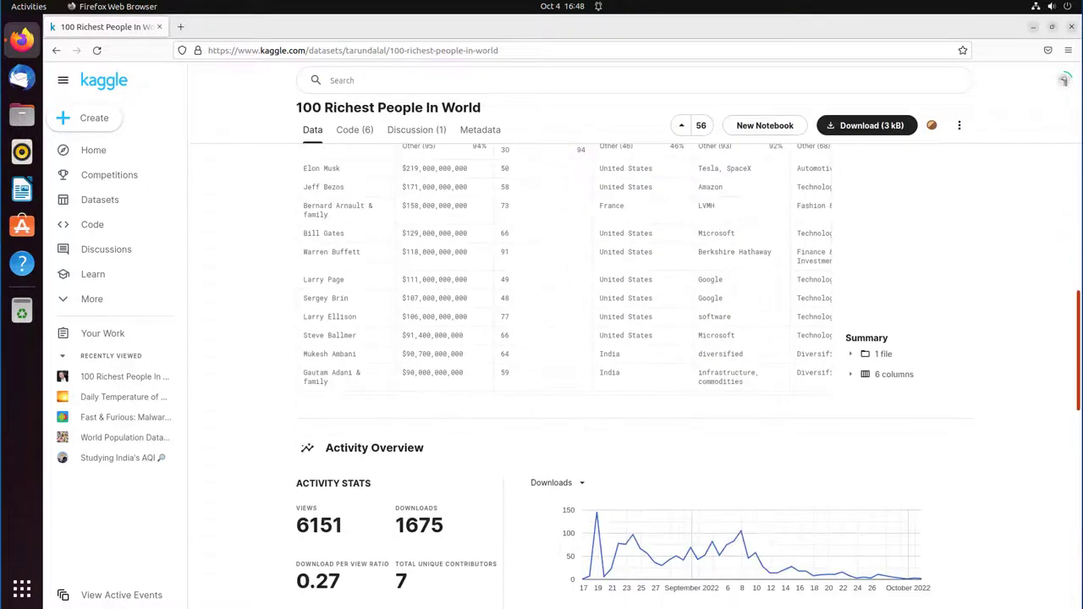
pyautogui.scroll(-3)
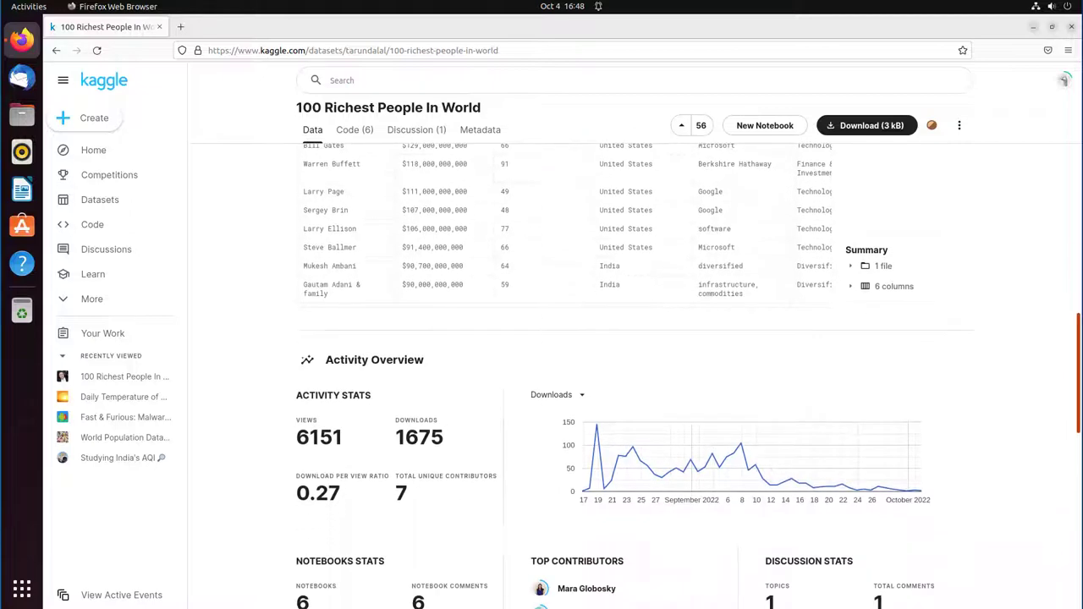
pyautogui.scroll(-3)
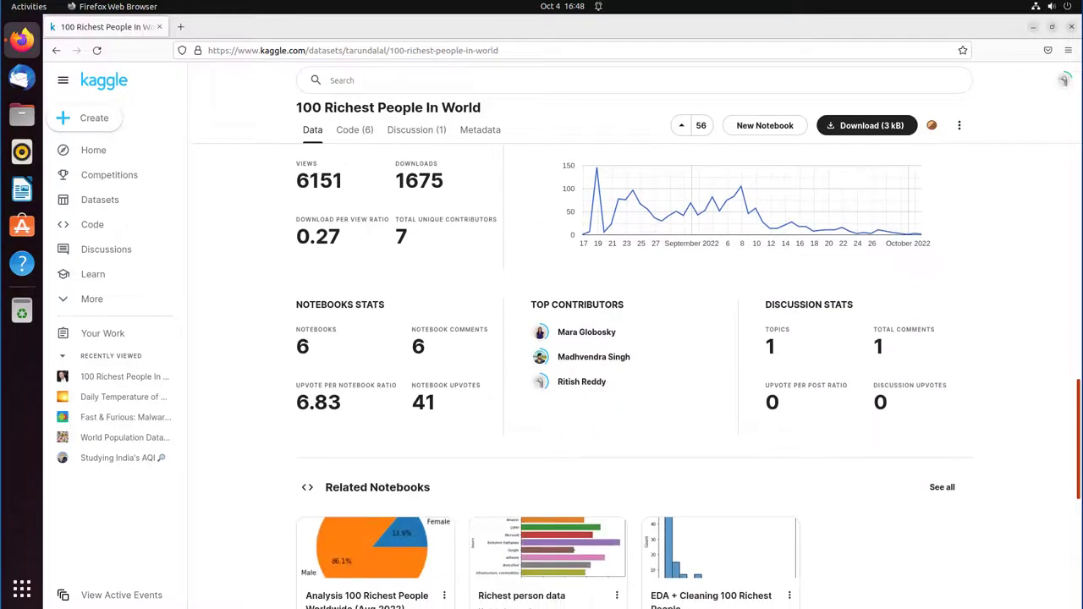
pyautogui.scroll(-3)
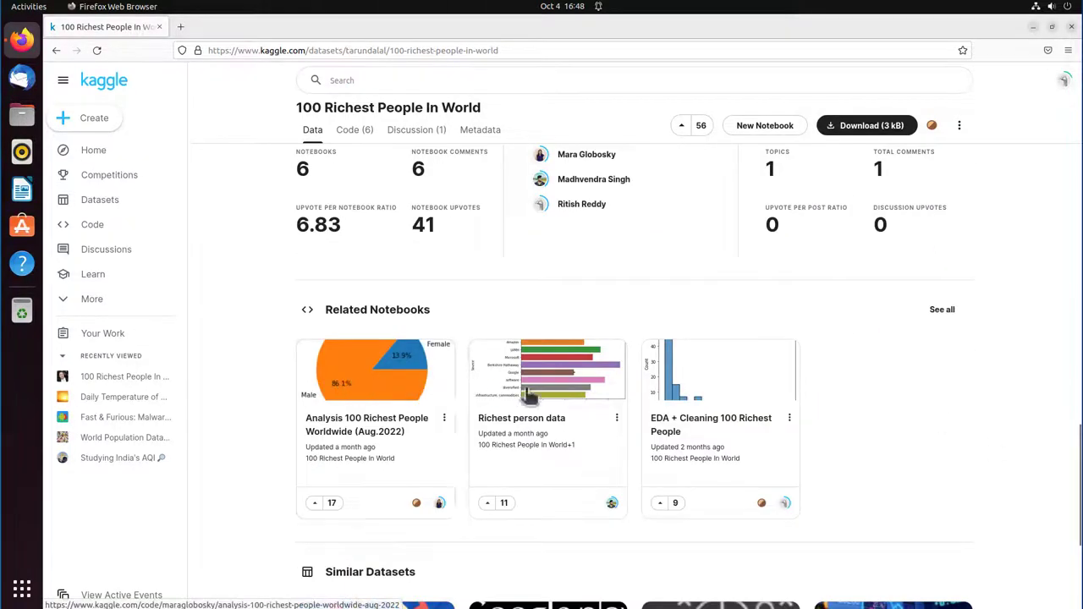
pyautogui.moveTo(512, 411)
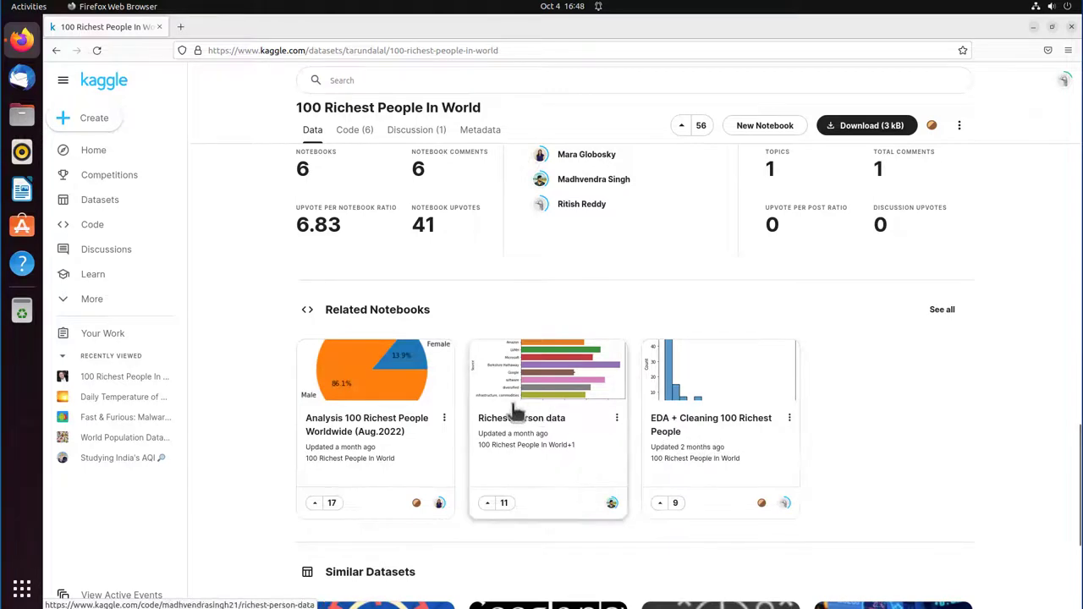
pyautogui.scroll(3)
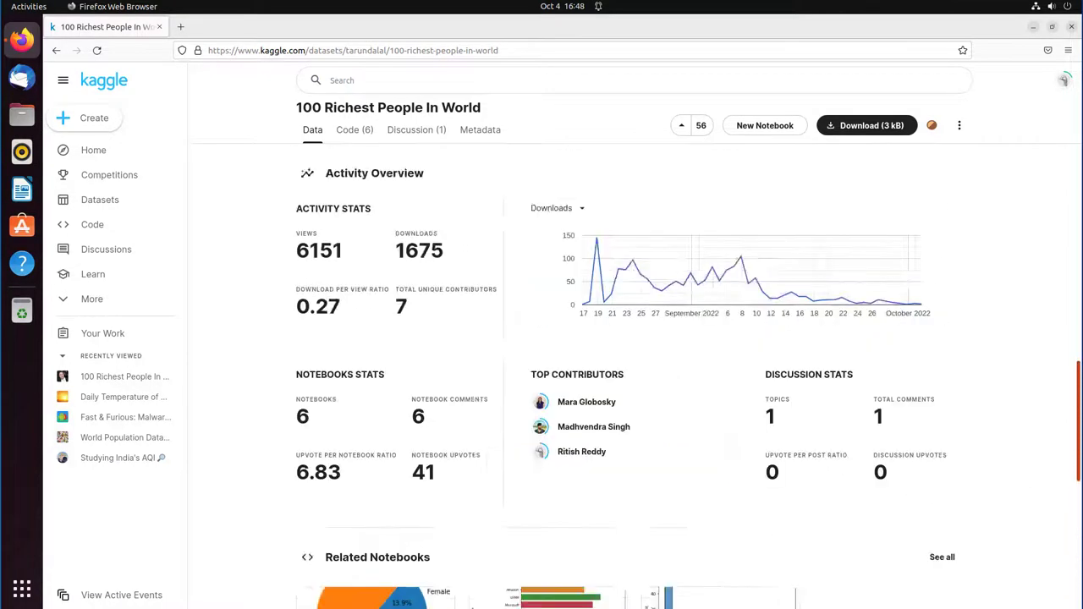
pyautogui.scroll(3)
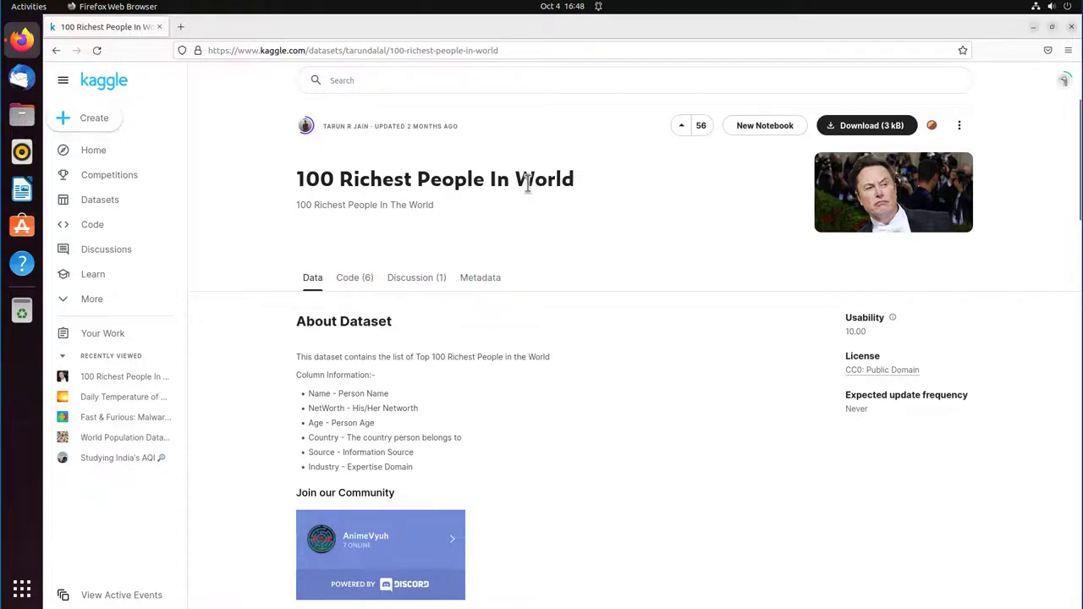
pyautogui.moveTo(699, 182)
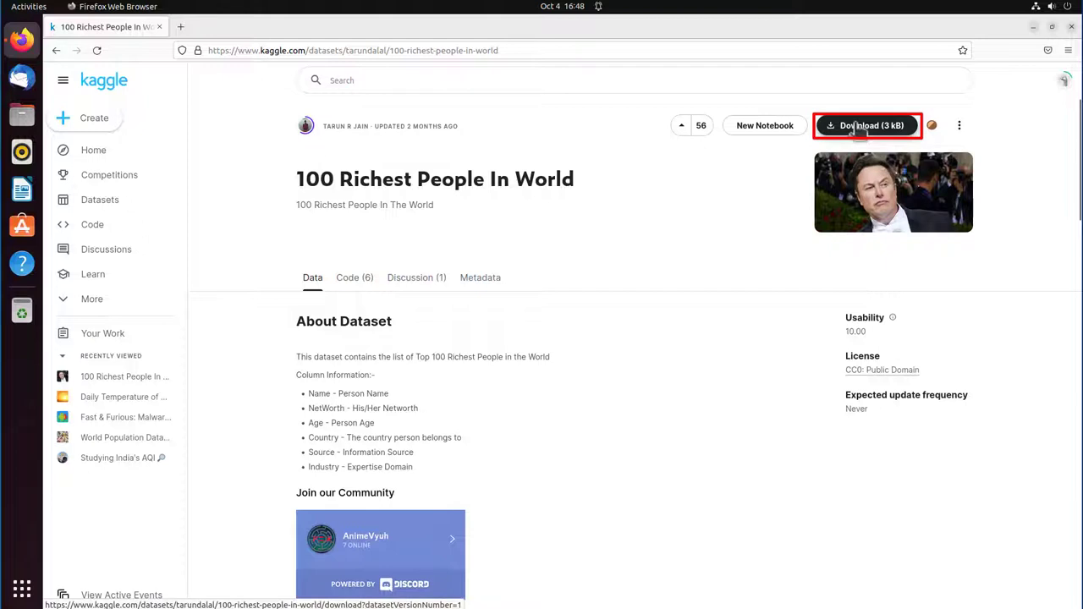
# - Download the dataset as archive.zip (3 kB) and start a blank new tab
pyautogui.click(867, 125)
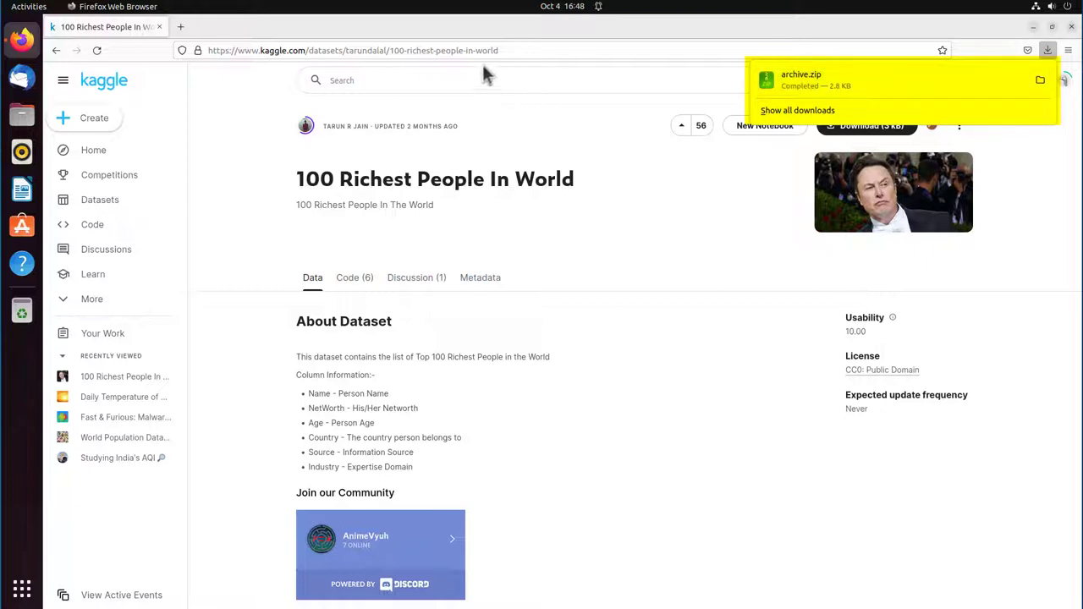
pyautogui.click(353, 50)
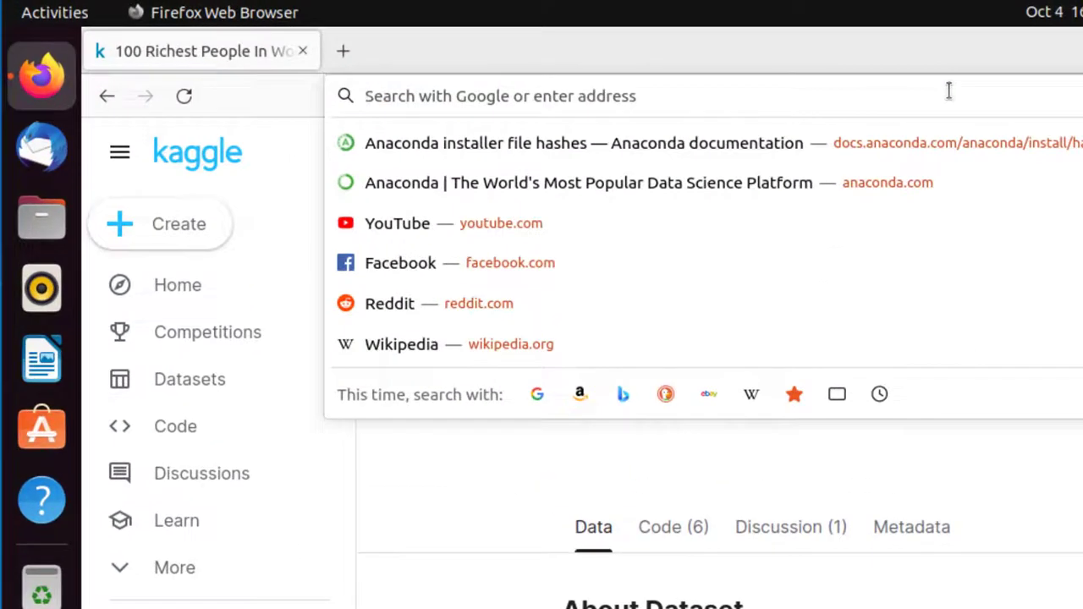
# - Go to github.com/babarehner, open jupiter-top_richest, then its df_Richies.ipynb file
pyautogui.write('gihub/b')
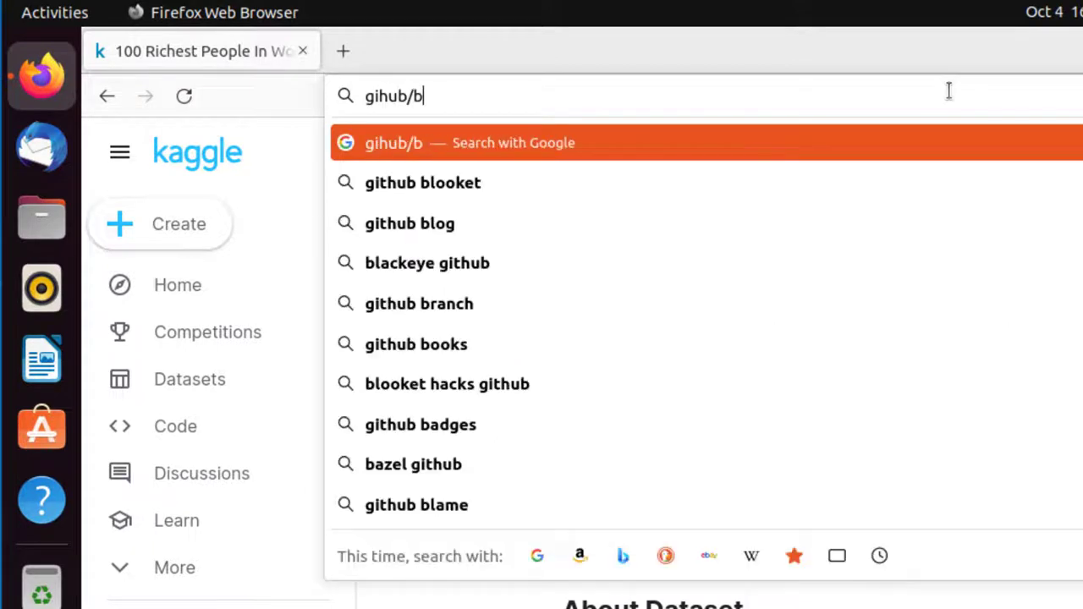
pyautogui.write('abarehne')
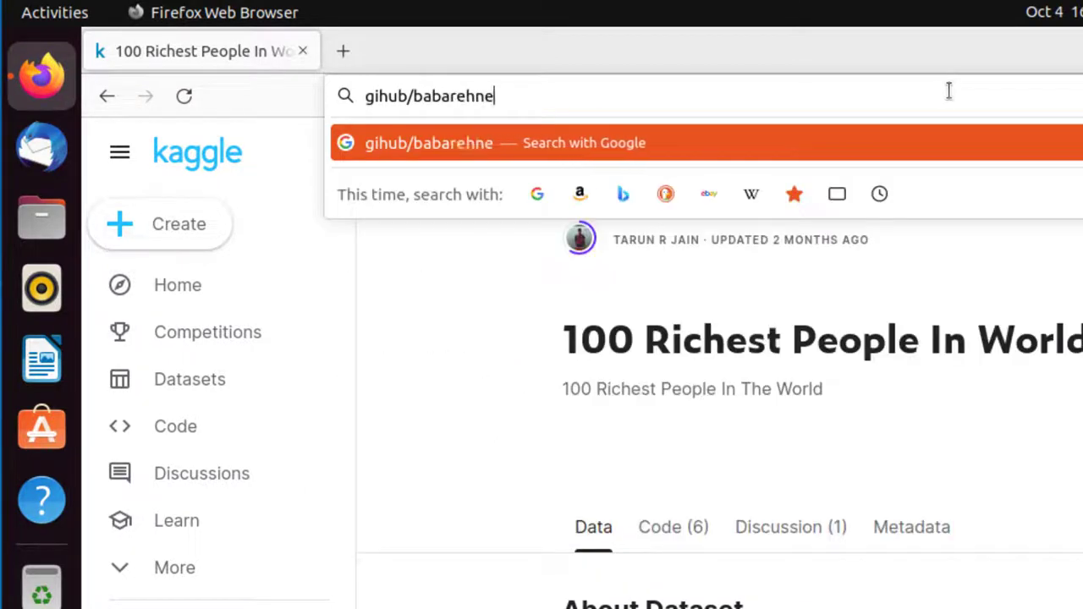
pyautogui.write('r')
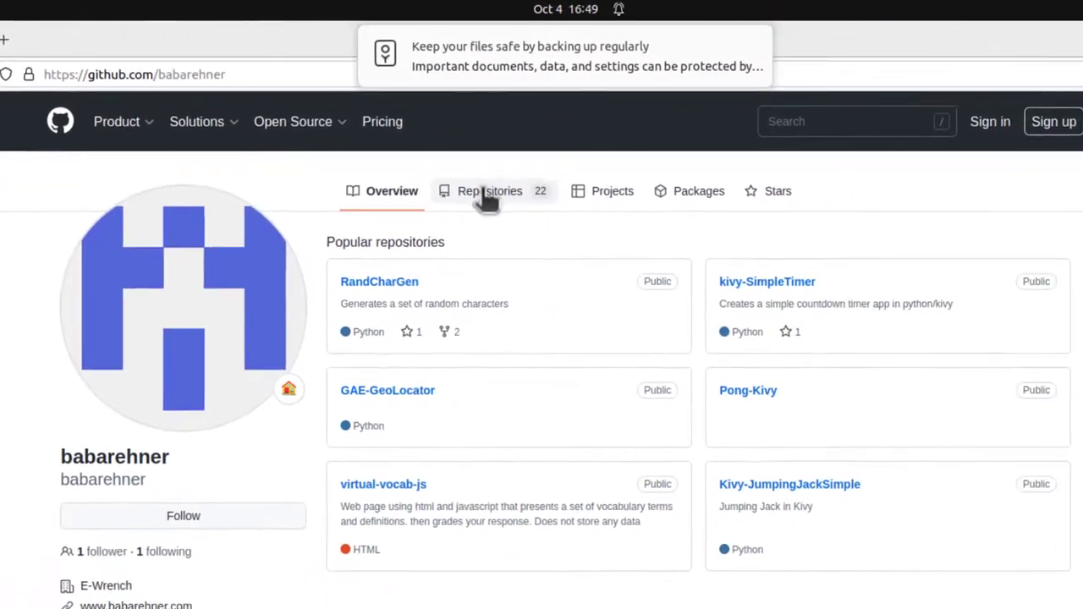
pyautogui.click(490, 190)
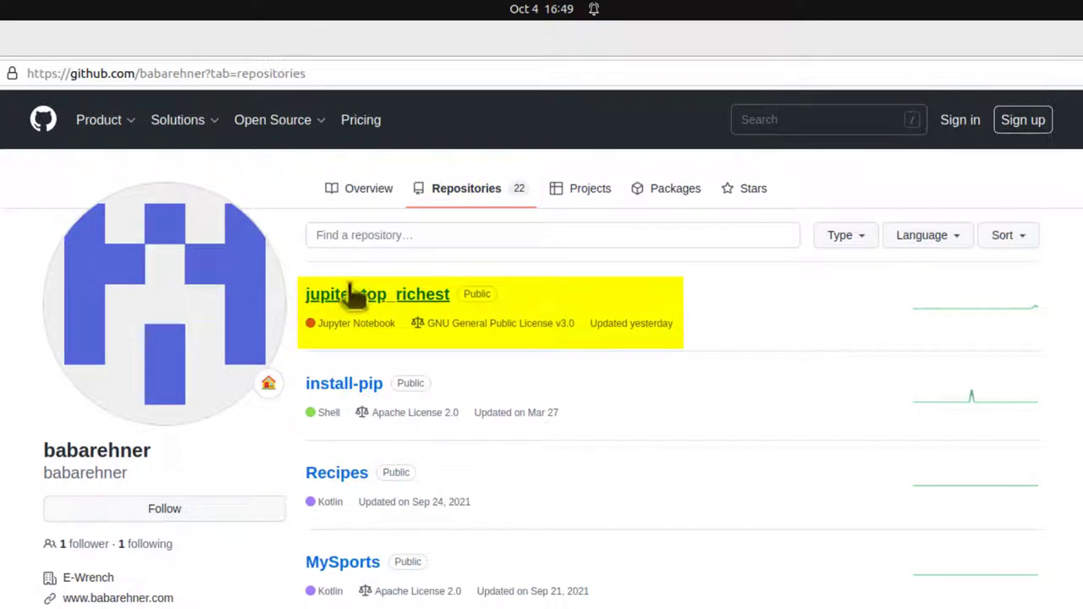
pyautogui.moveTo(352, 307)
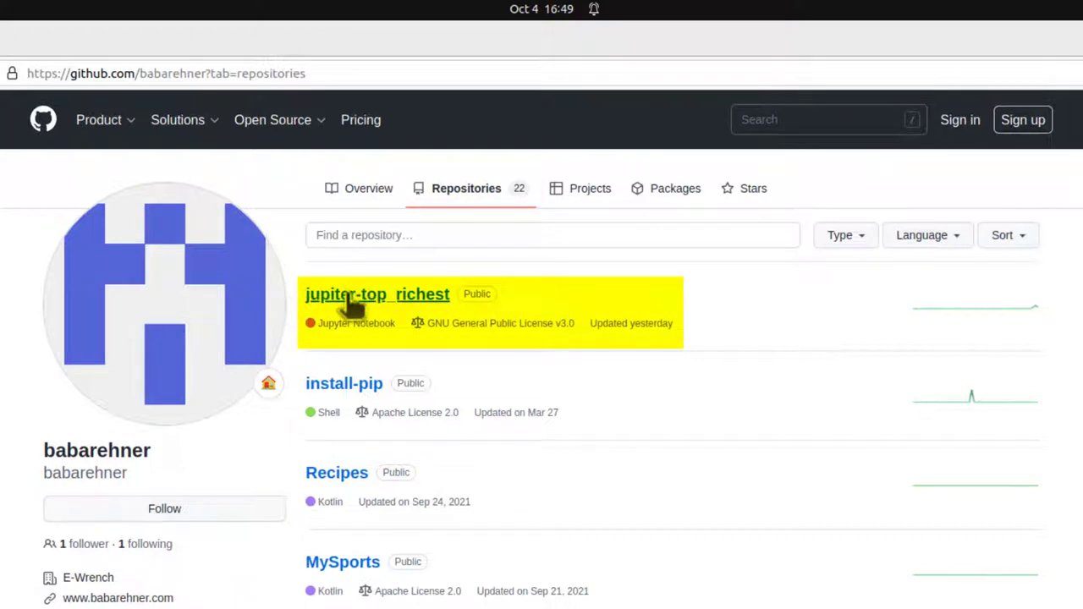
pyautogui.click(378, 294)
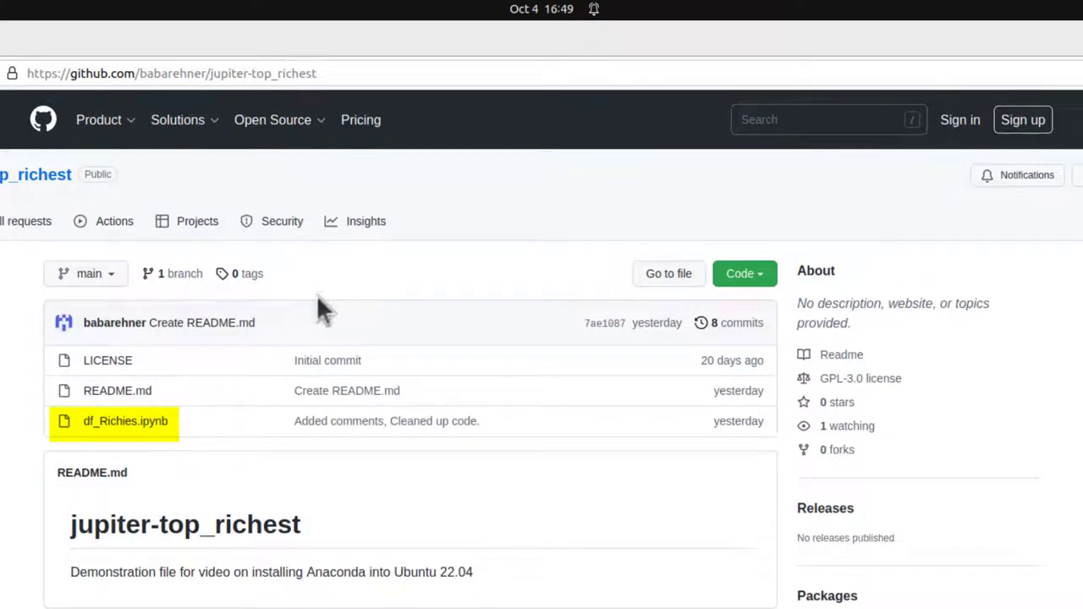
pyautogui.moveTo(110, 427)
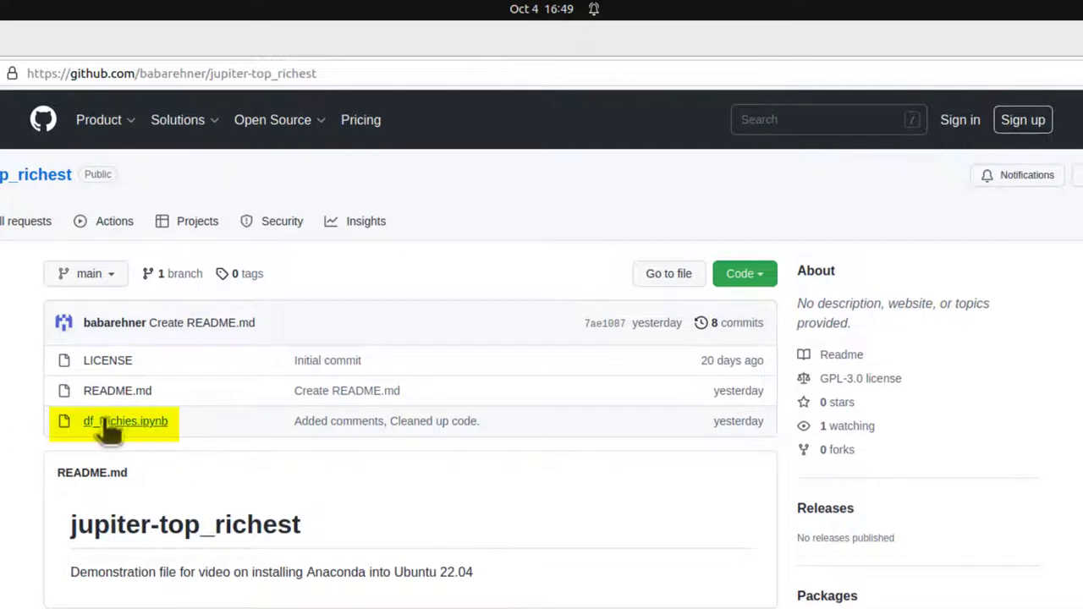
pyautogui.moveTo(126, 421)
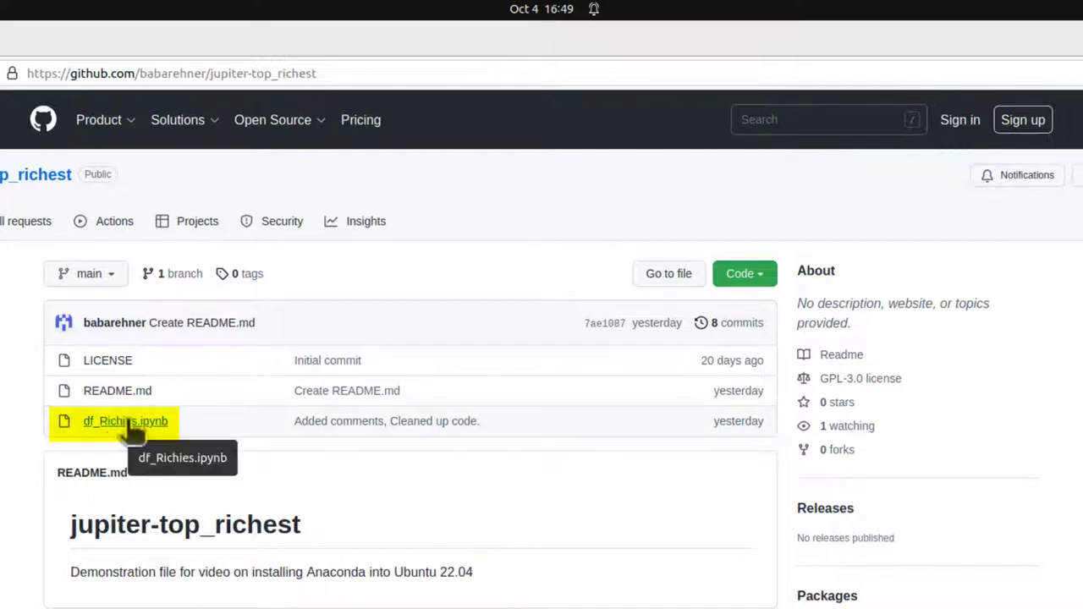
pyautogui.click(125, 421)
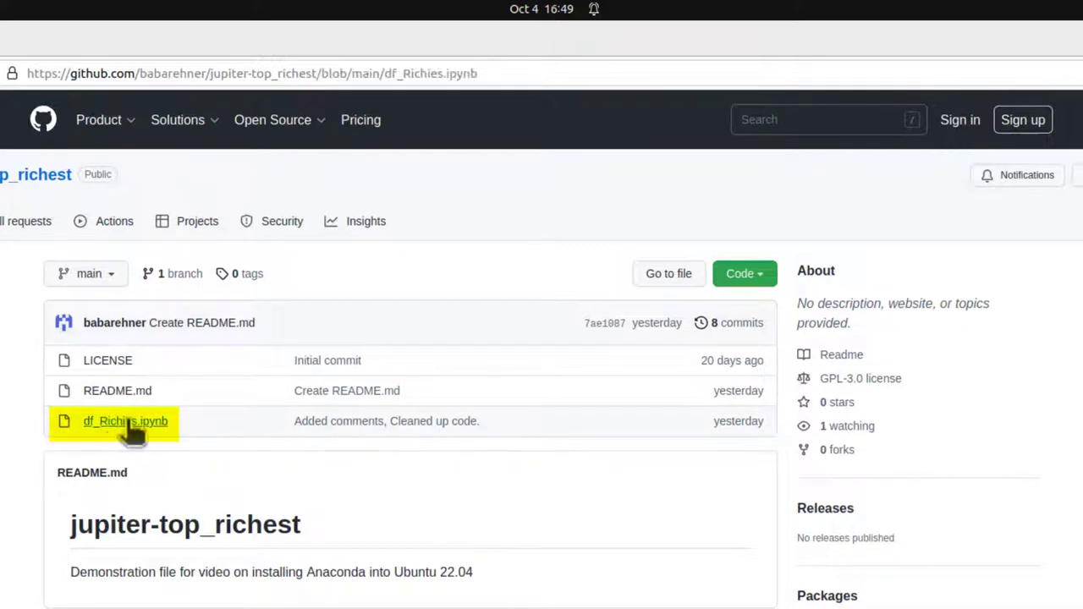
# - Open the notebook's Raw view and save it as df_Richies.ipynb in Downloads
pyautogui.click(125, 421)
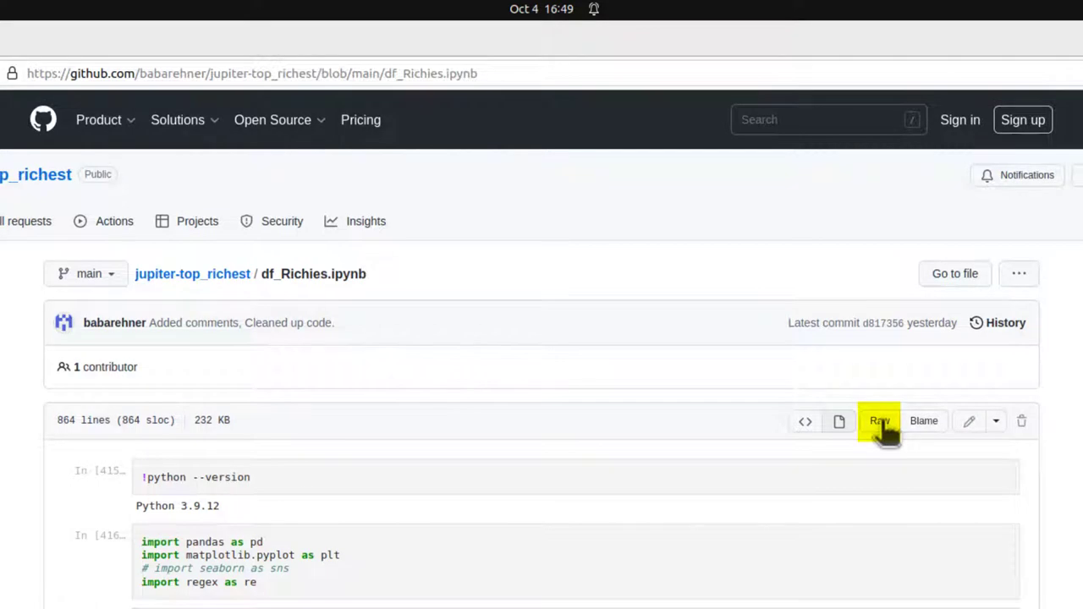
pyautogui.click(879, 421)
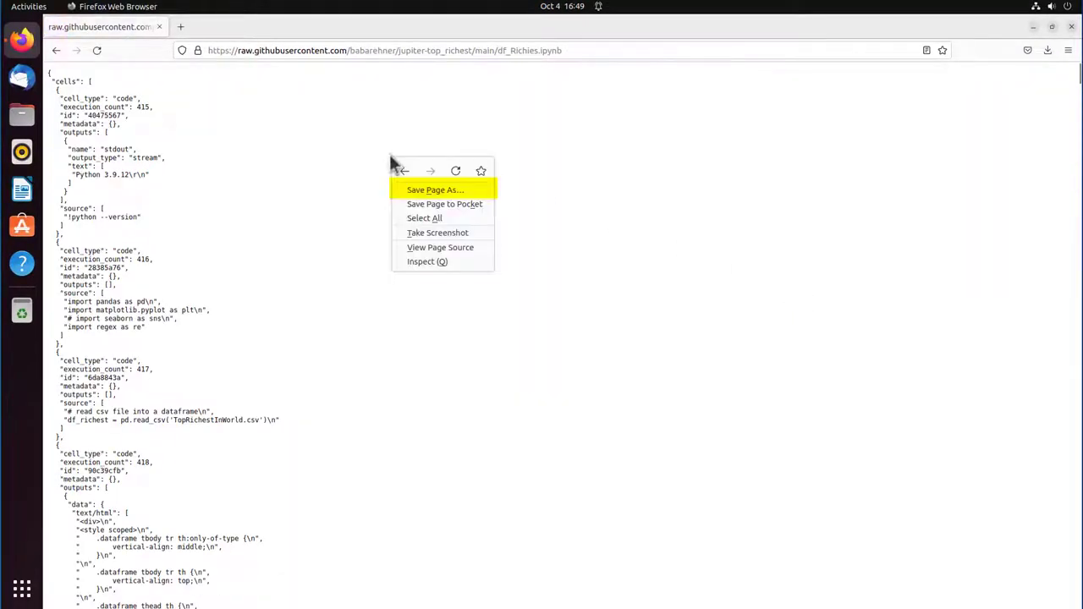
pyautogui.click(434, 189)
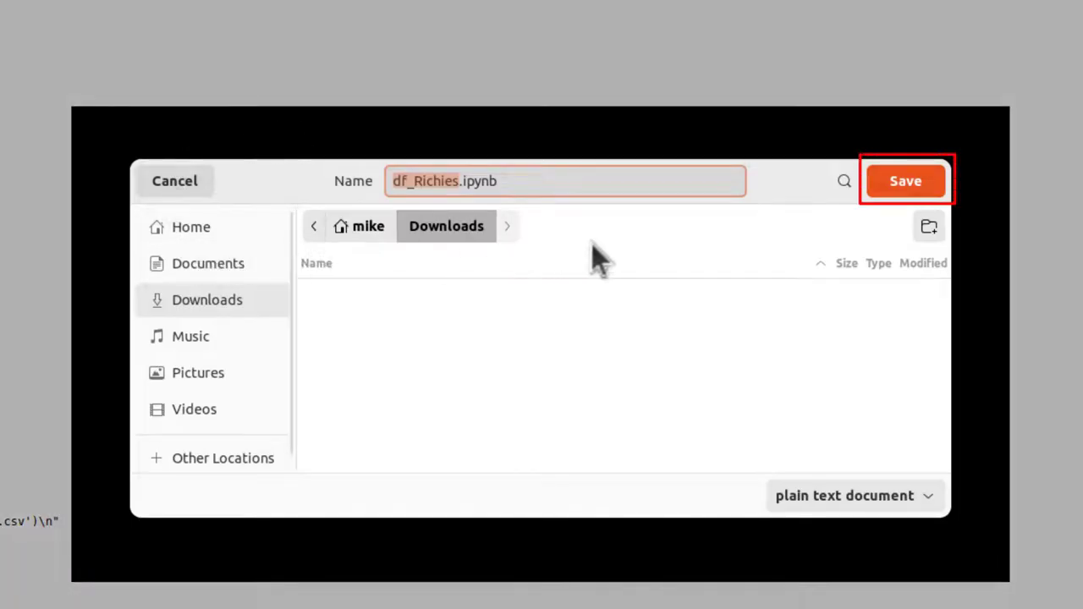
pyautogui.moveTo(617, 228)
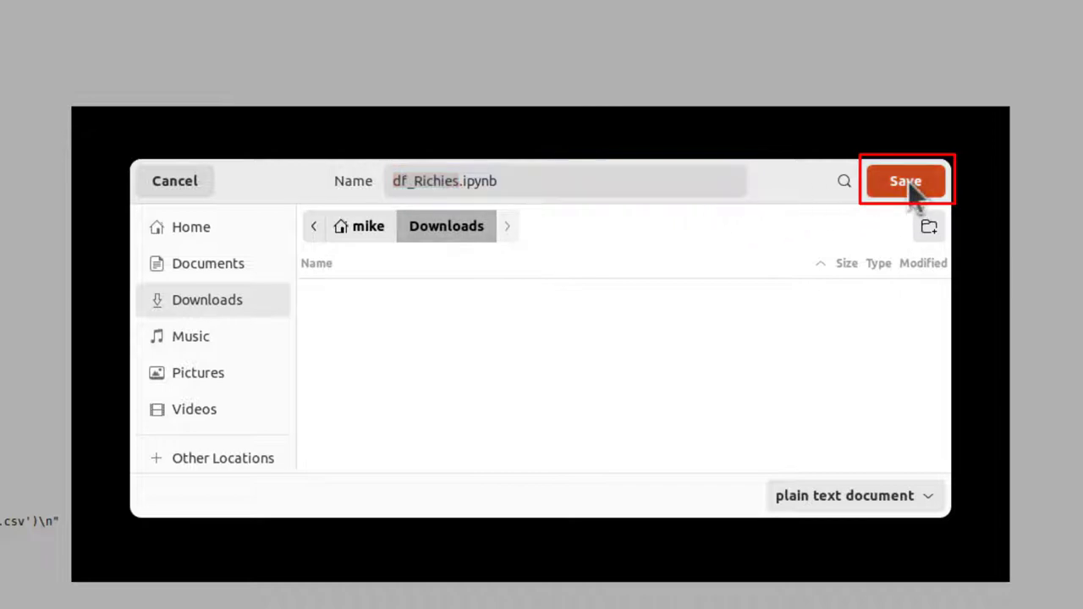
pyautogui.click(905, 180)
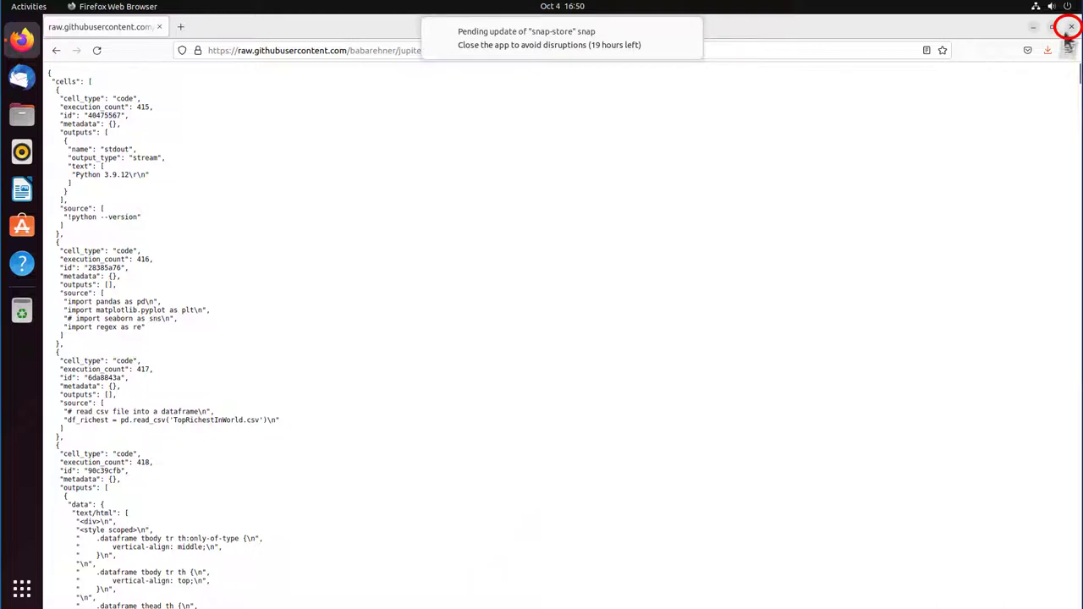
# - Close the Firefox window to return to the Ubuntu desktop
pyautogui.click(1070, 27)
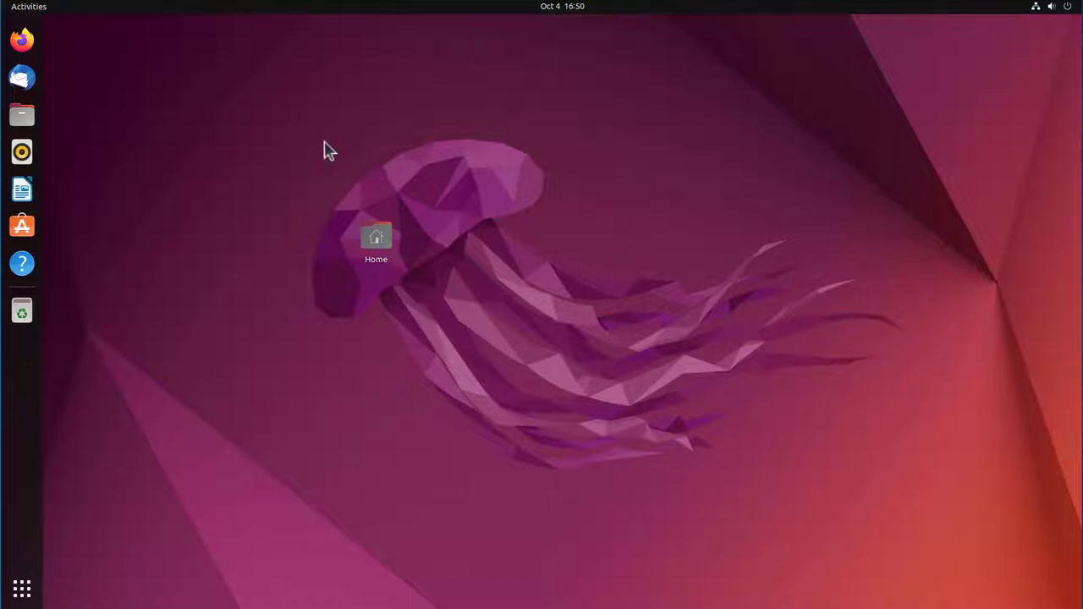
# - Open a terminal, run mkdir jupyter_projects, then cd into jupyter_projects/
pyautogui.press('ctrl+alt+t')
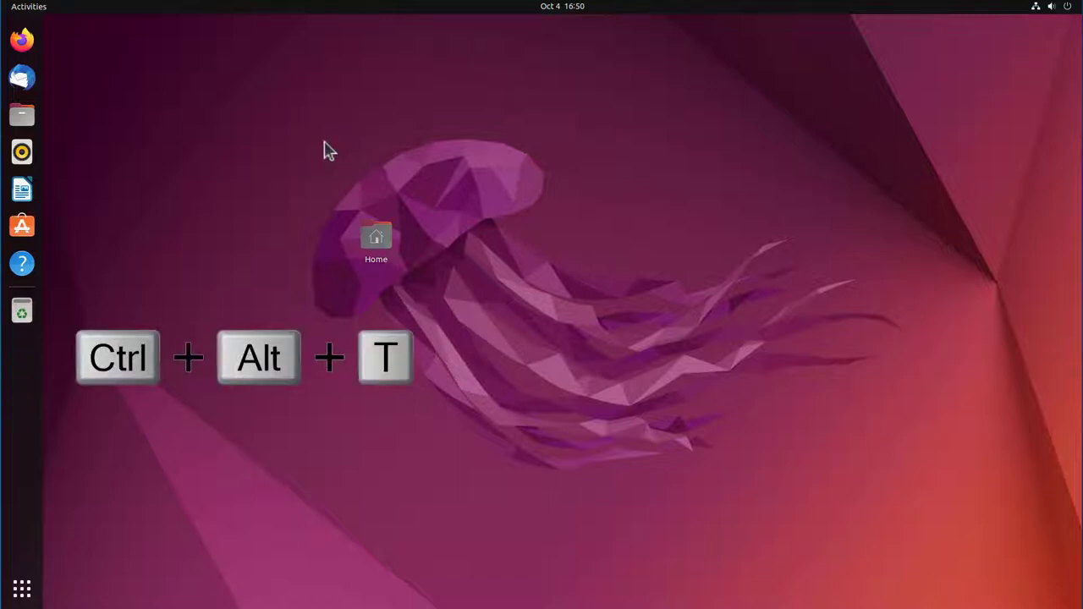
pyautogui.press('ctrl+alt+t')
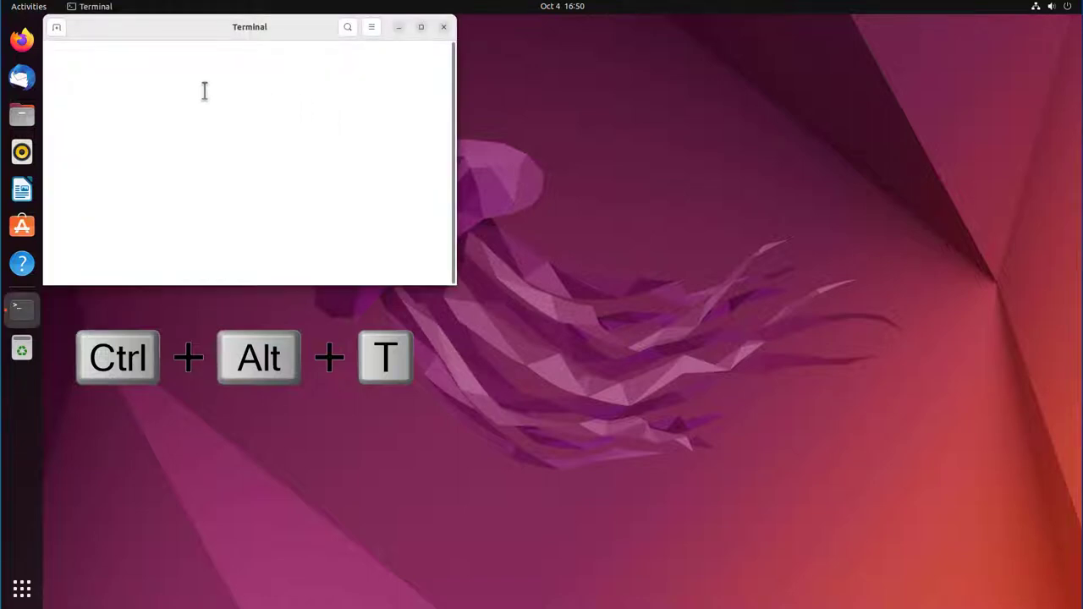
pyautogui.write('mkdi')
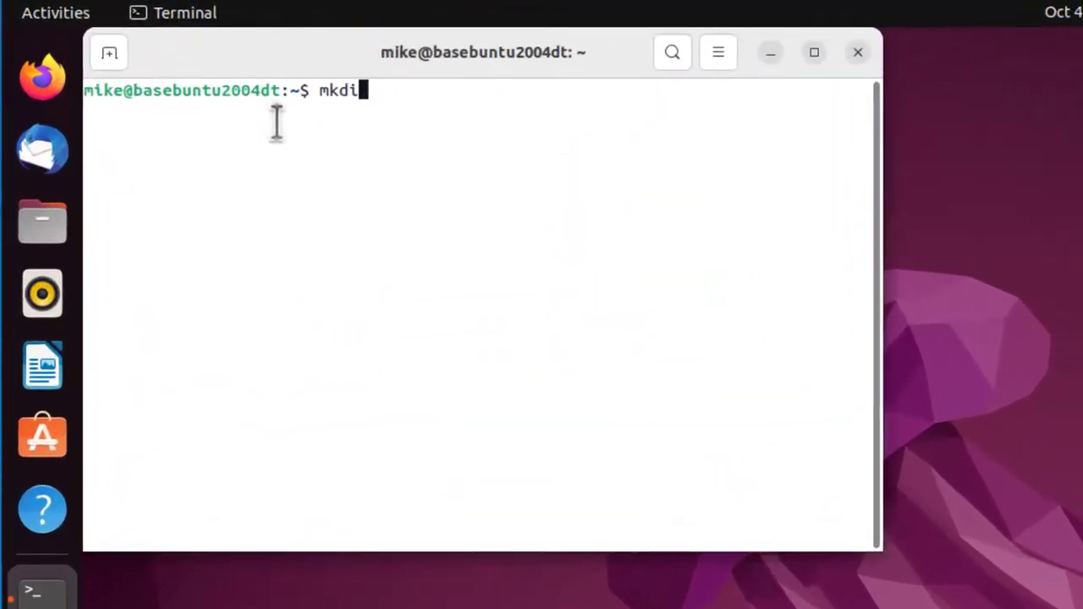
pyautogui.write('r')
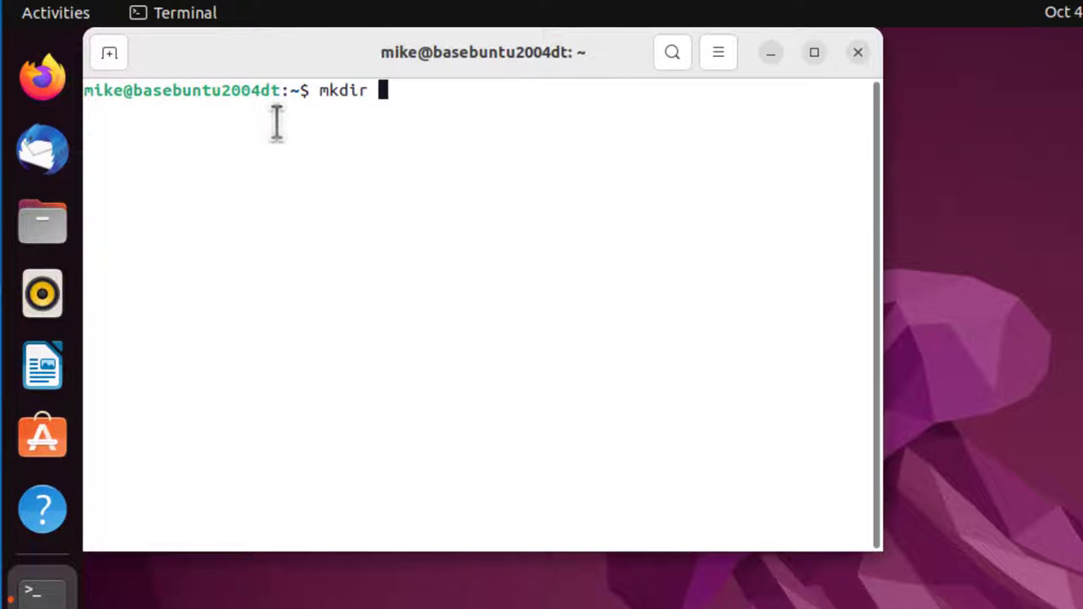
pyautogui.write('jupyter_')
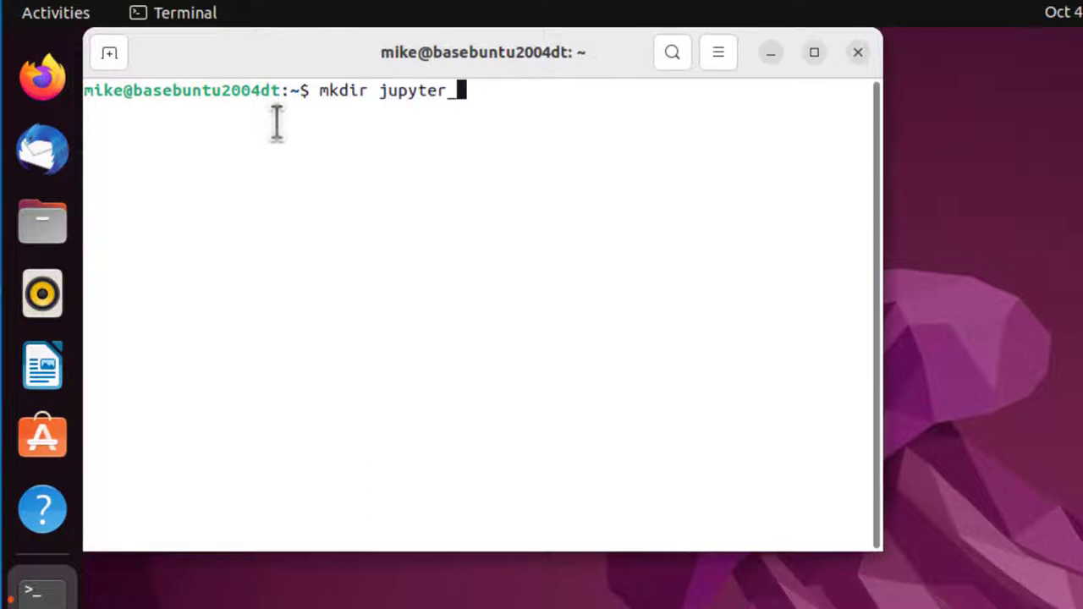
pyautogui.write('projects')
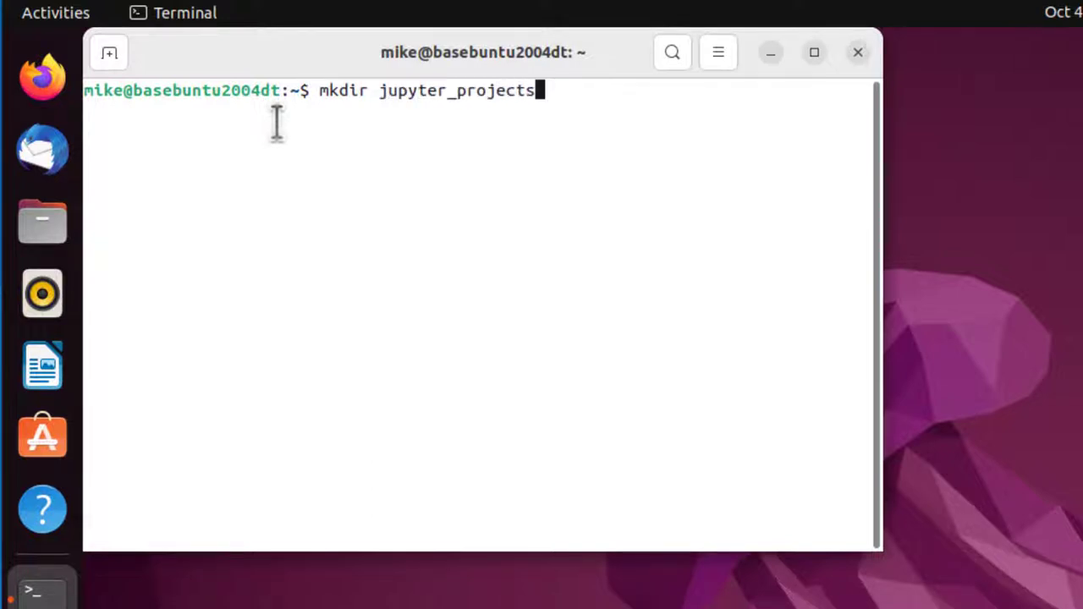
pyautogui.write('c')
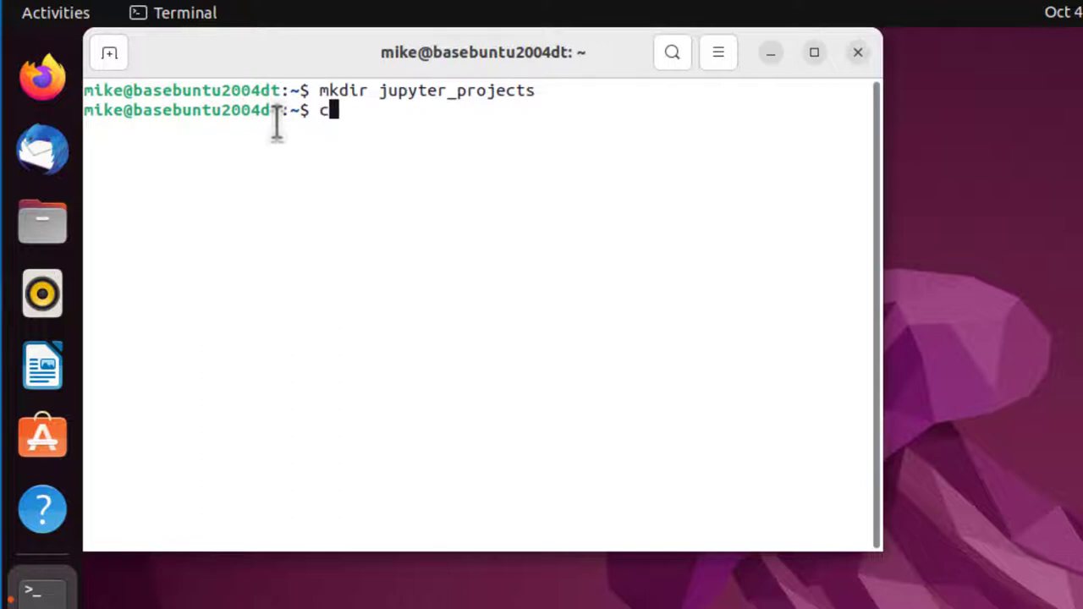
pyautogui.write('d')
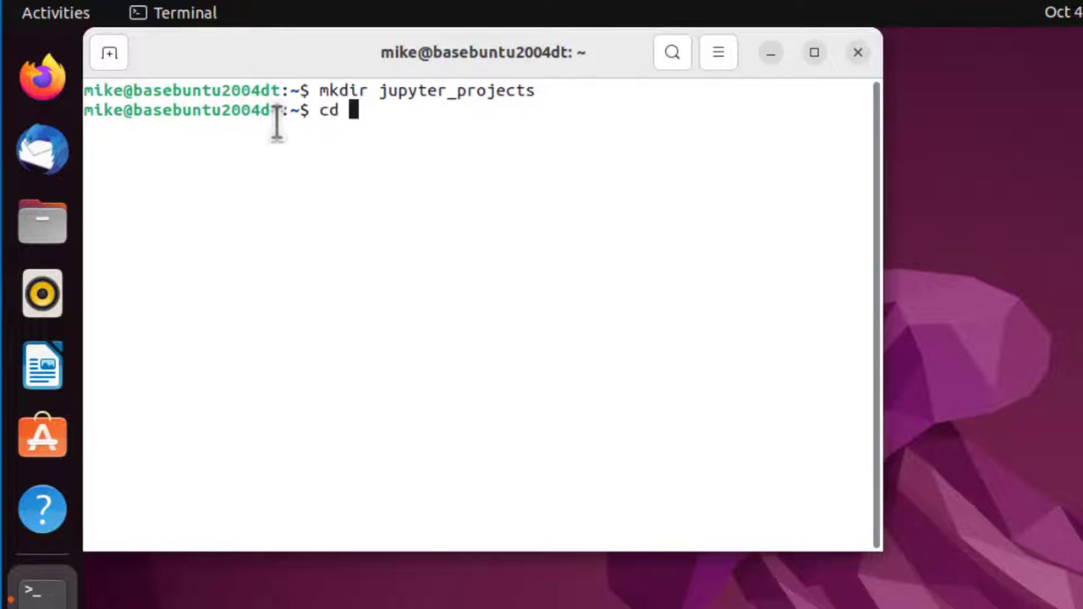
pyautogui.write('jupyter_projects/')
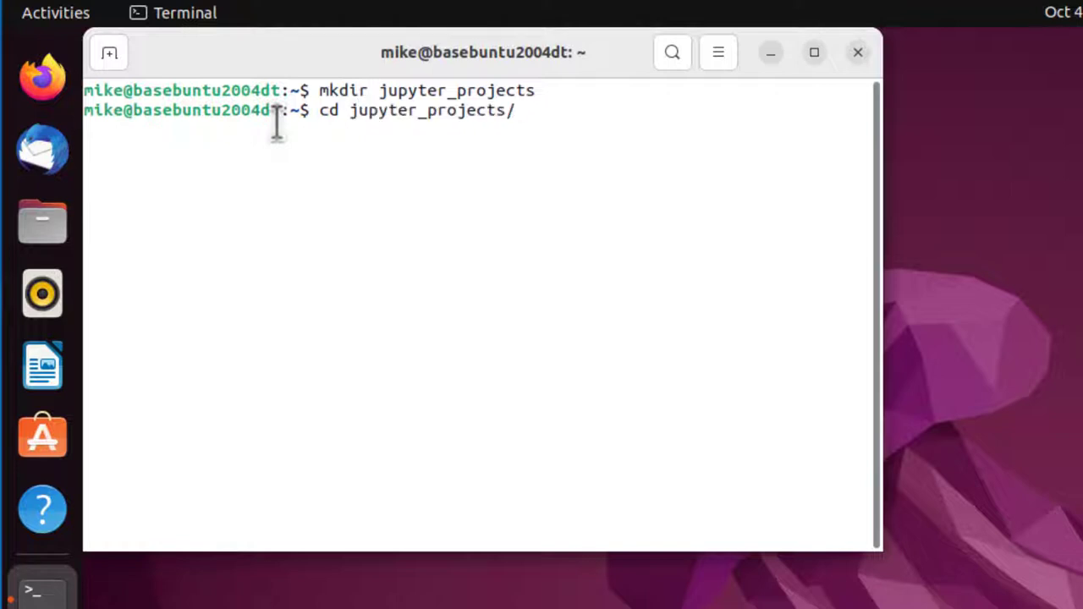
pyautogui.press('Return')
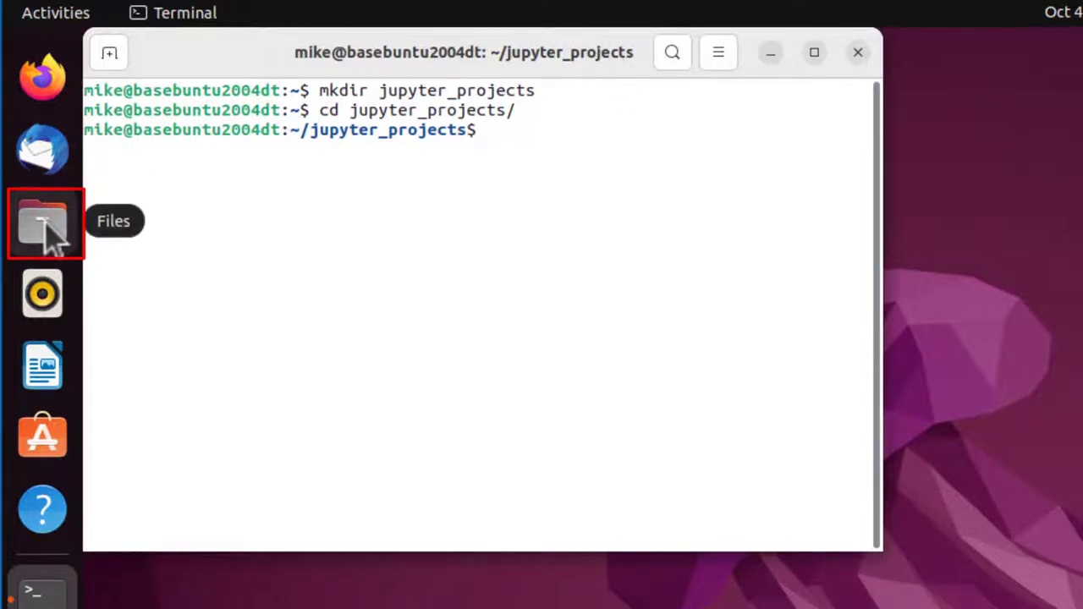
# - Open Downloads in Files, extract archive.zip here, and open the archive folder
pyautogui.click(43, 223)
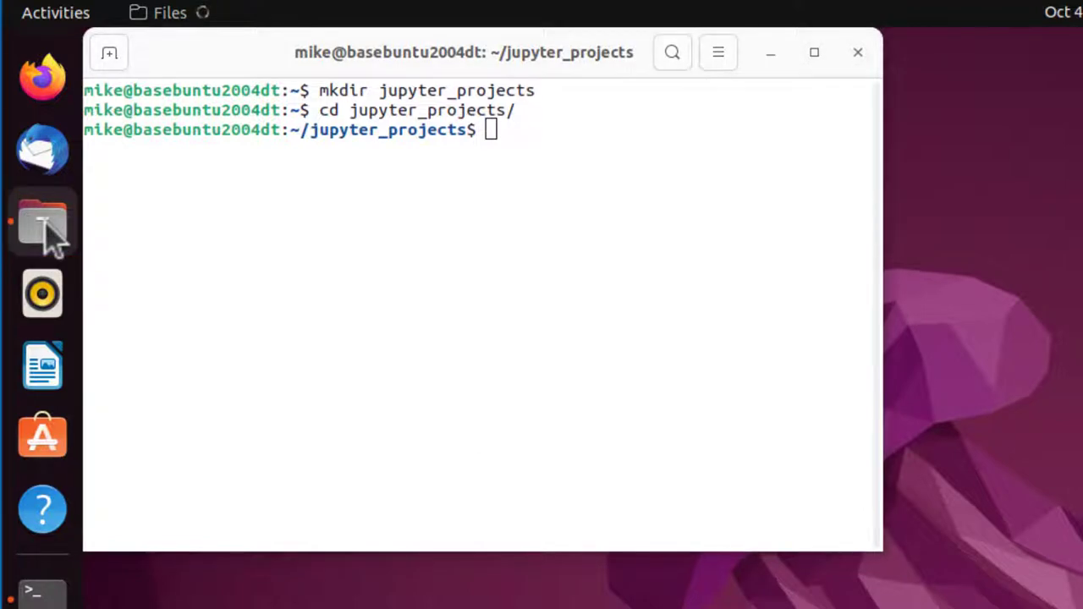
pyautogui.click(42, 224)
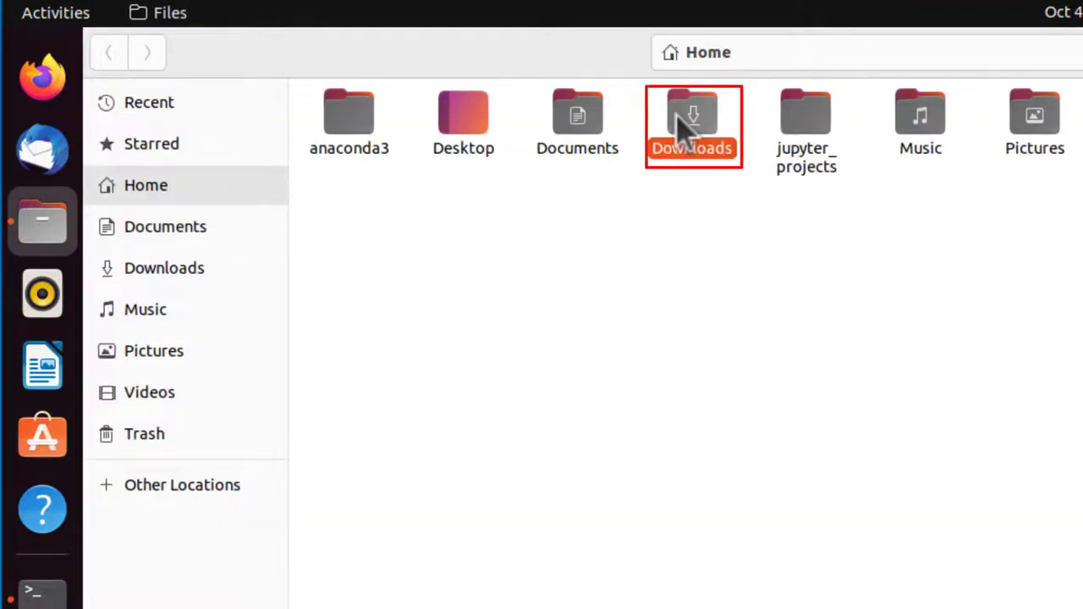
pyautogui.doubleClick(692, 125)
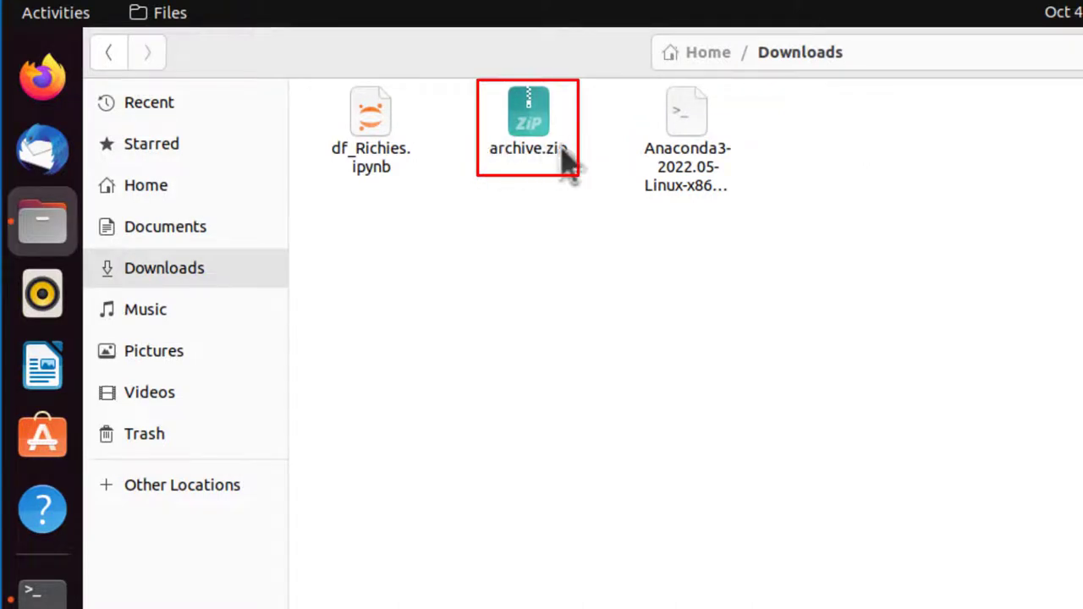
pyautogui.moveTo(529, 119)
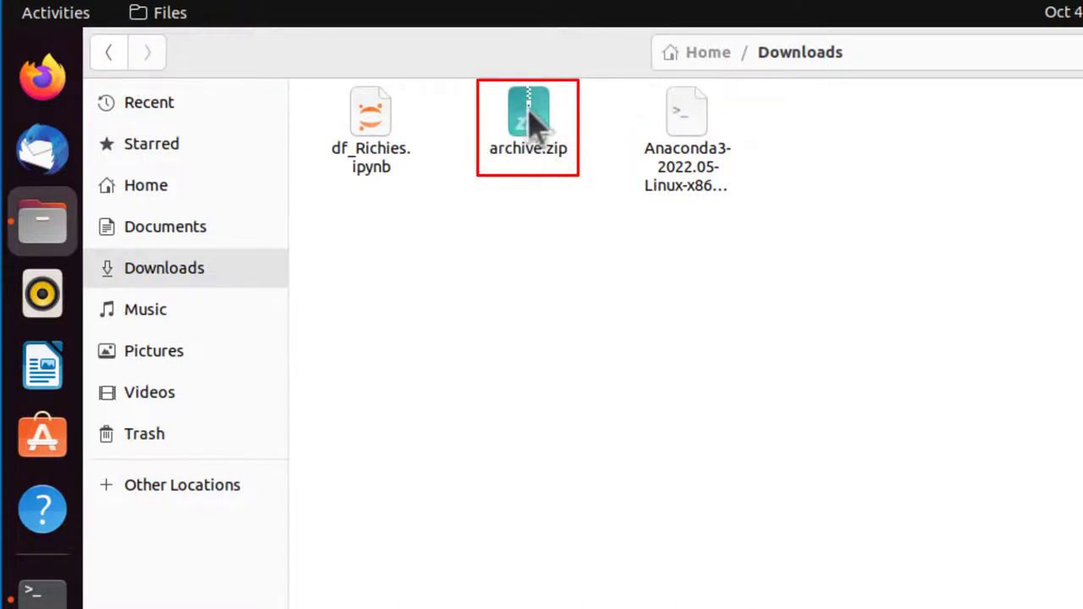
pyautogui.rightClick(528, 127)
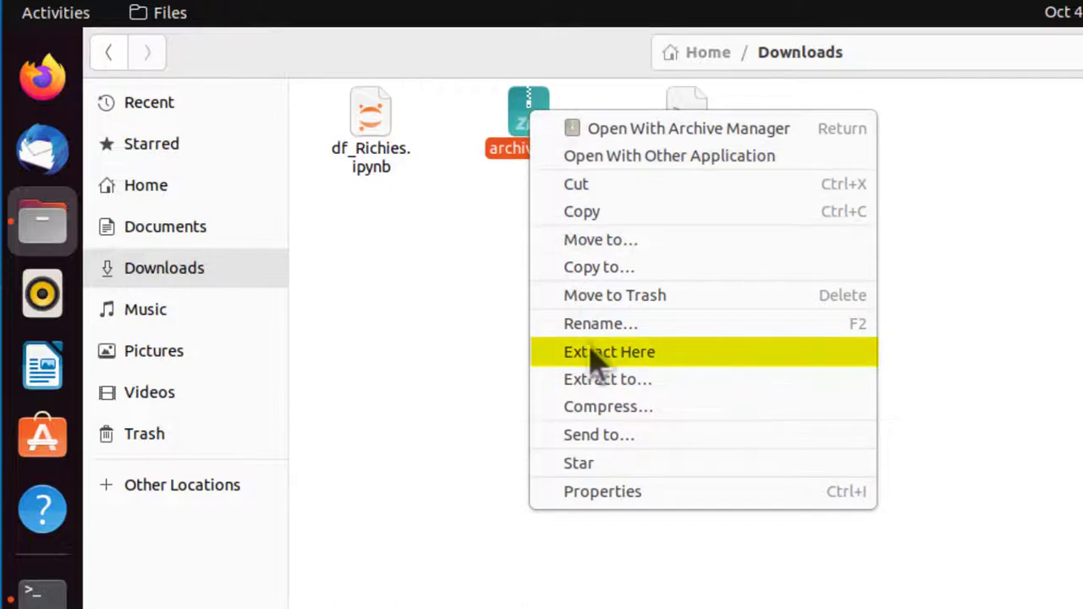
pyautogui.click(609, 352)
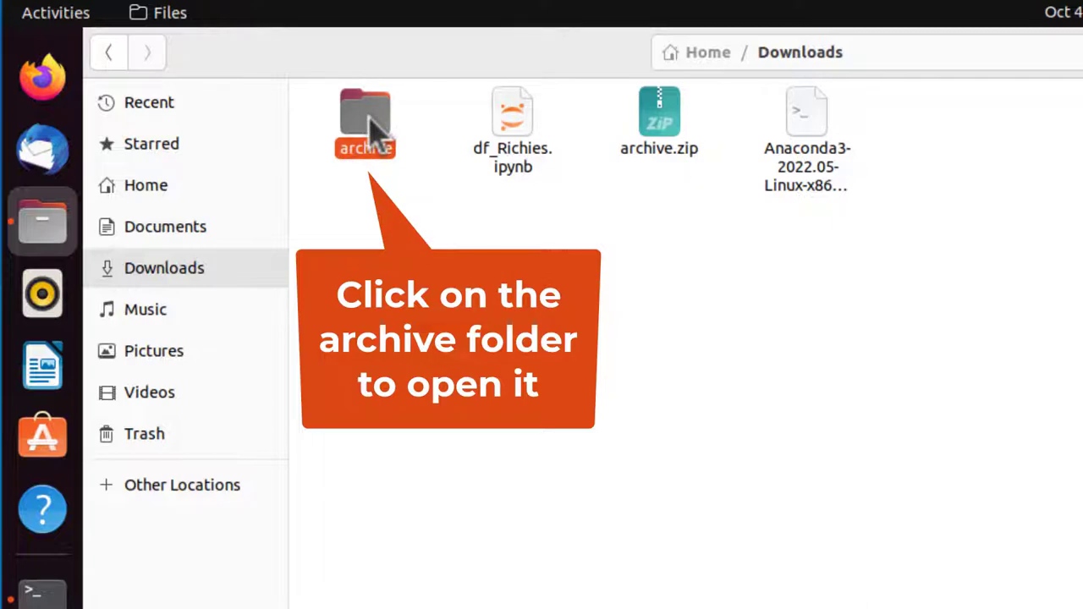
pyautogui.doubleClick(364, 123)
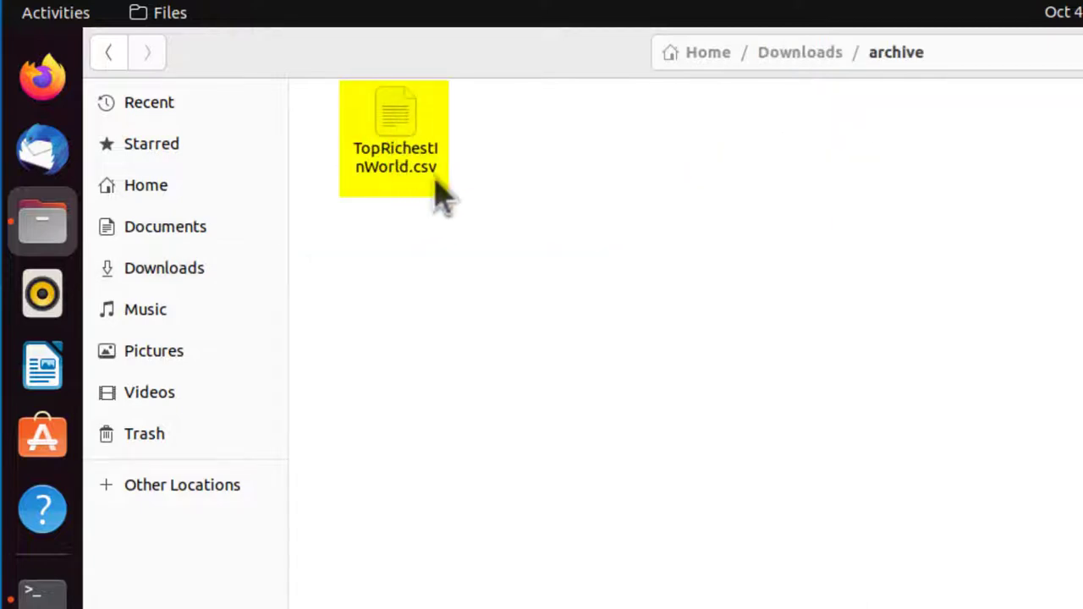
pyautogui.moveTo(397, 123)
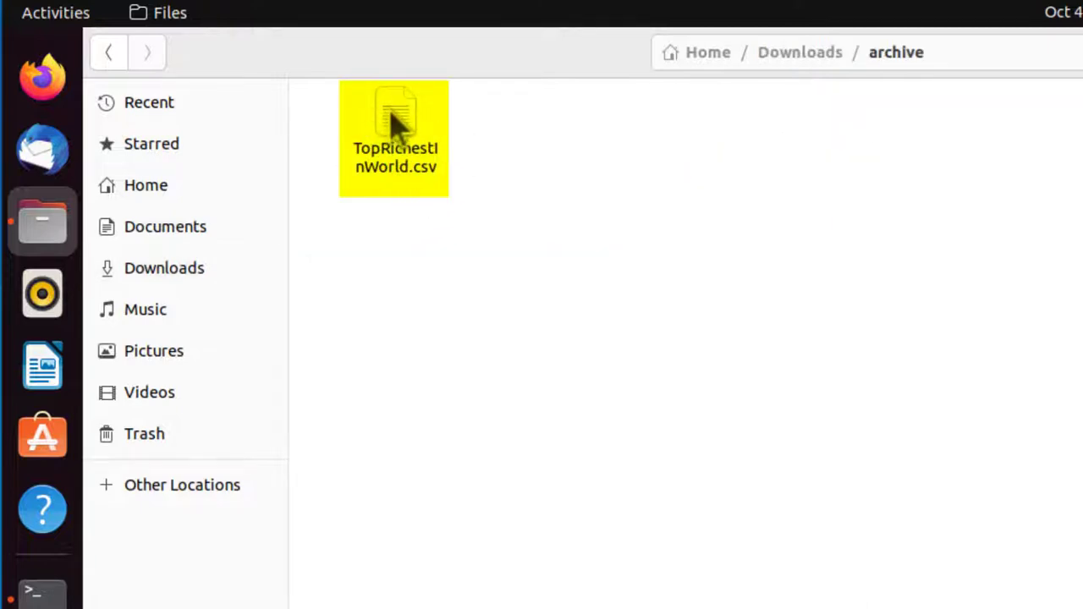
# - Move TopRichestInWorld.csv into the Home jupyter_projects folder
pyautogui.rightClick(393, 127)
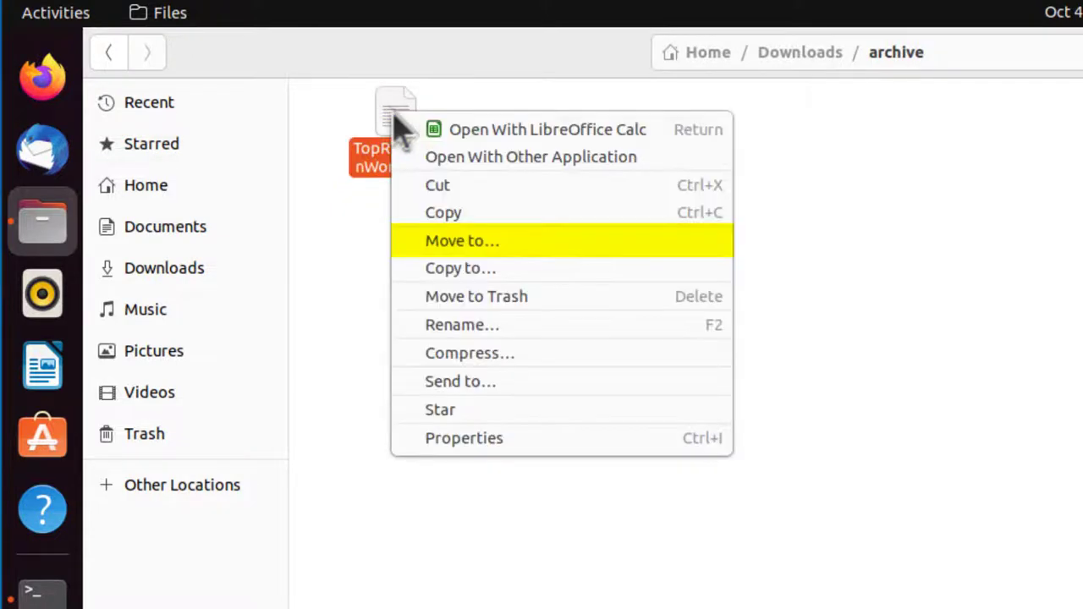
pyautogui.click(462, 240)
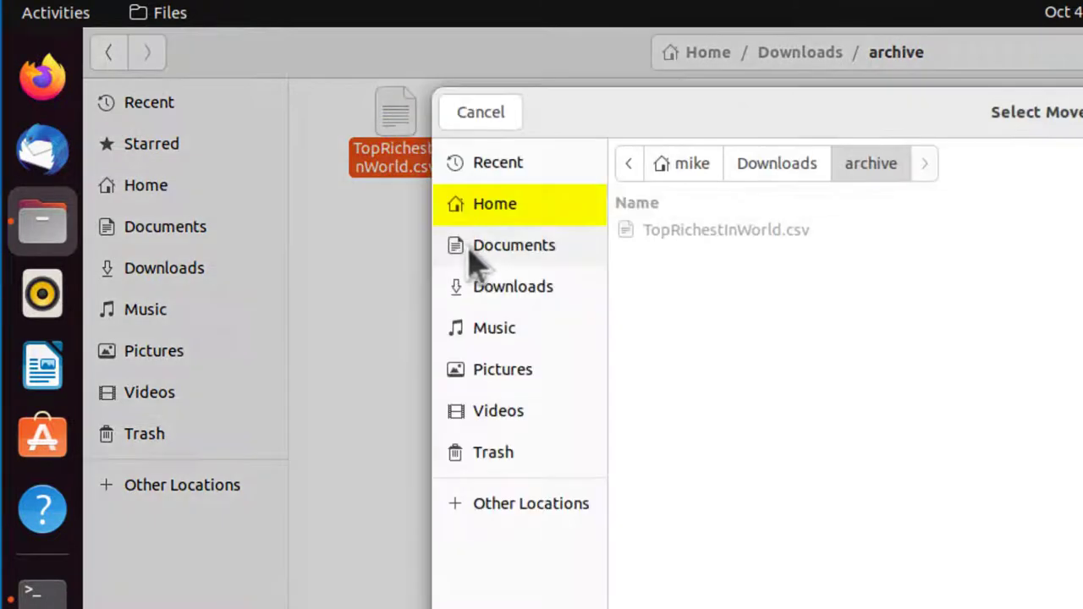
pyautogui.click(494, 203)
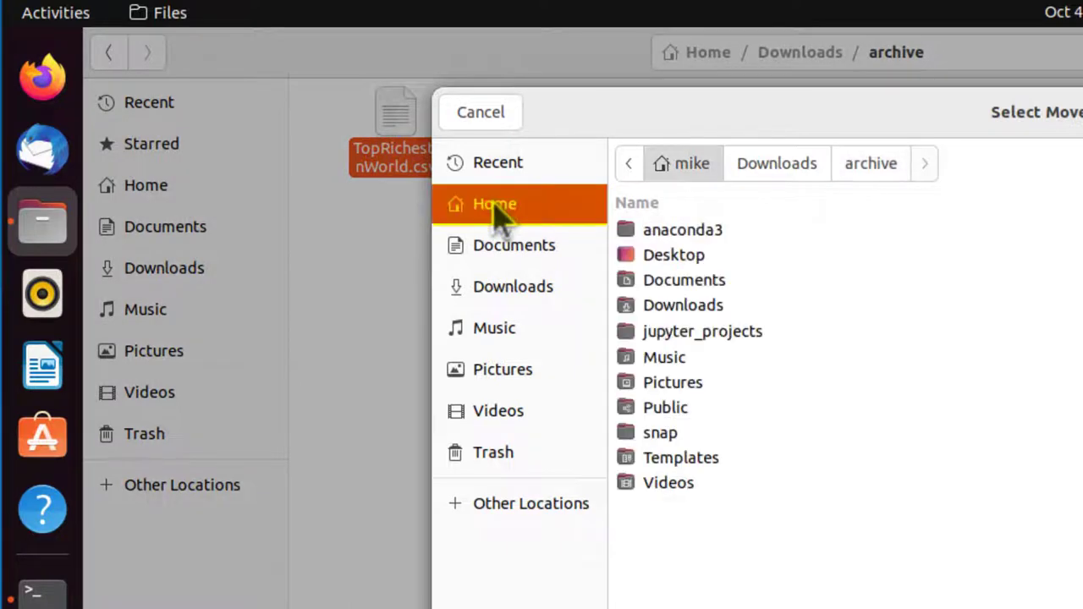
pyautogui.doubleClick(701, 331)
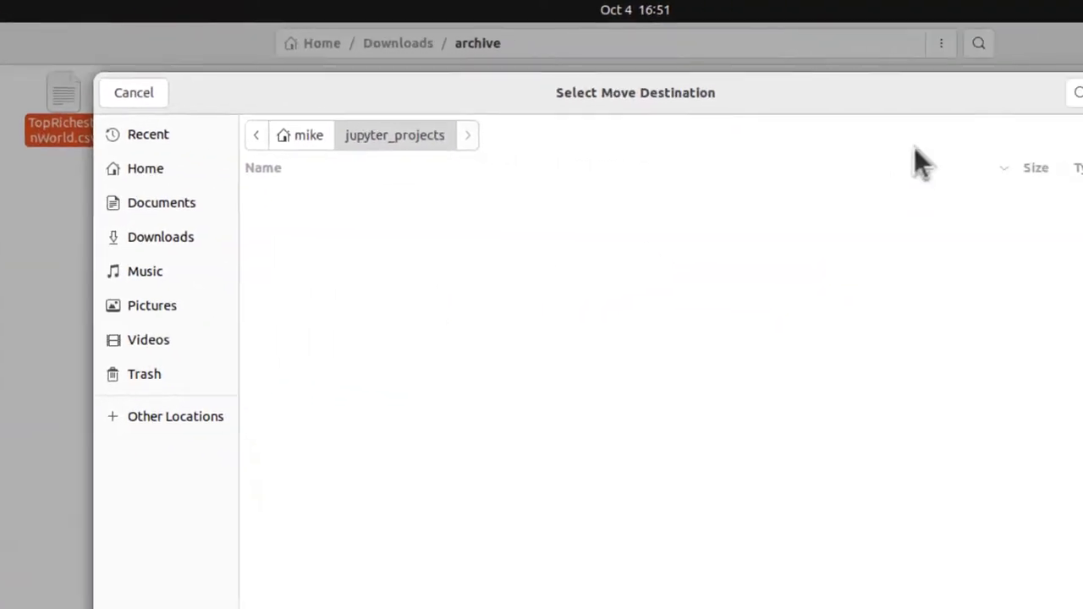
pyautogui.click(133, 92)
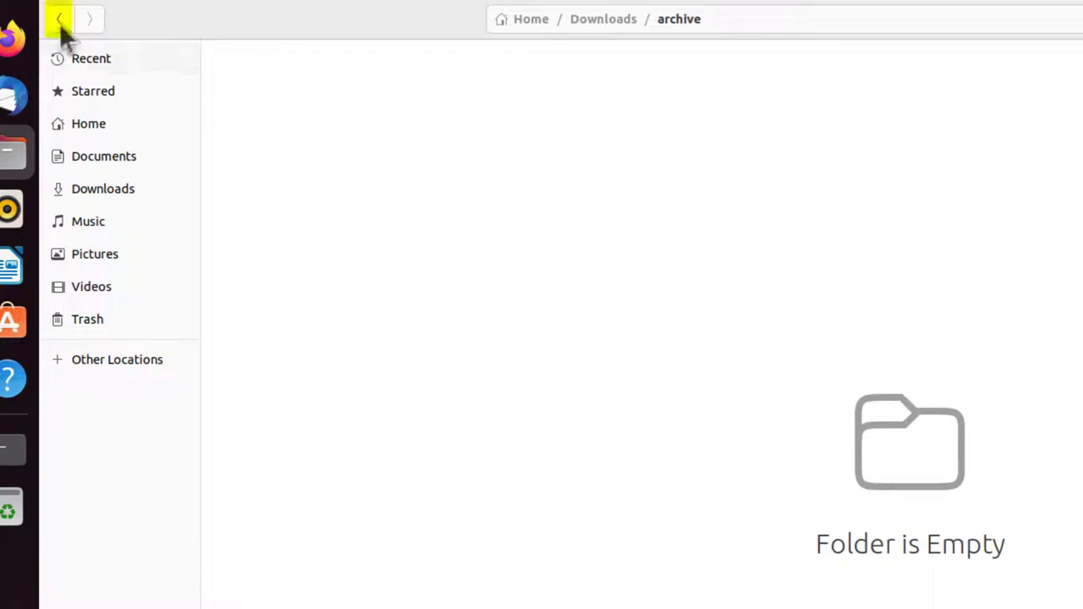
# - Back in Downloads, move df_Richies.ipynb into jupyter_projects as well
pyautogui.click(59, 19)
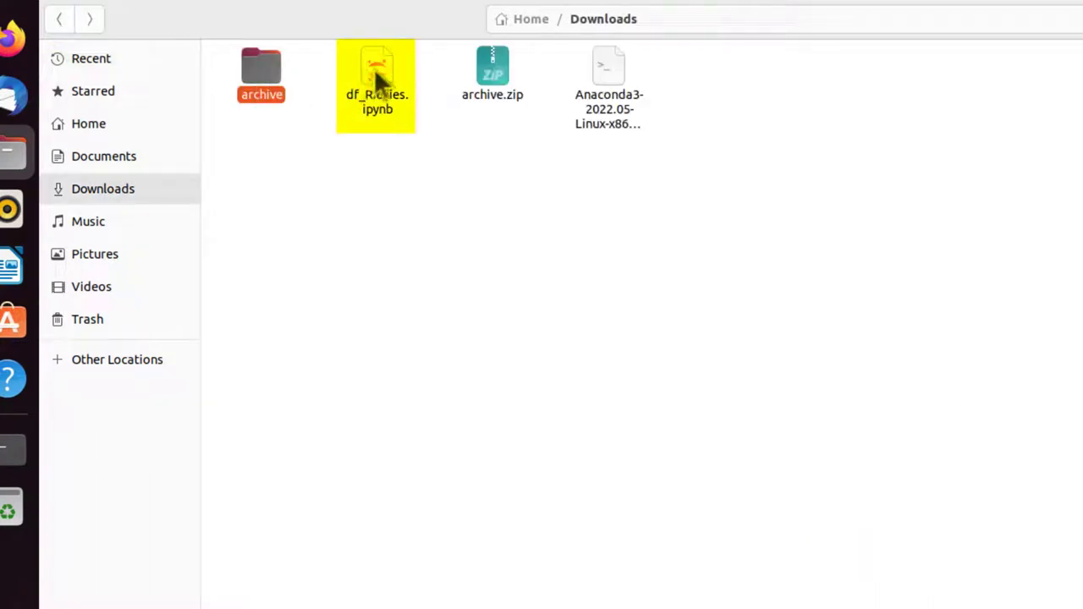
pyautogui.rightClick(378, 85)
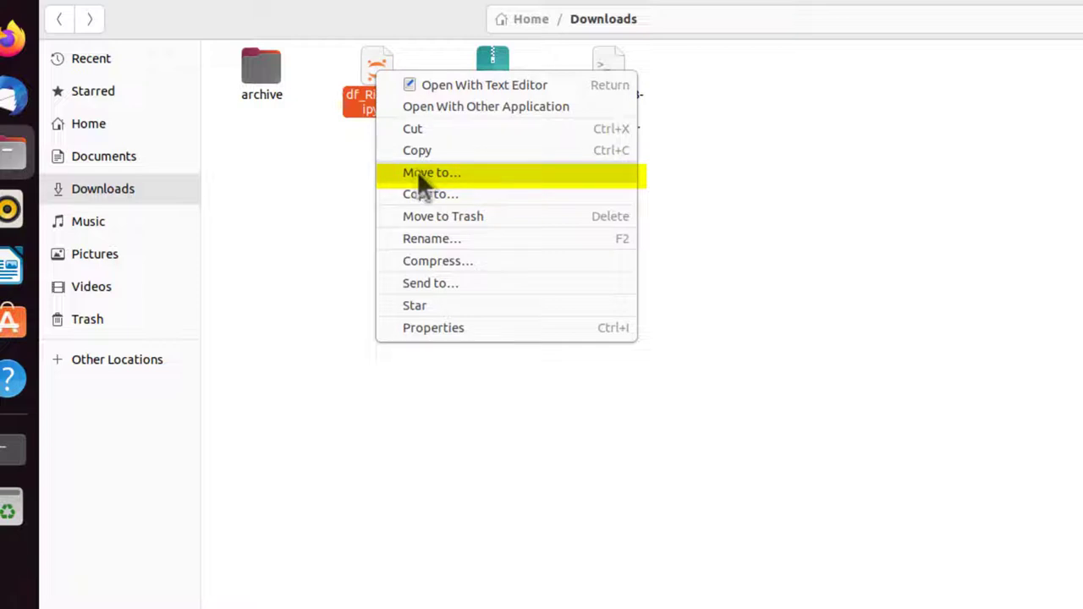
pyautogui.click(432, 173)
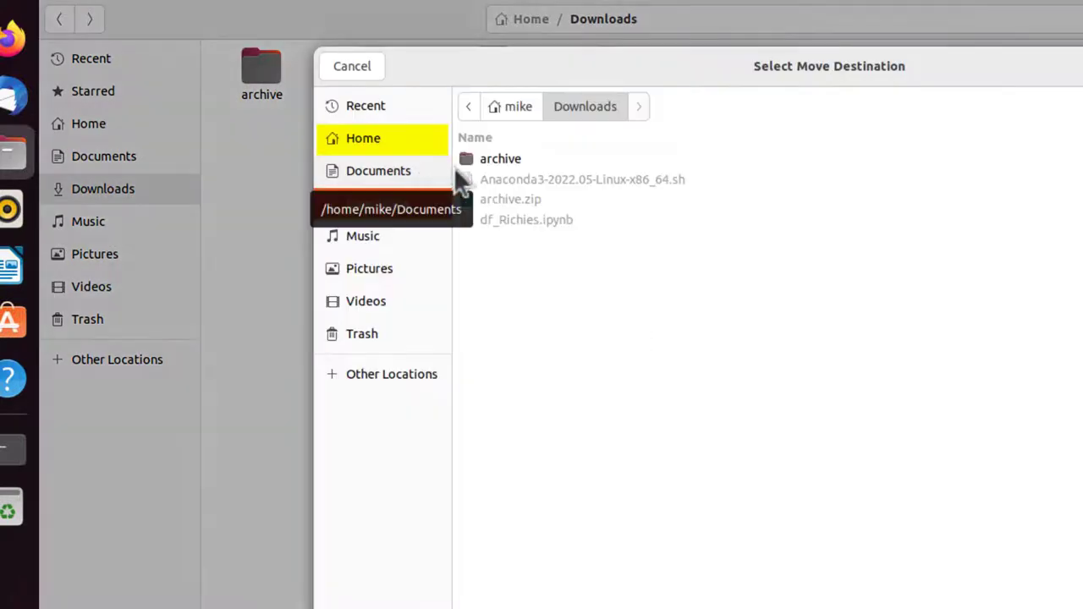
pyautogui.click(363, 138)
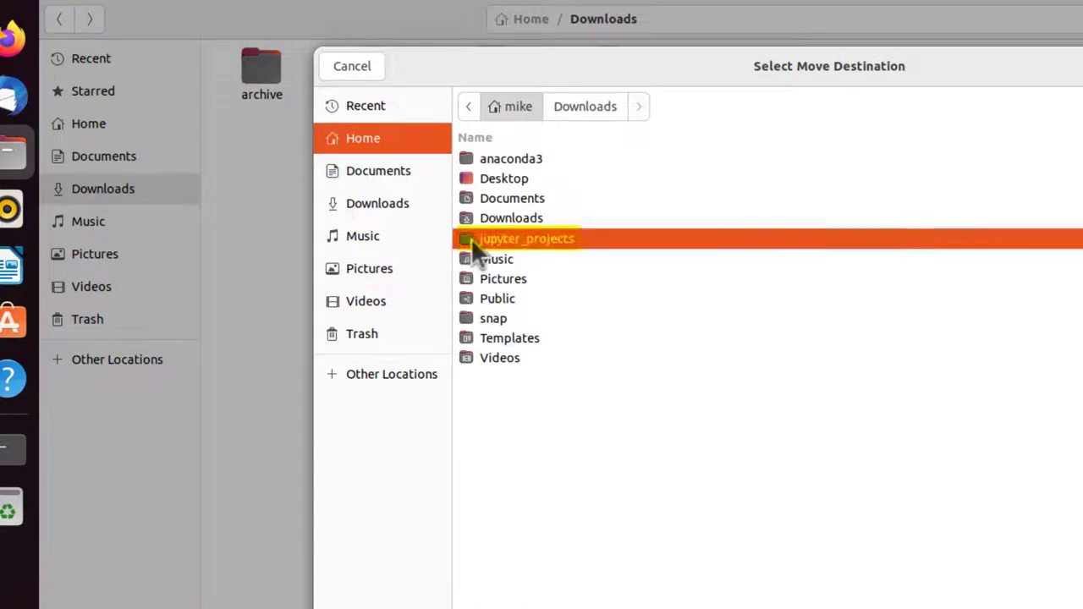
pyautogui.click(352, 66)
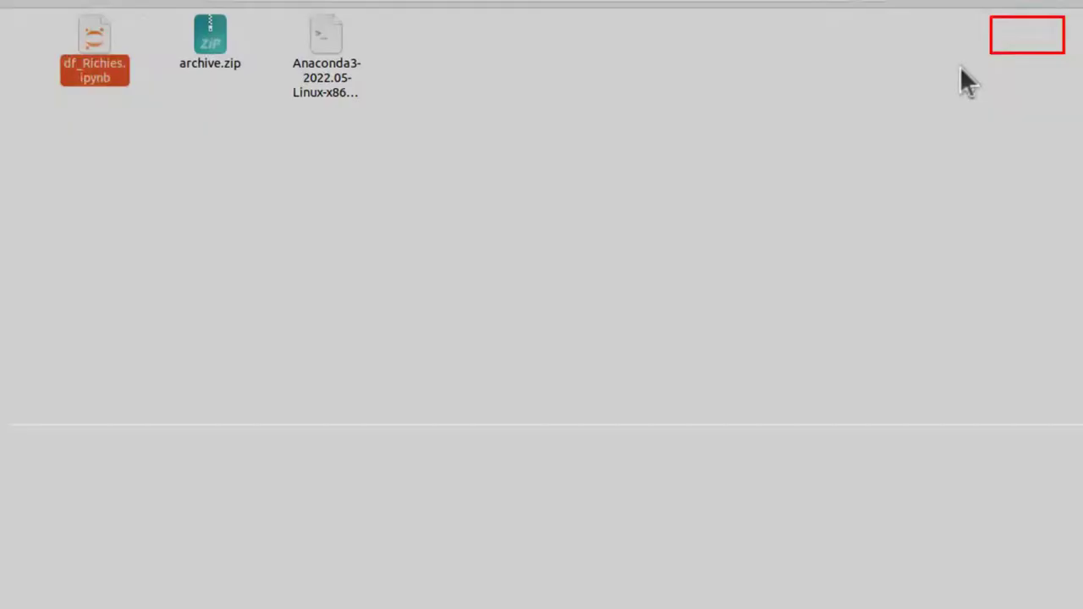
pyautogui.click(1048, 27)
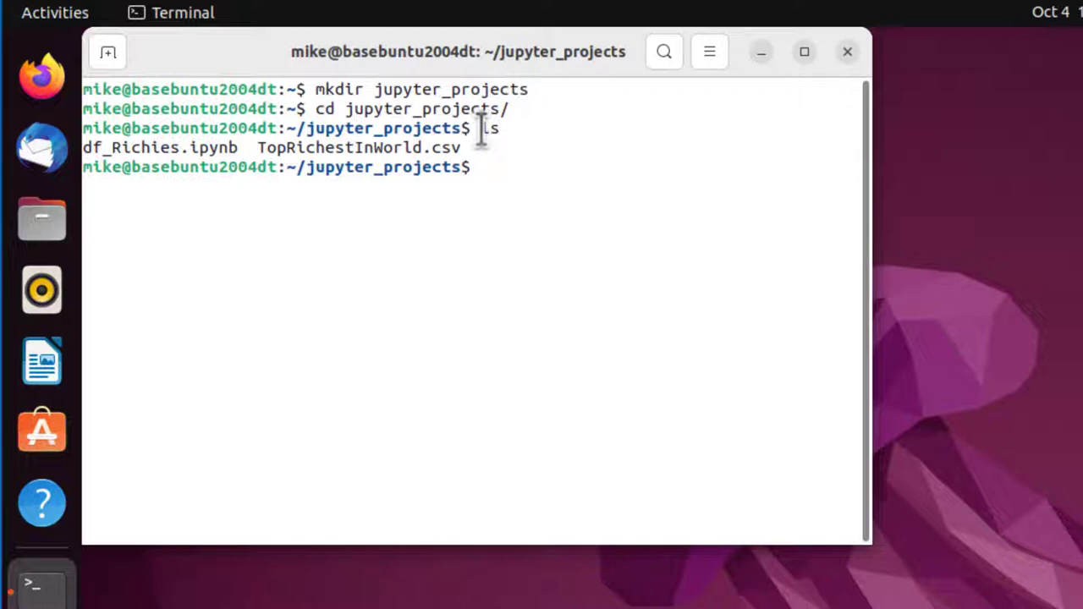
# - Activate the base conda environment with 'conda activate'
pyautogui.write('con')
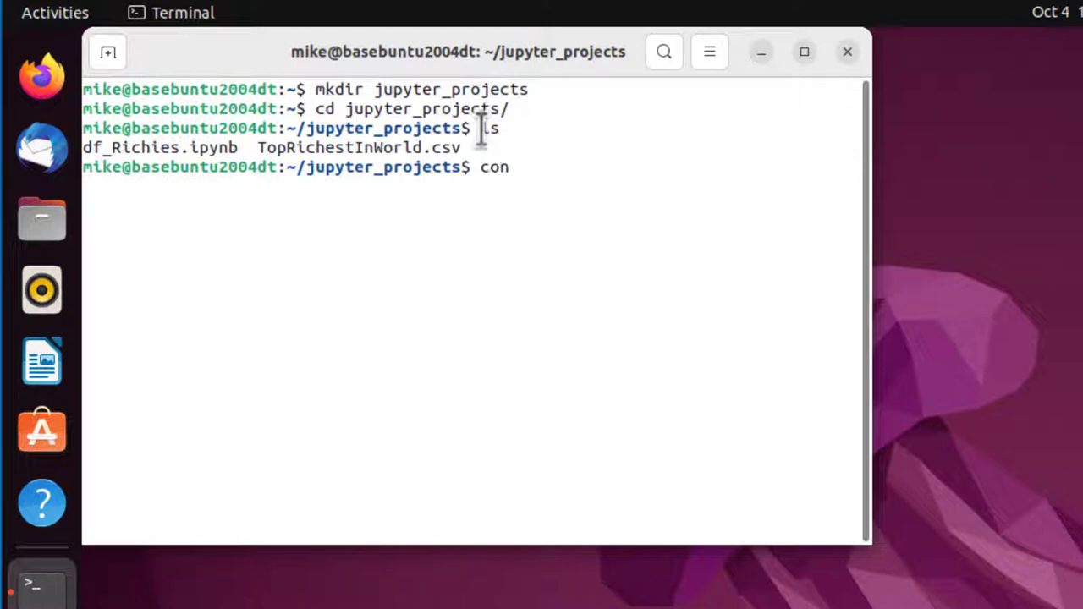
pyautogui.write('da acti')
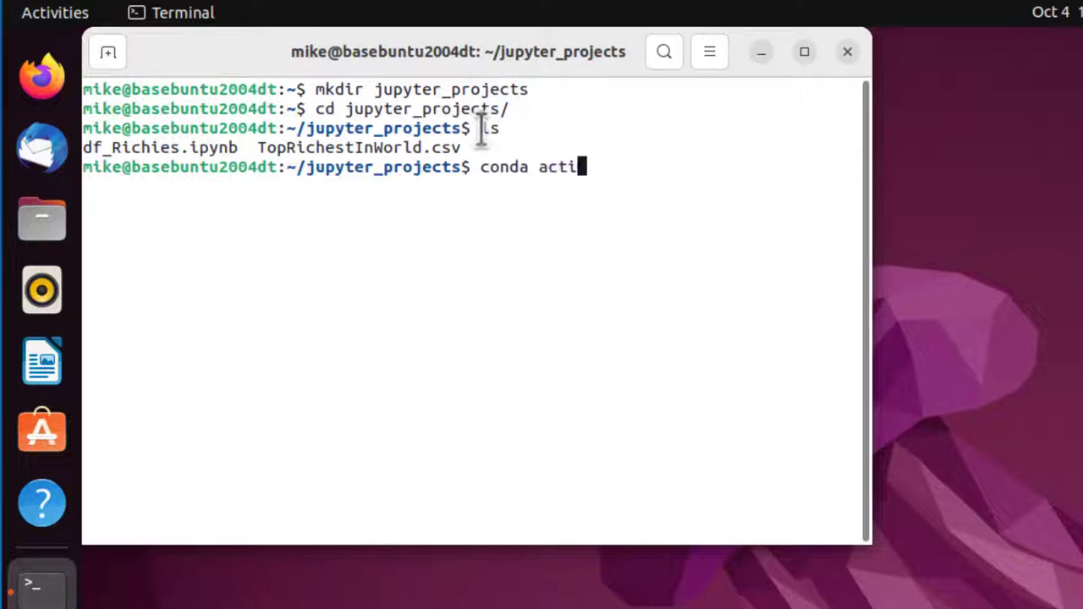
pyautogui.write('vate')
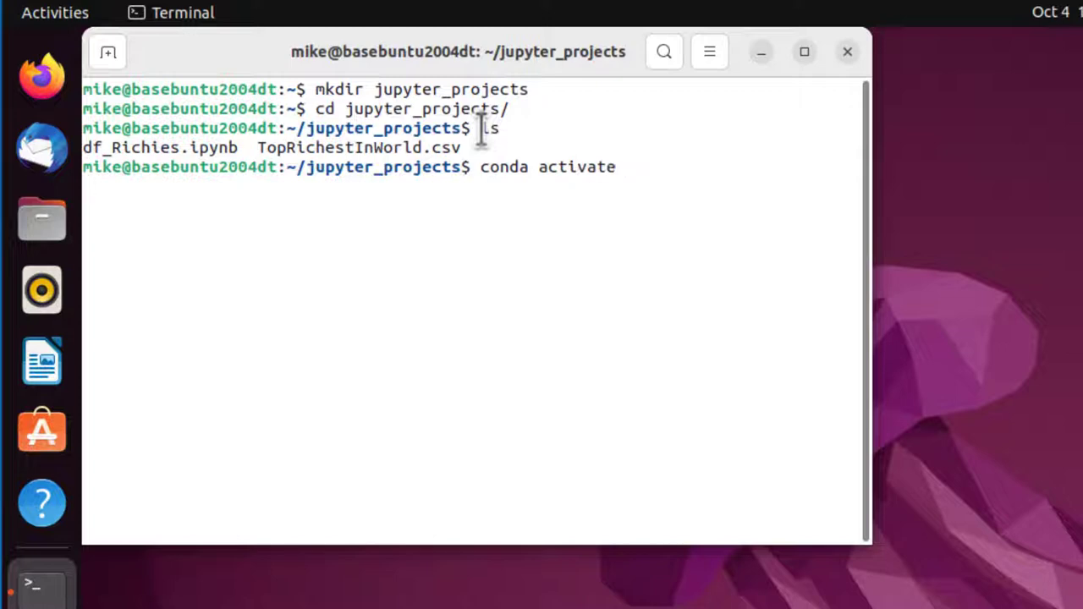
pyautogui.press('Return')
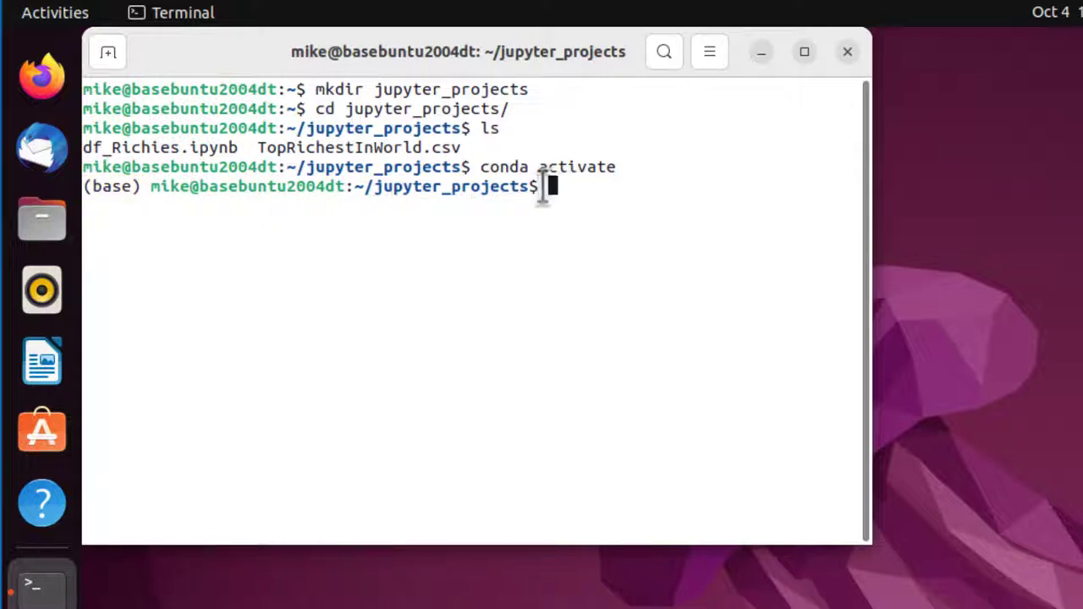
# - Start the Jupyter Notebook server with 'jupyter-notebook'
pyautogui.write('jupyte')
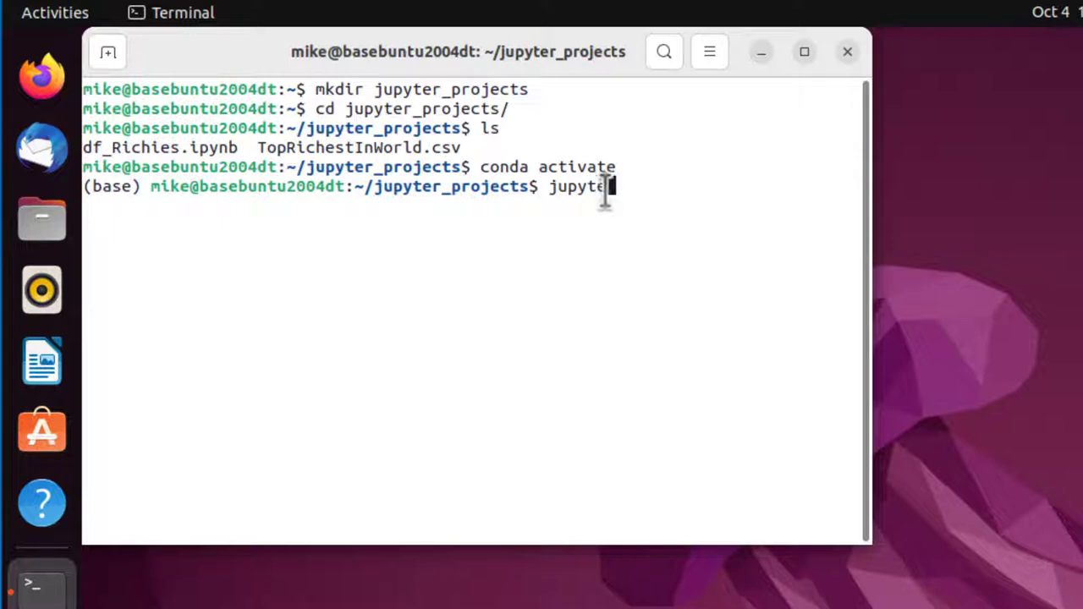
pyautogui.write('r')
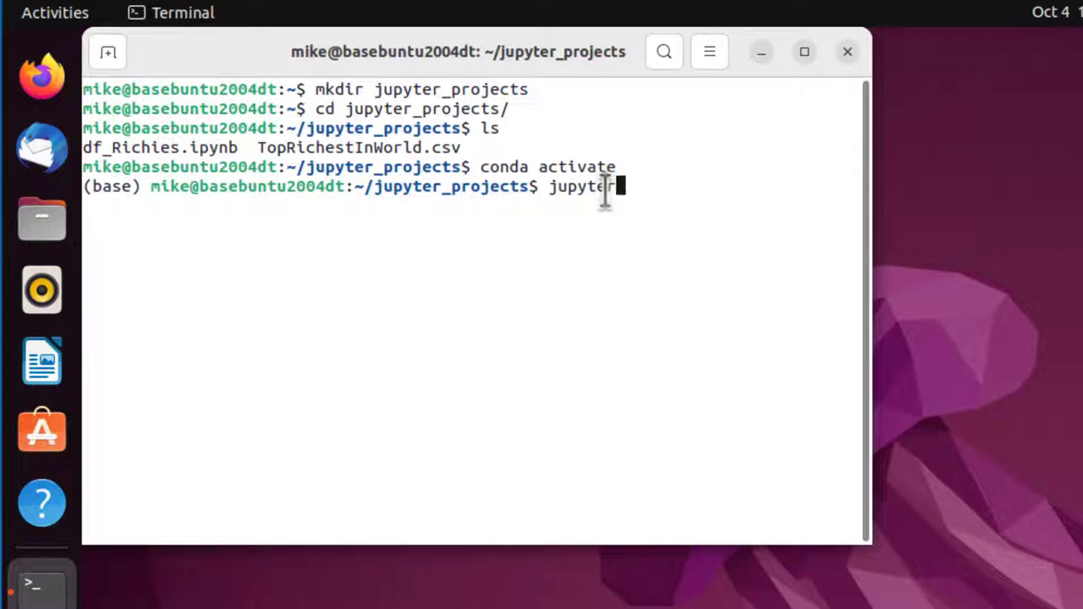
pyautogui.write('-no')
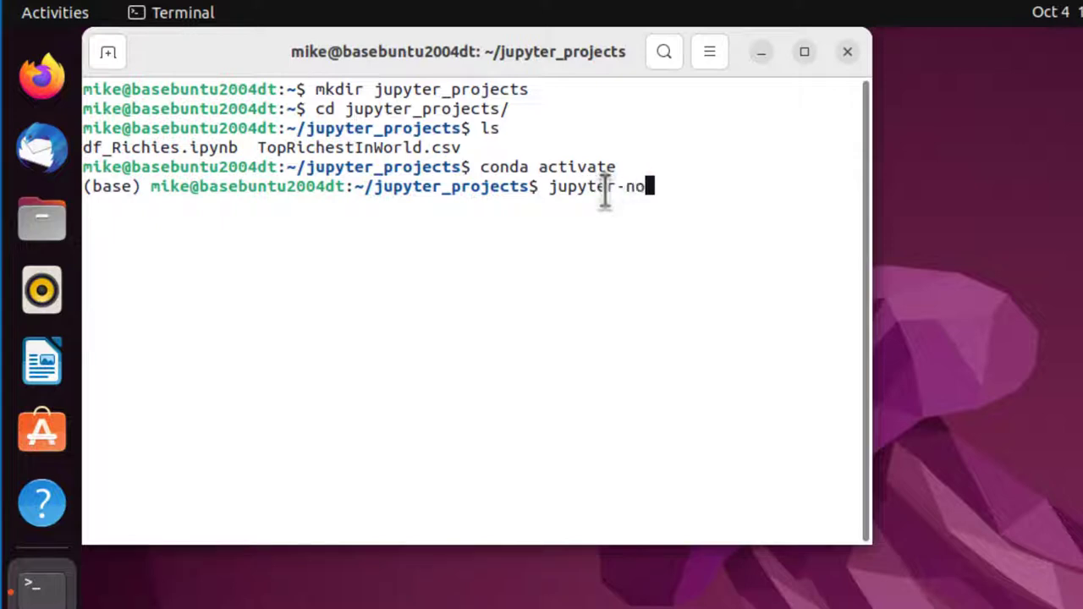
pyautogui.press('Return')
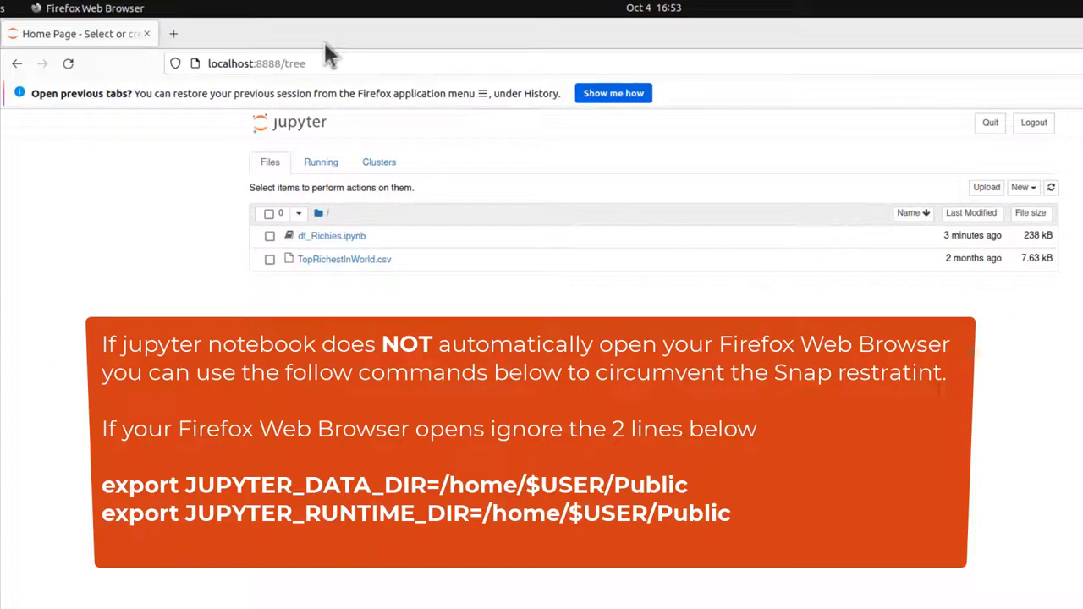
pyautogui.moveTo(245, 46)
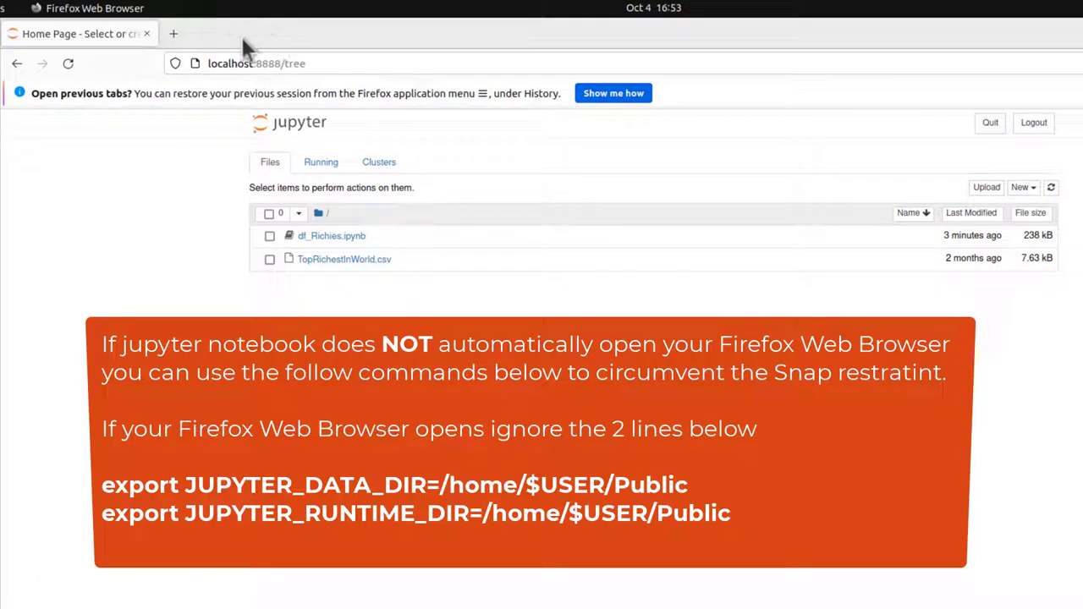
pyautogui.moveTo(423, 62)
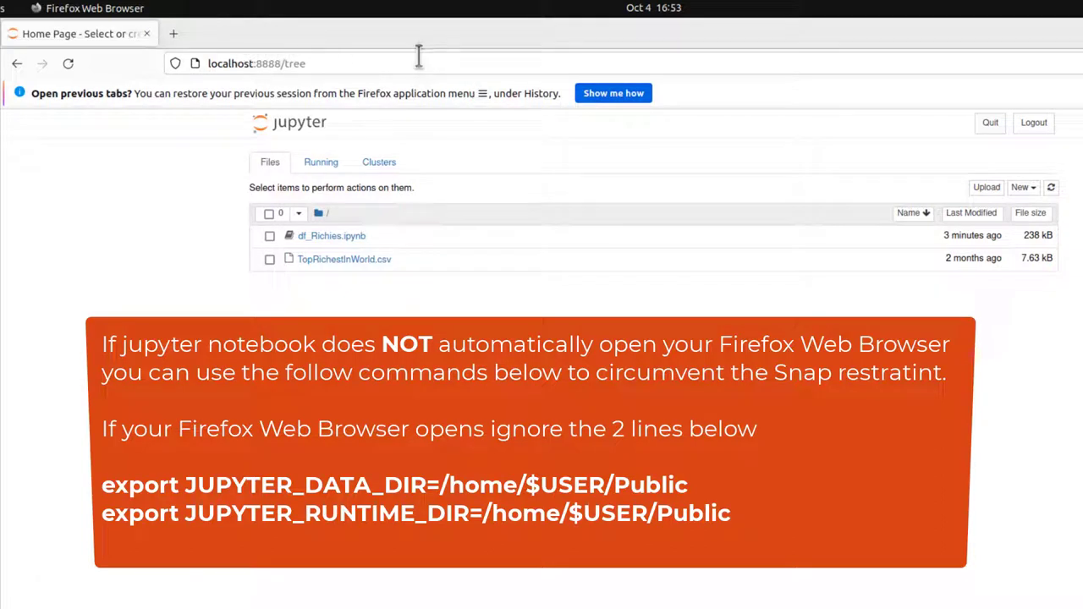
pyautogui.moveTo(644, 47)
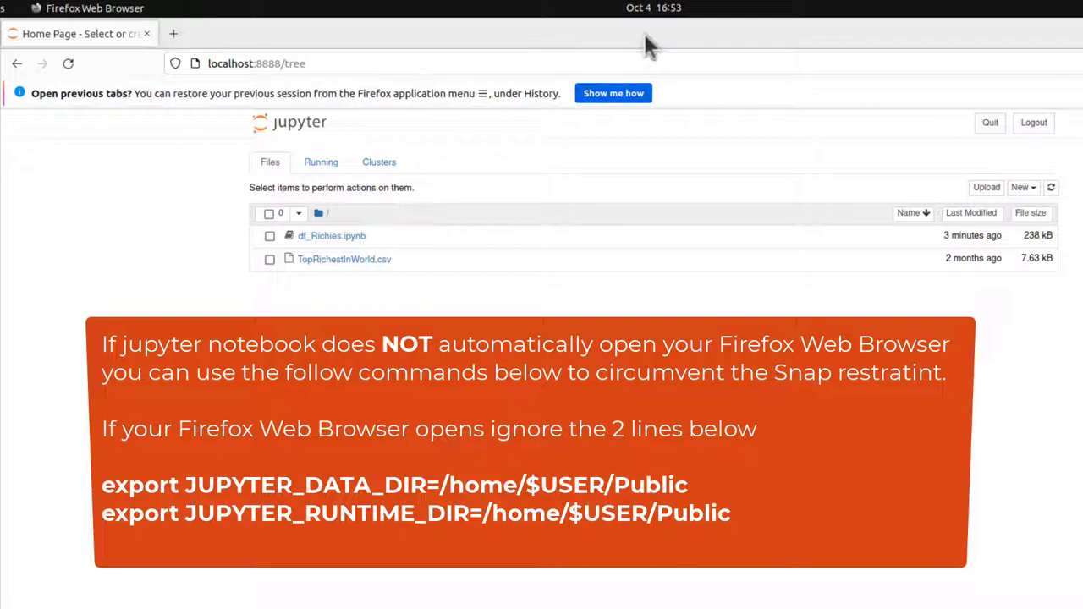
pyautogui.moveTo(165, 193)
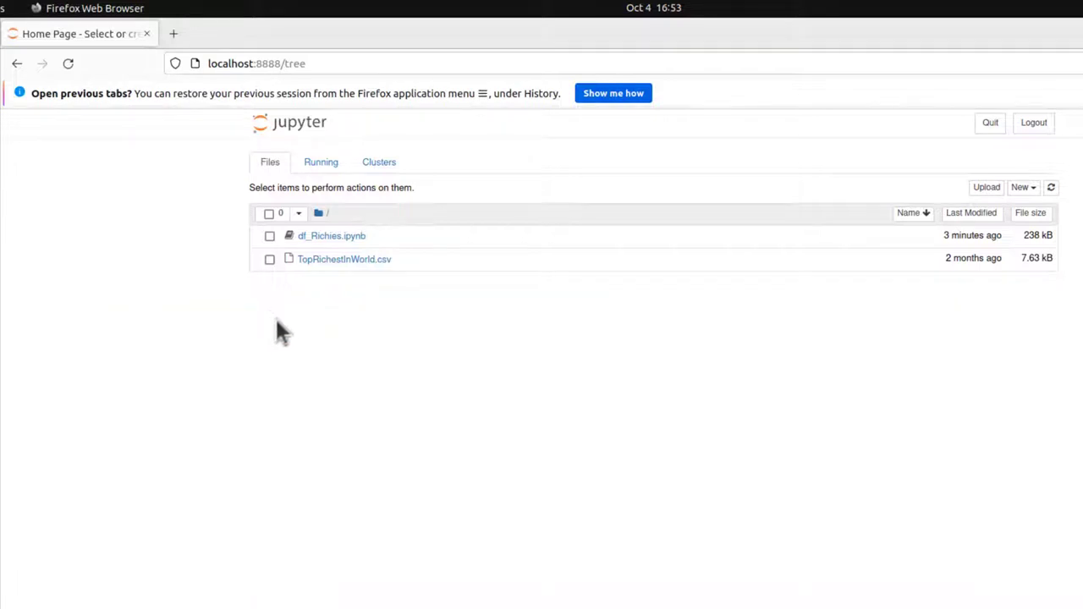
pyautogui.moveTo(335, 241)
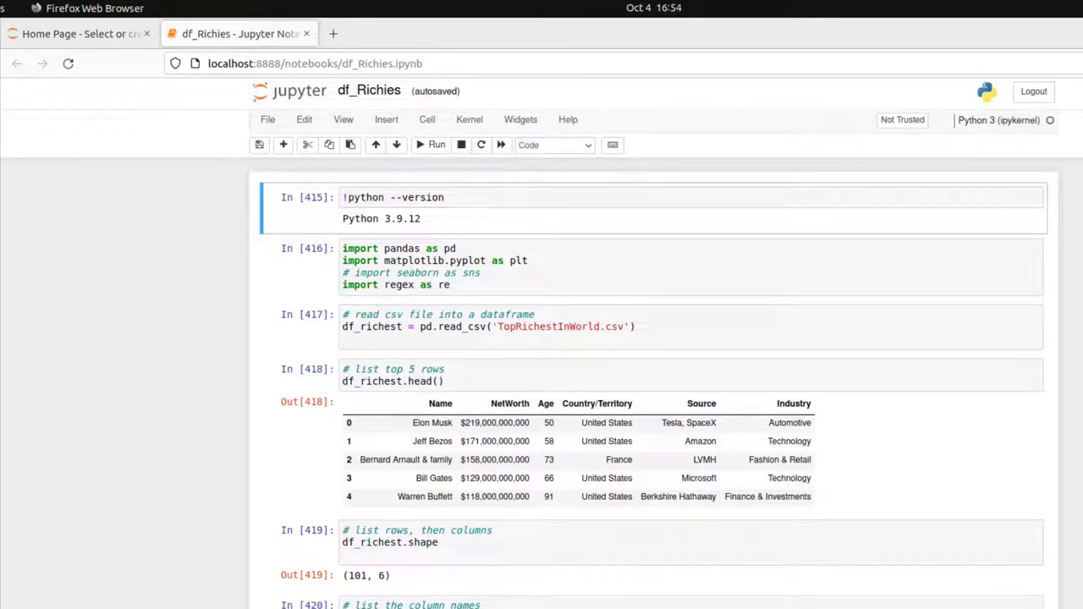
# - Re-run every cell of df_Richies from the top with Run All, regenerating all outputs
pyautogui.scroll(-3)
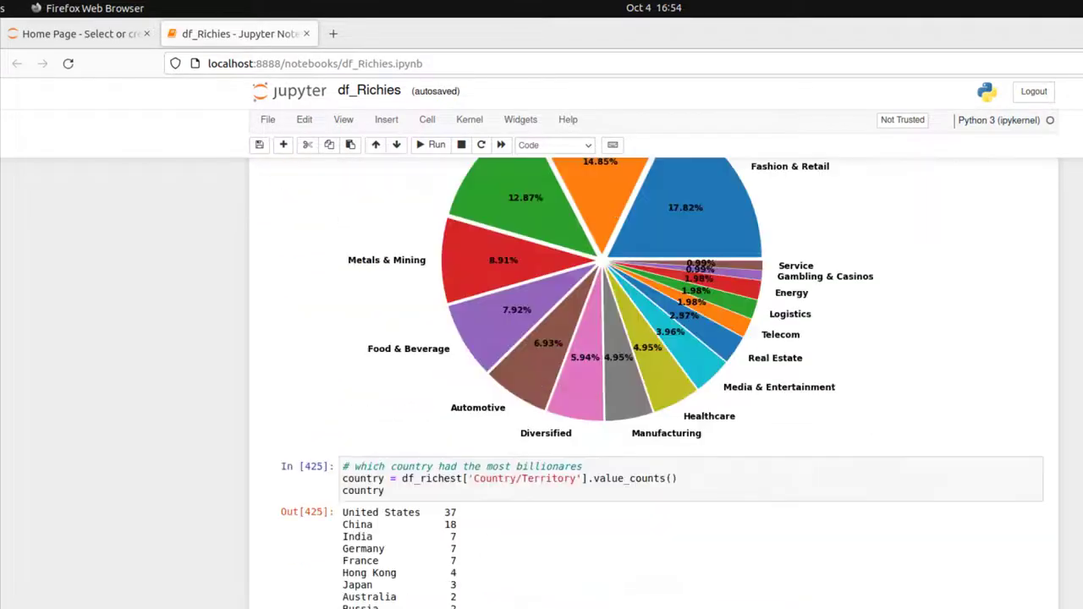
pyautogui.scroll(3)
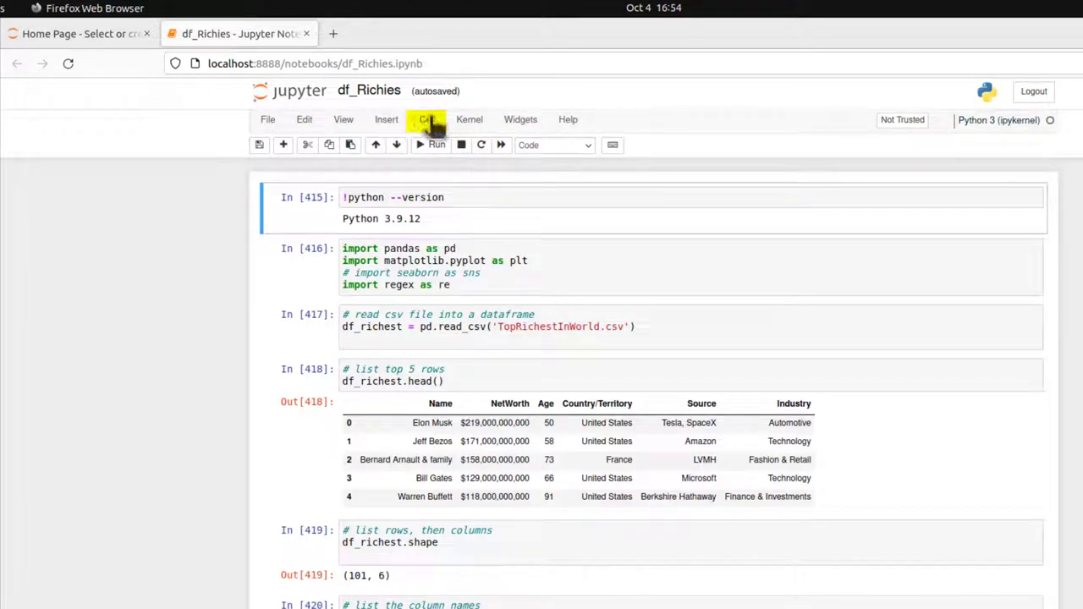
pyautogui.click(427, 119)
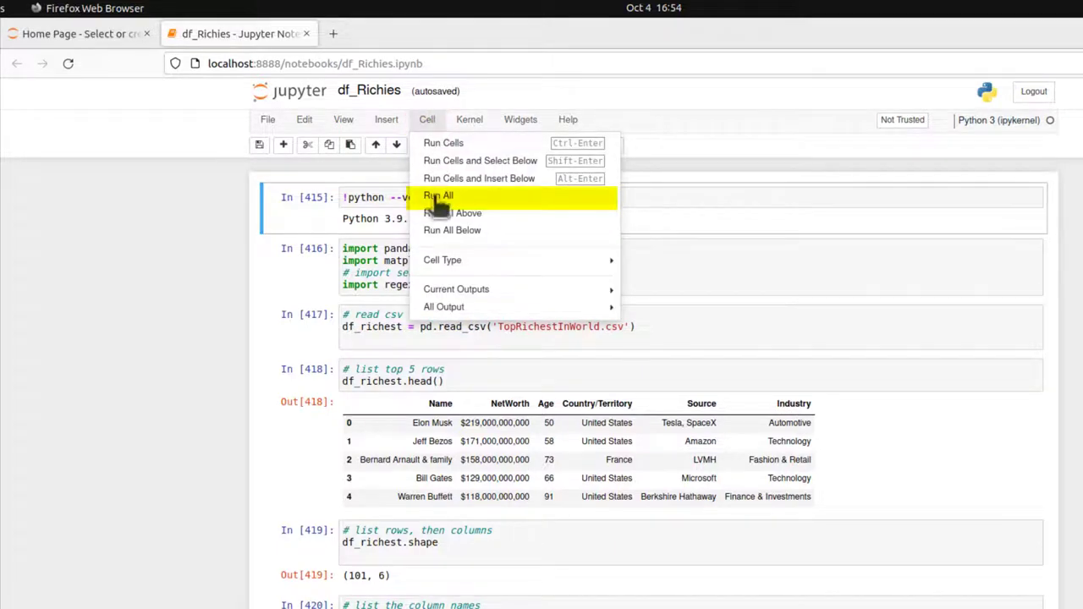
pyautogui.click(438, 195)
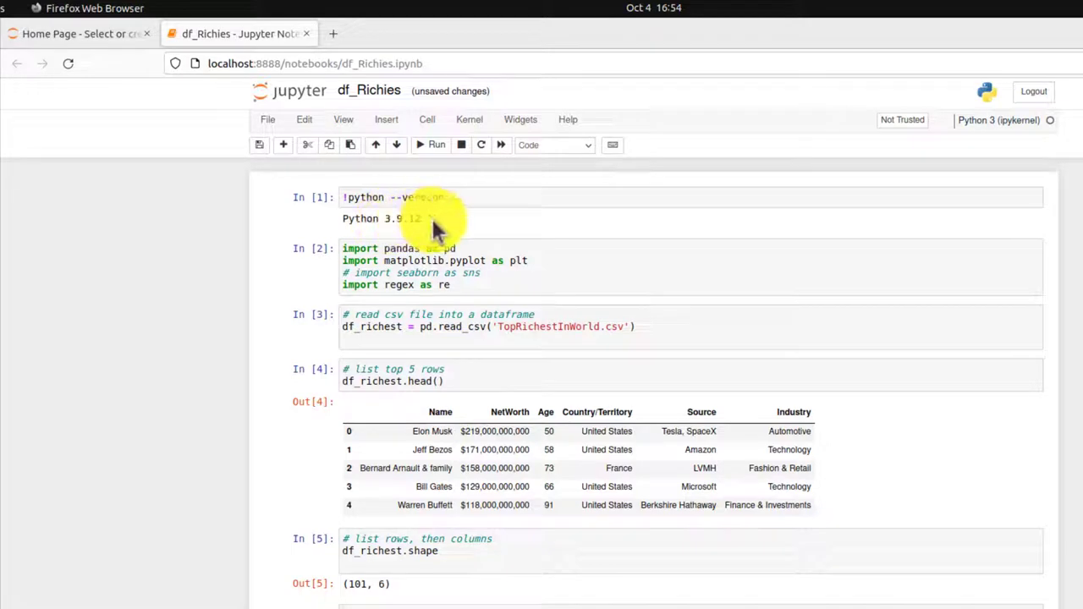
pyautogui.moveTo(440, 258)
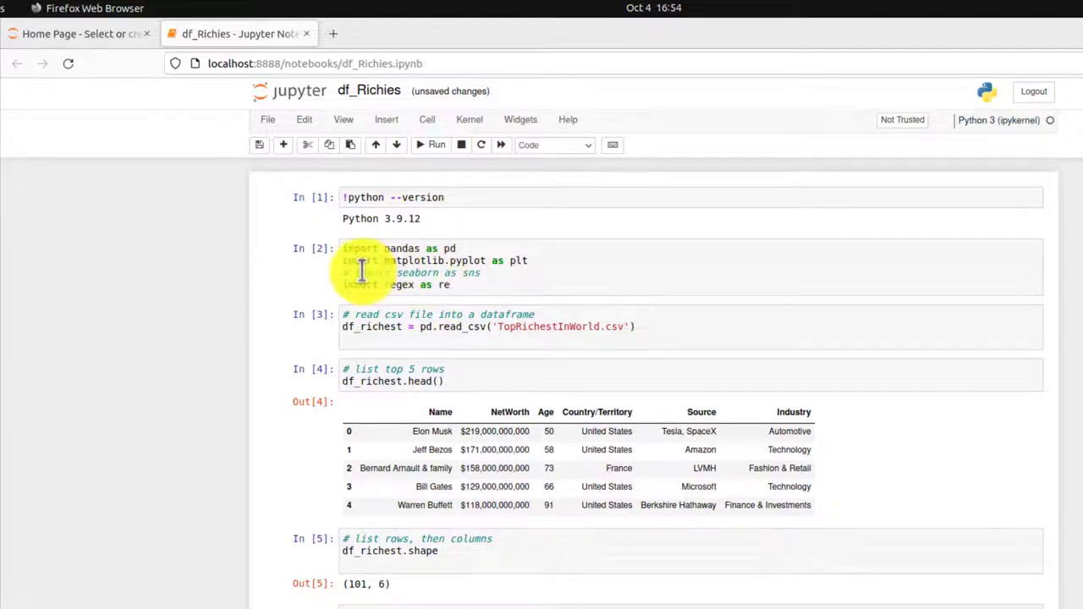
pyautogui.click(444, 266)
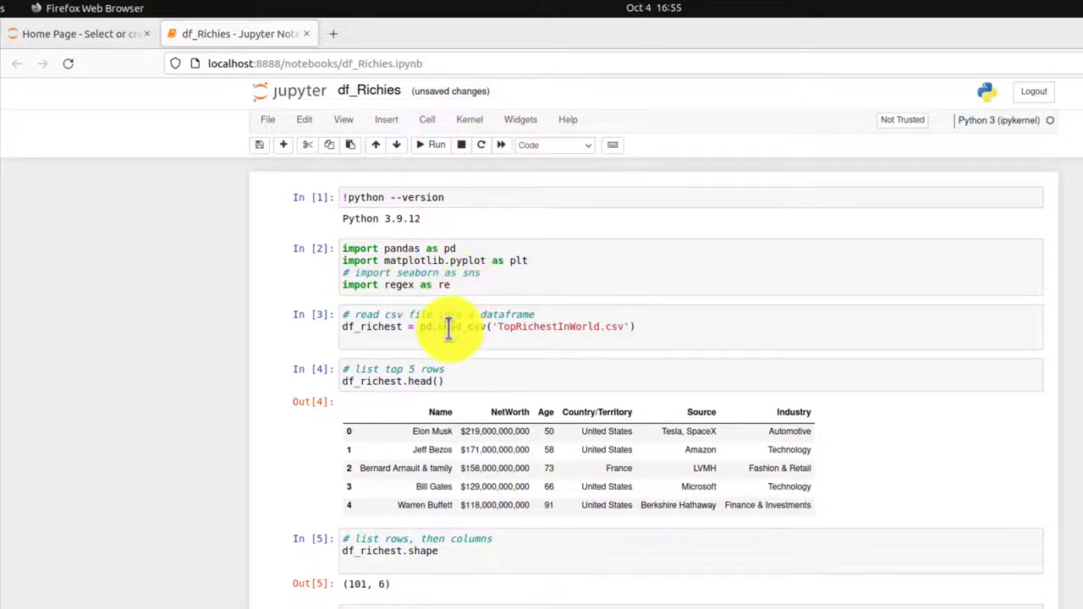
pyautogui.moveTo(534, 343)
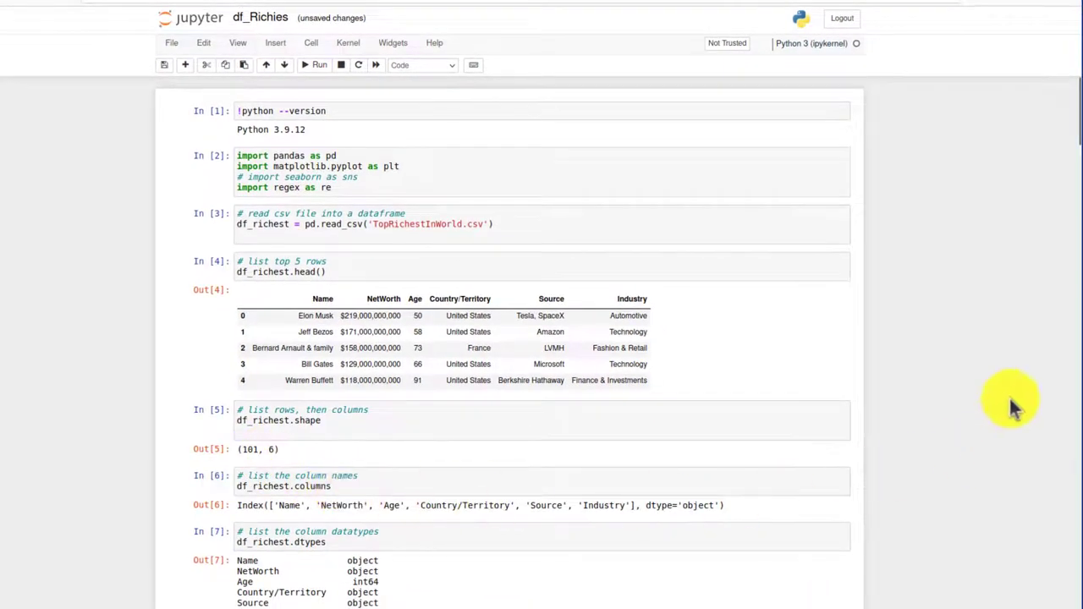
pyautogui.scroll(-3)
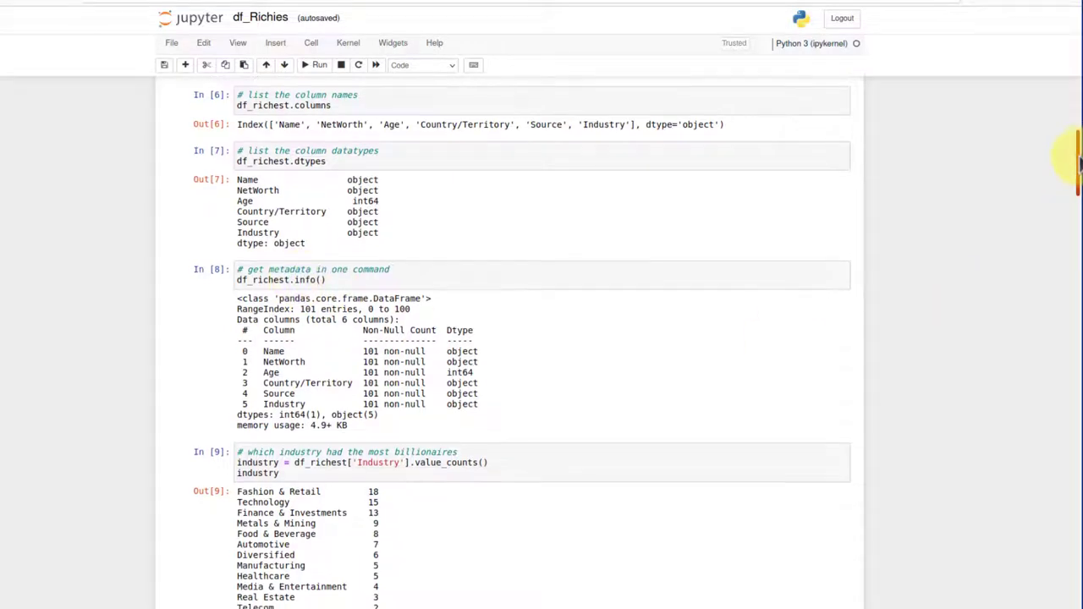
pyautogui.scroll(-3)
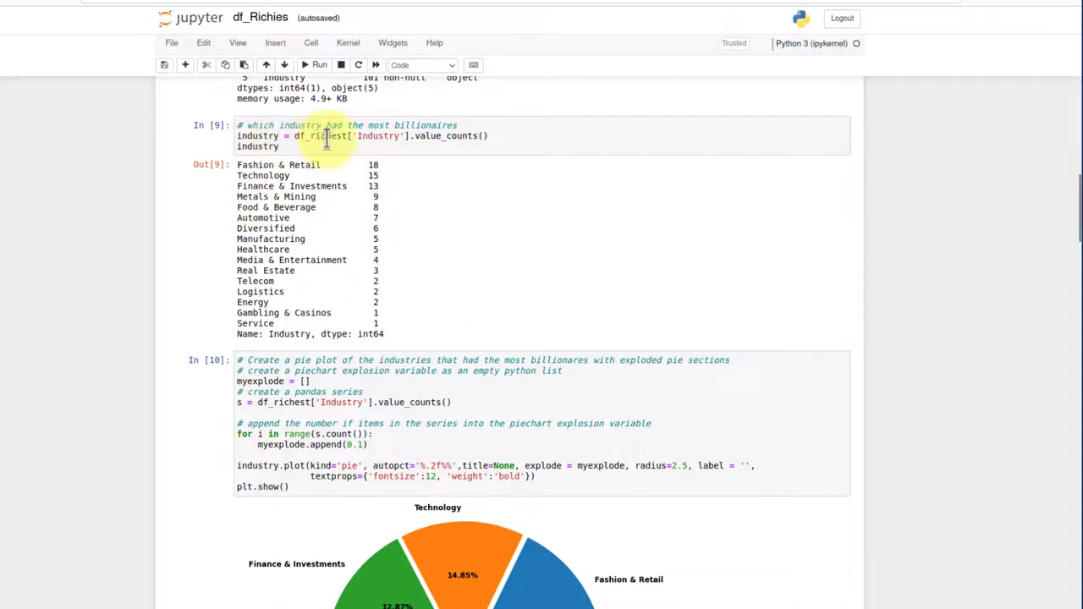
pyautogui.moveTo(457, 137)
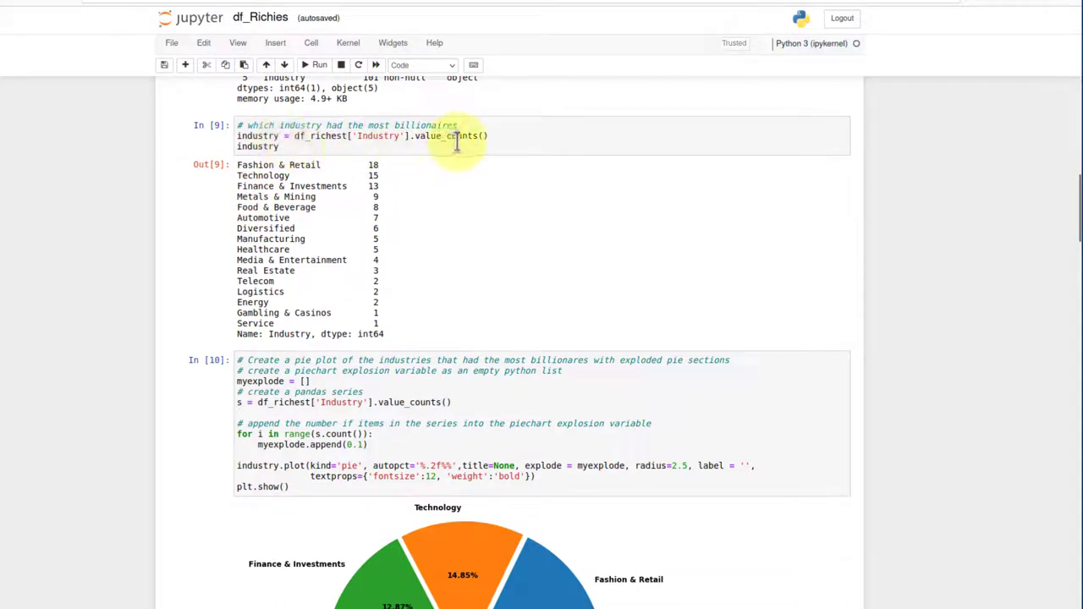
pyautogui.moveTo(288, 176)
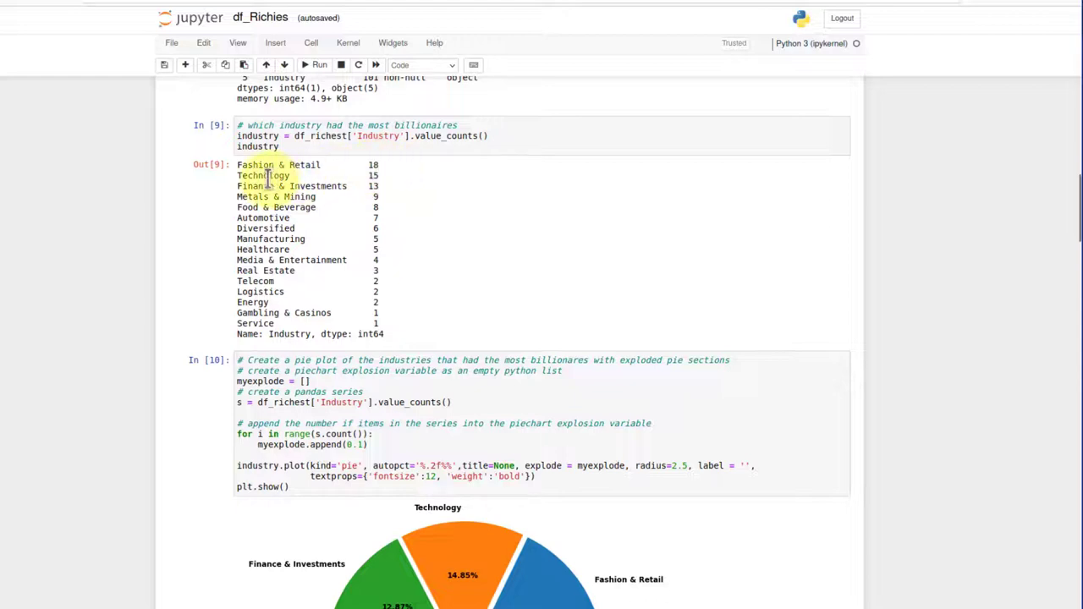
pyautogui.moveTo(382, 185)
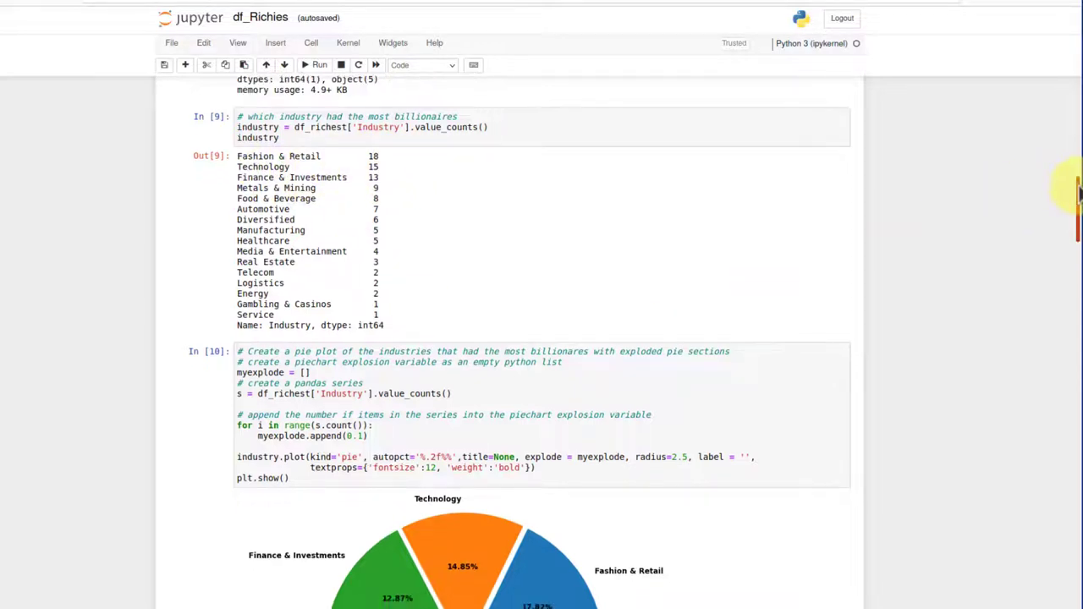
pyautogui.scroll(-3)
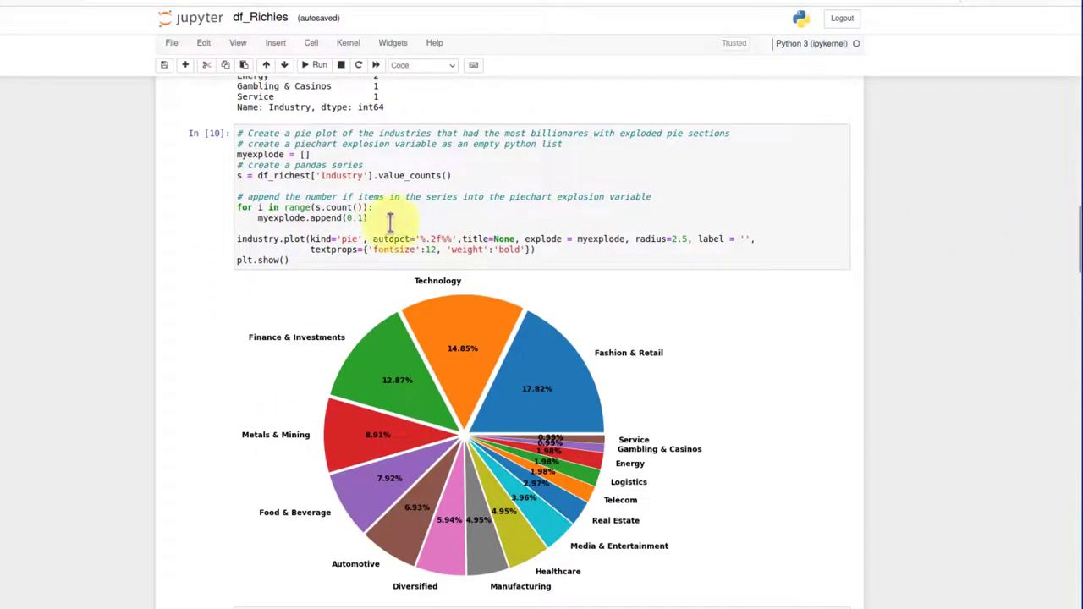
pyautogui.moveTo(410, 110)
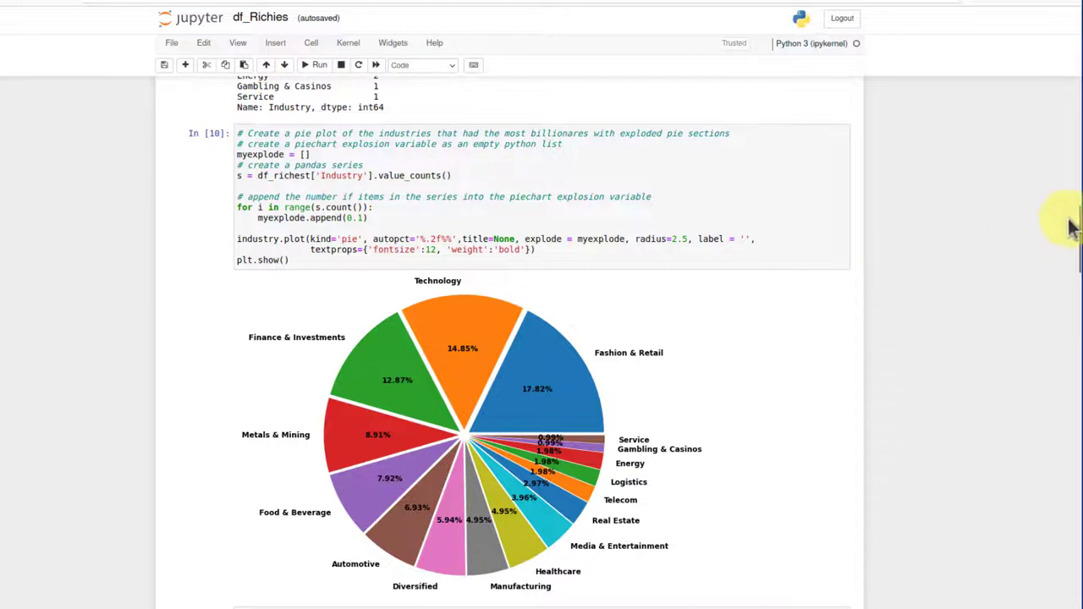
pyautogui.scroll(-3)
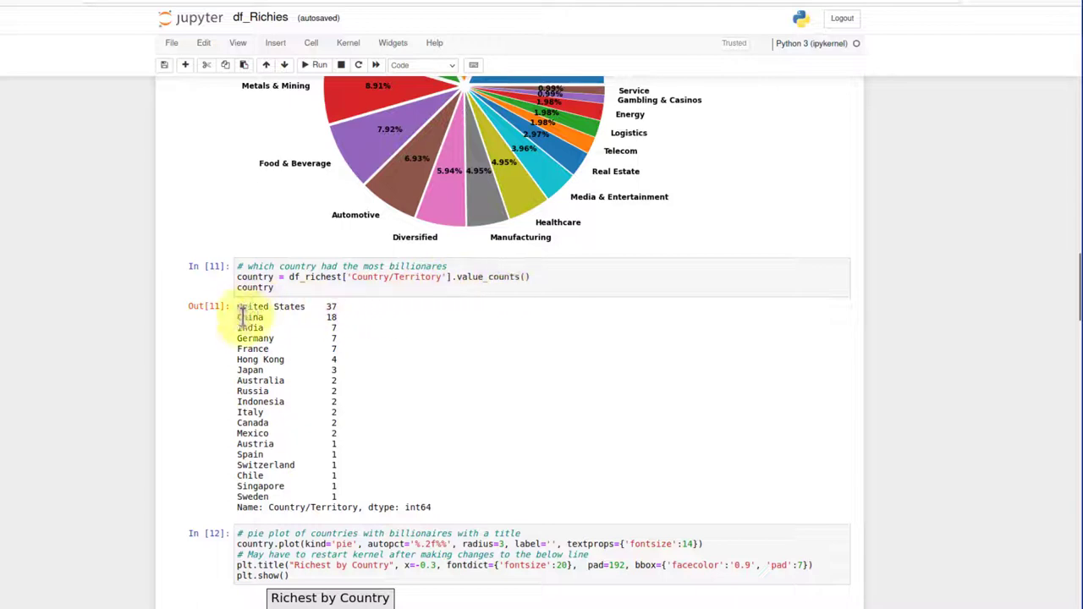
pyautogui.moveTo(1032, 311)
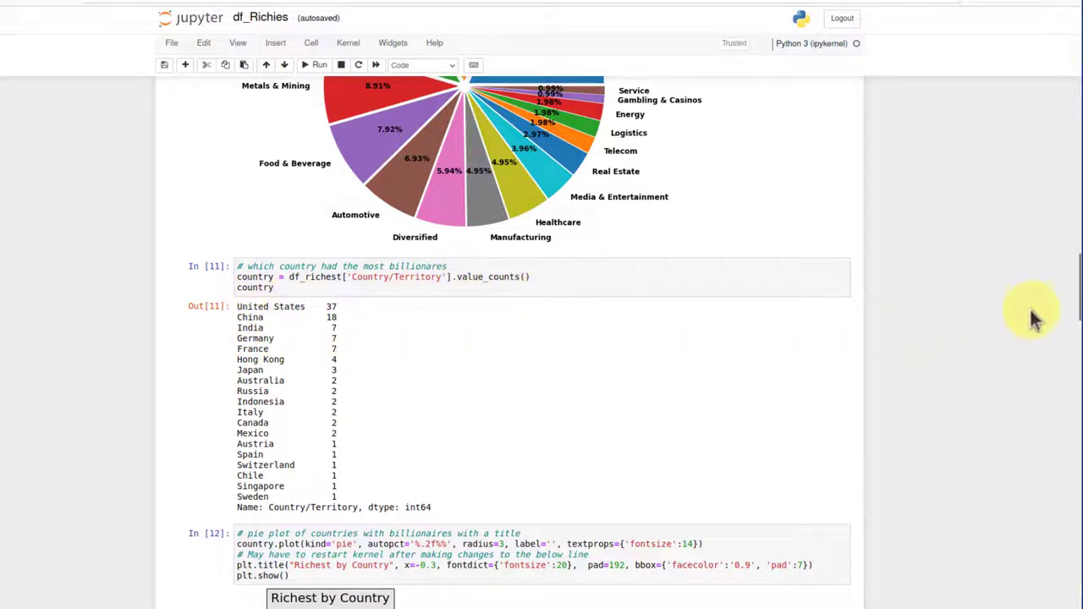
pyautogui.scroll(-3)
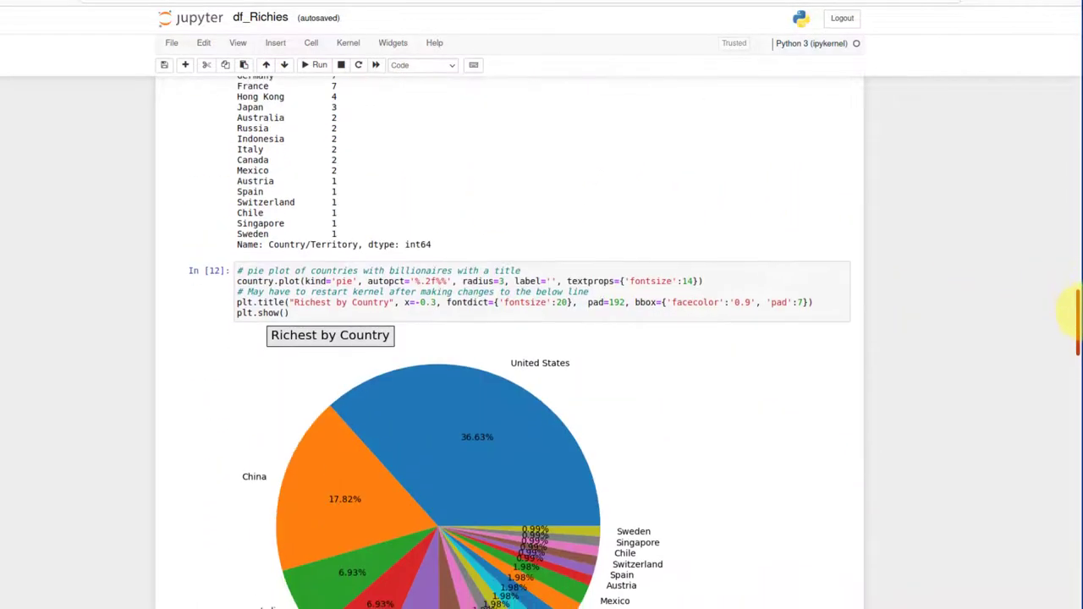
pyautogui.scroll(-3)
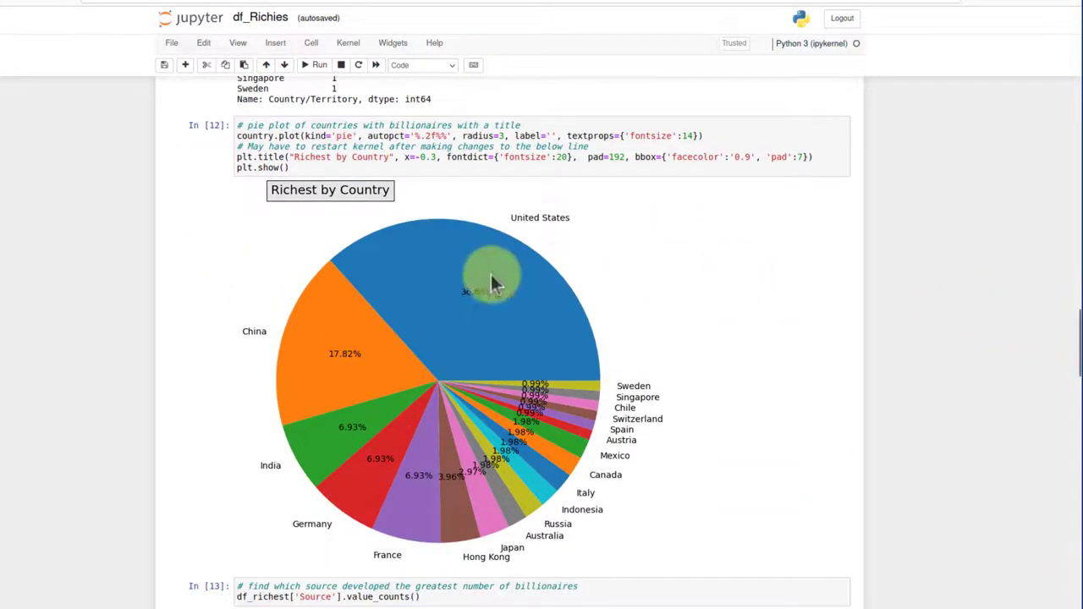
pyautogui.moveTo(504, 283)
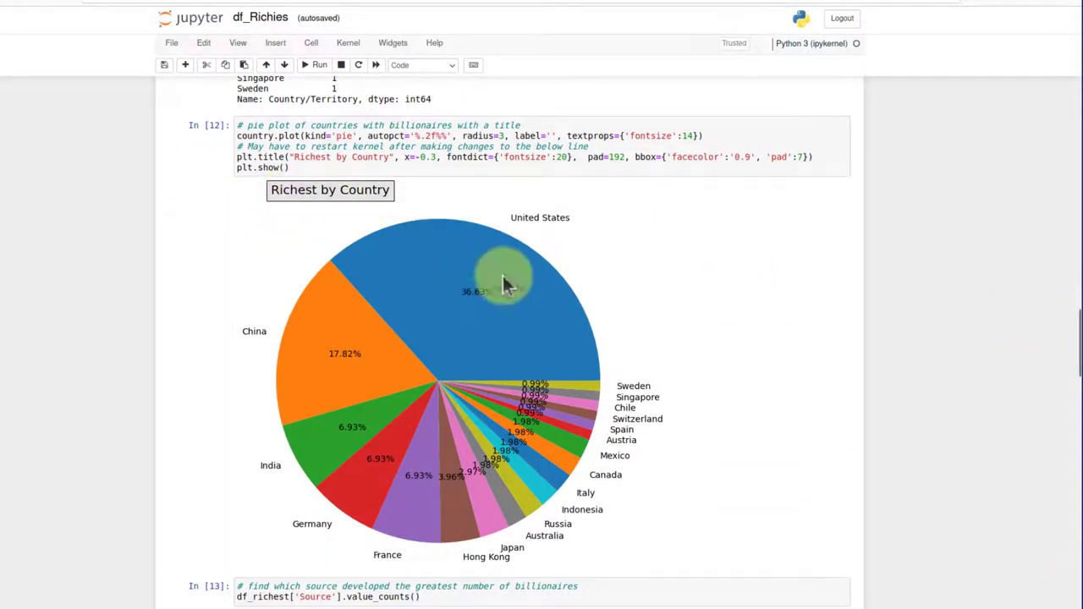
pyautogui.scroll(-3)
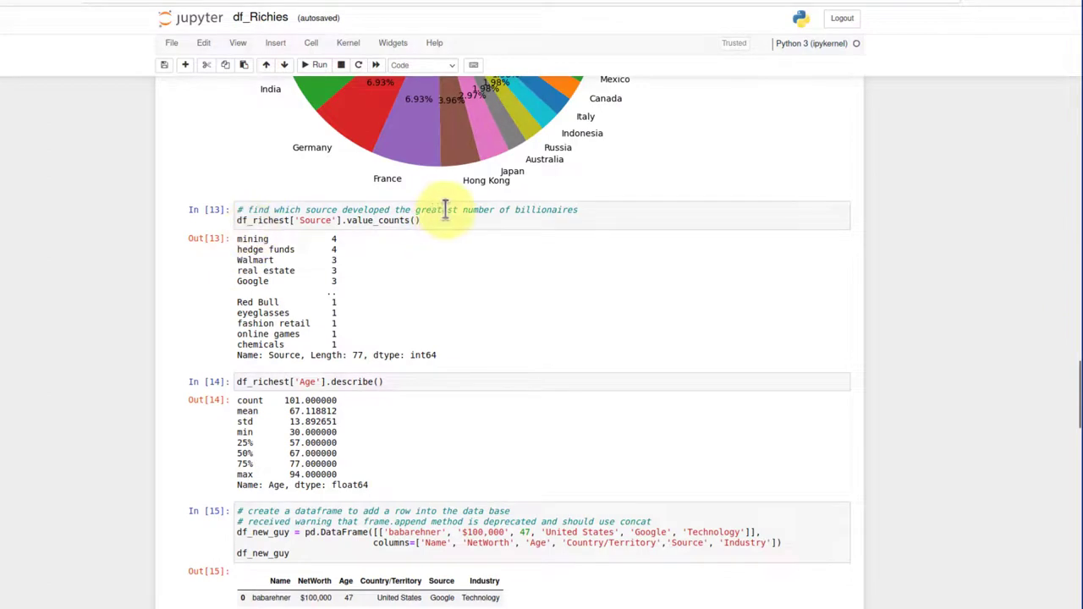
pyautogui.moveTo(554, 212)
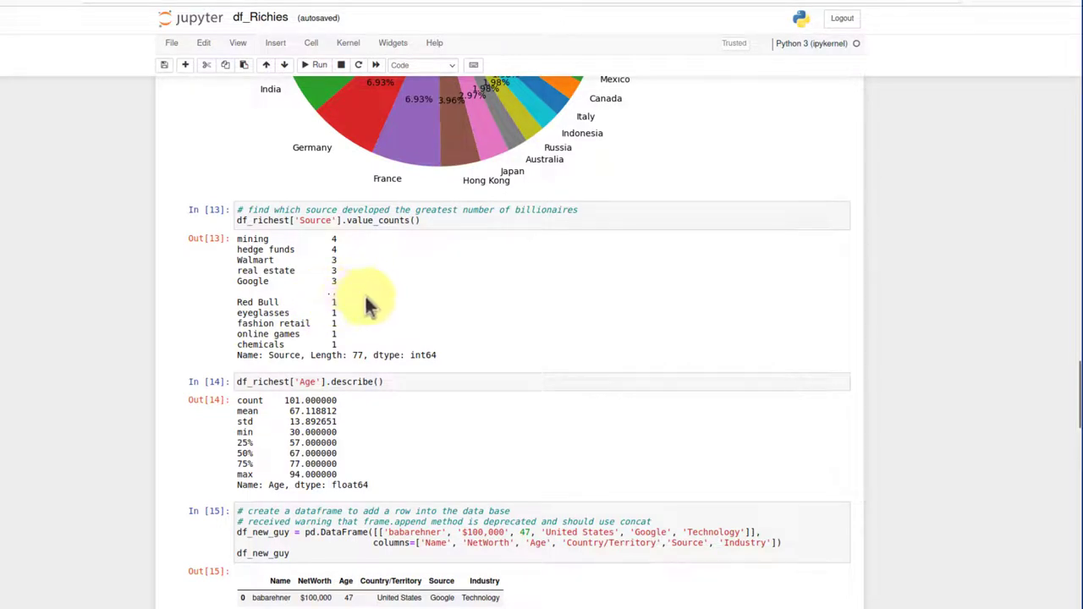
pyautogui.scroll(-3)
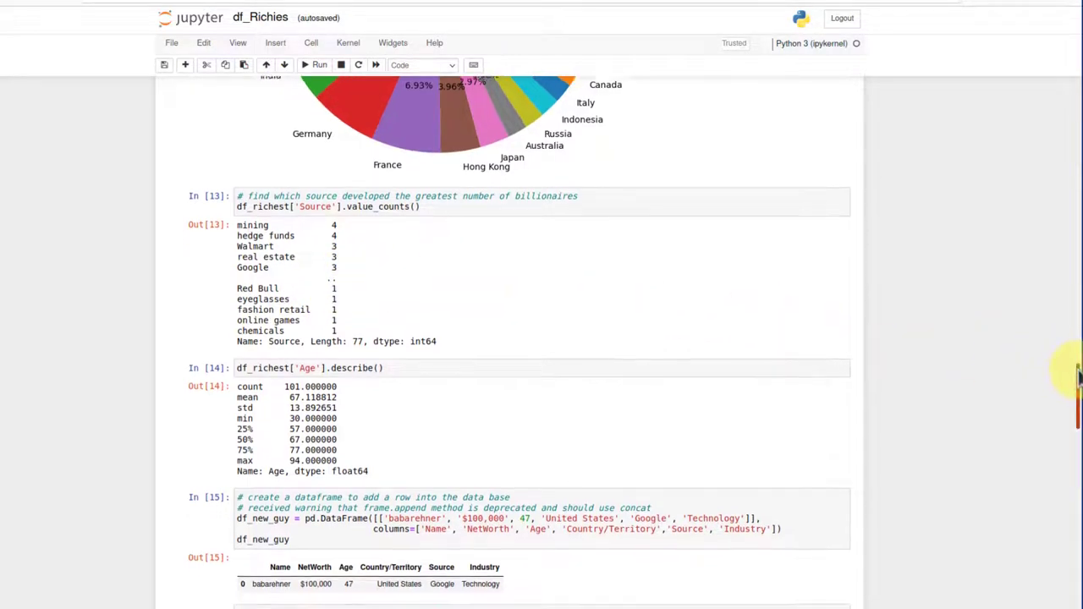
pyautogui.scroll(-3)
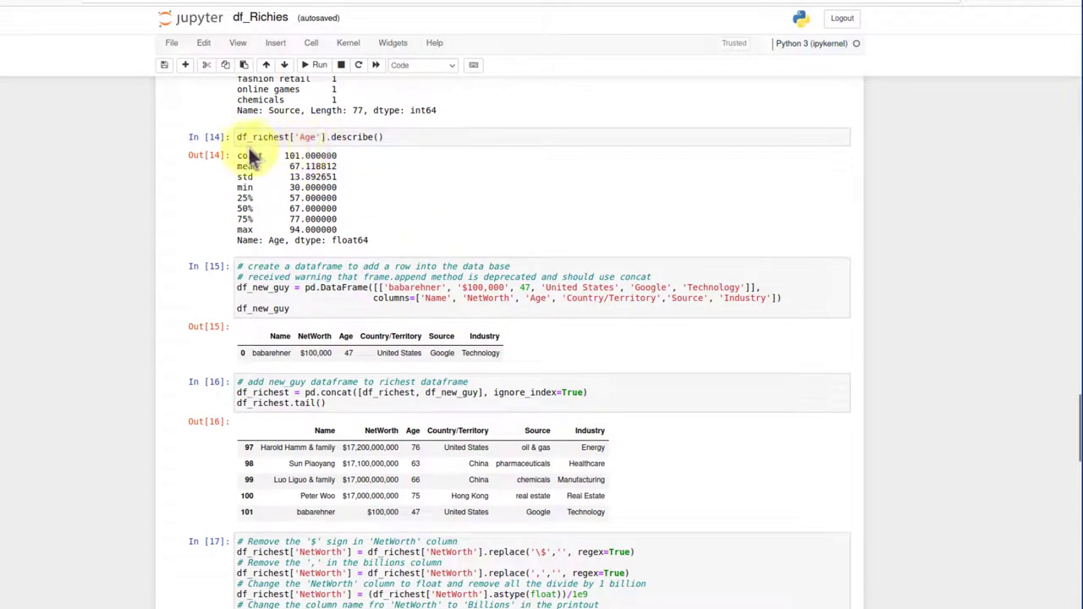
pyautogui.moveTo(250, 199)
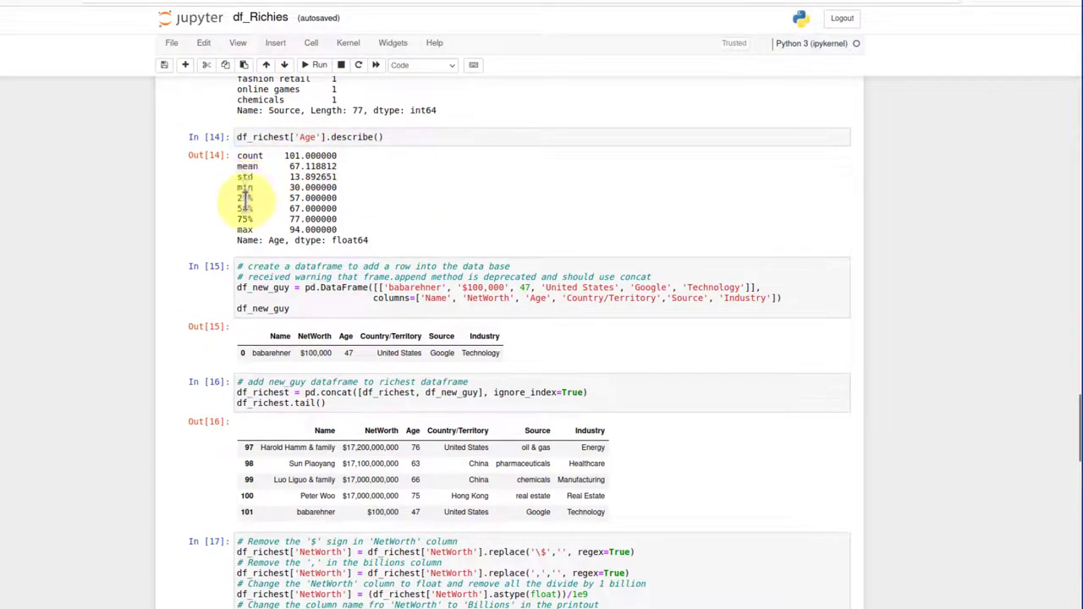
pyautogui.moveTo(243, 209)
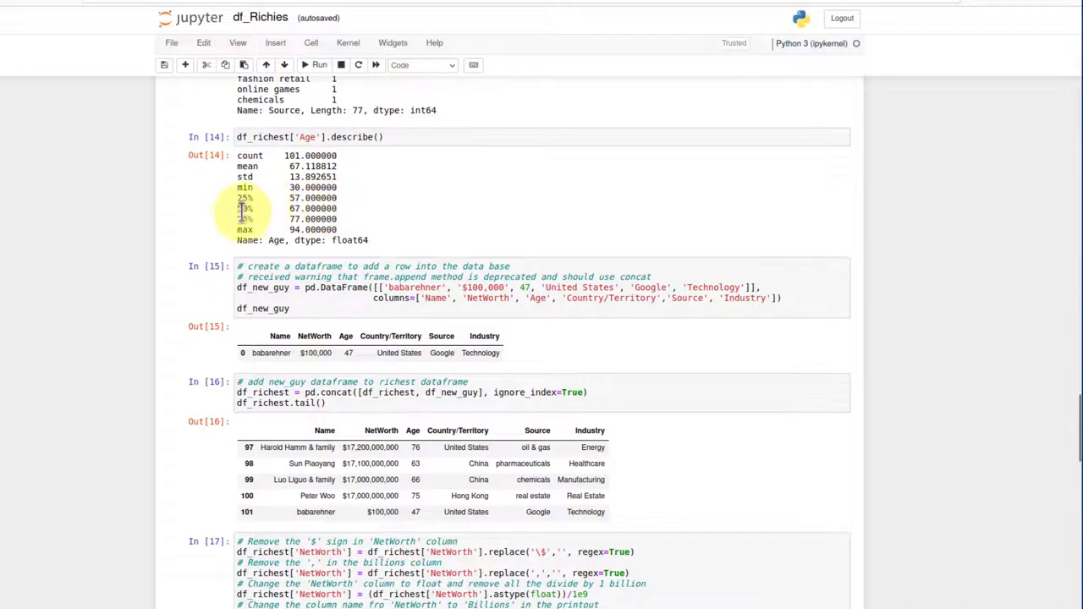
pyautogui.moveTo(275, 228)
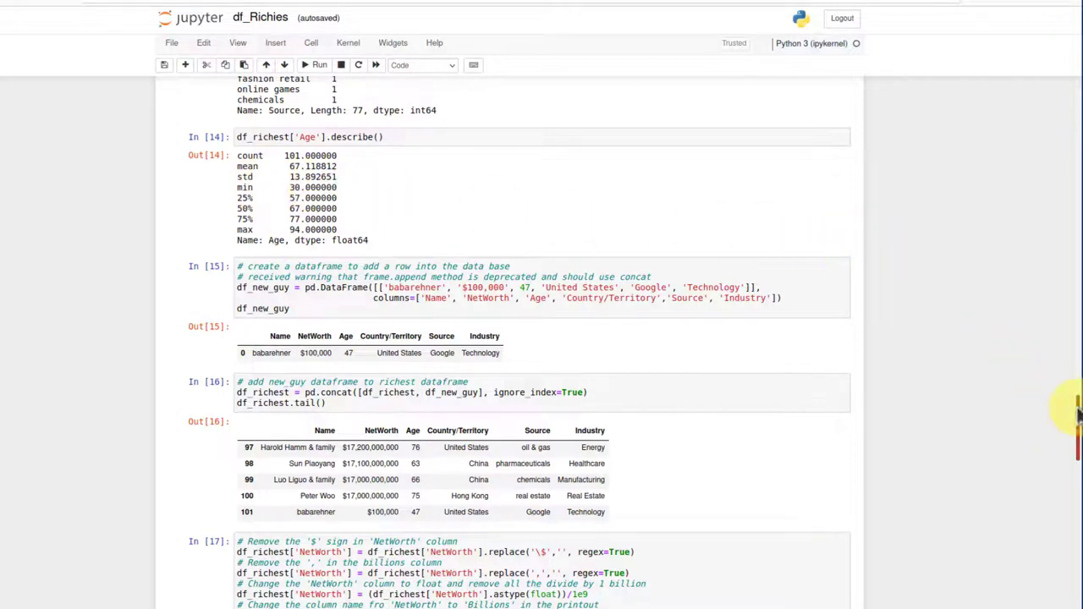
pyautogui.scroll(-3)
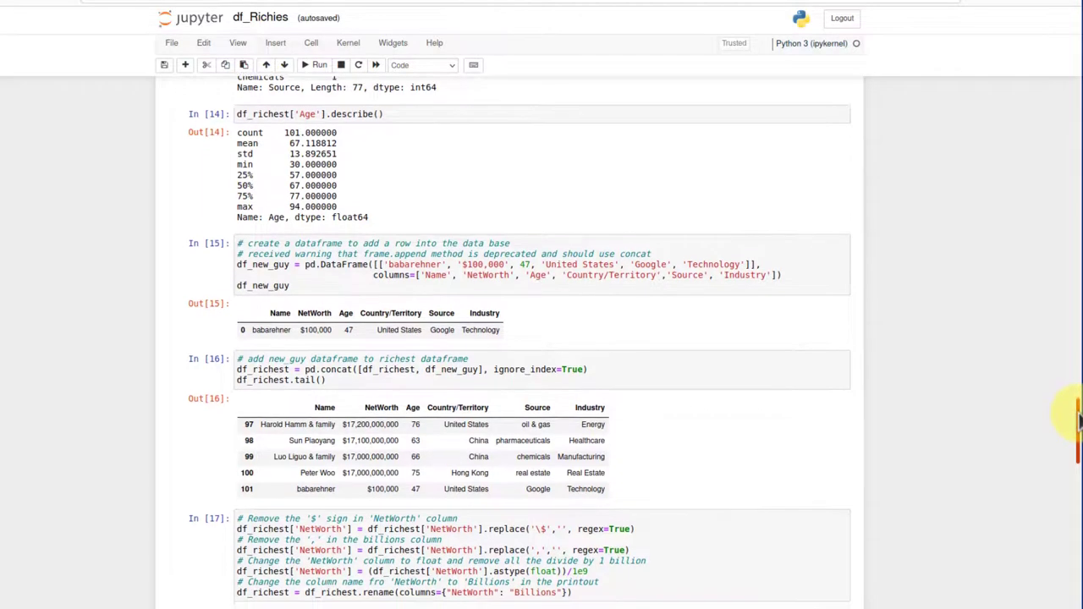
pyautogui.scroll(-3)
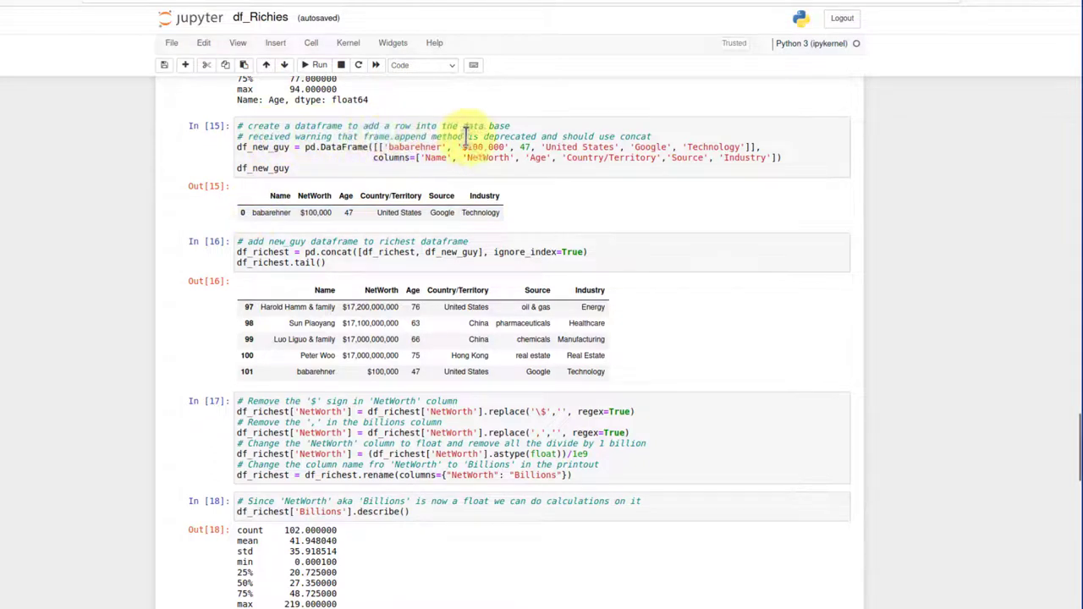
pyautogui.moveTo(548, 141)
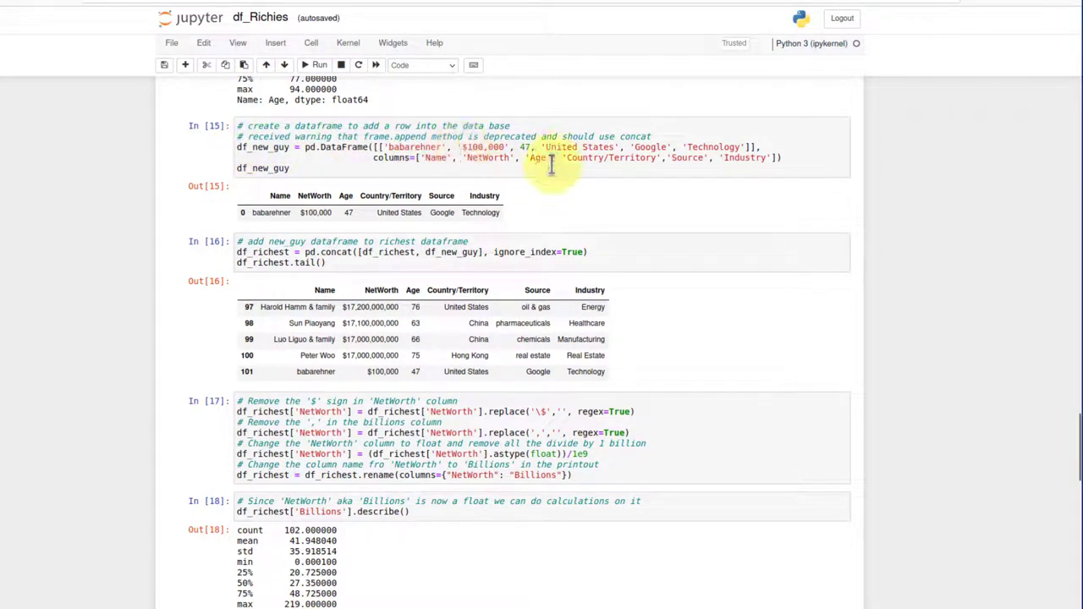
pyautogui.moveTo(413, 252)
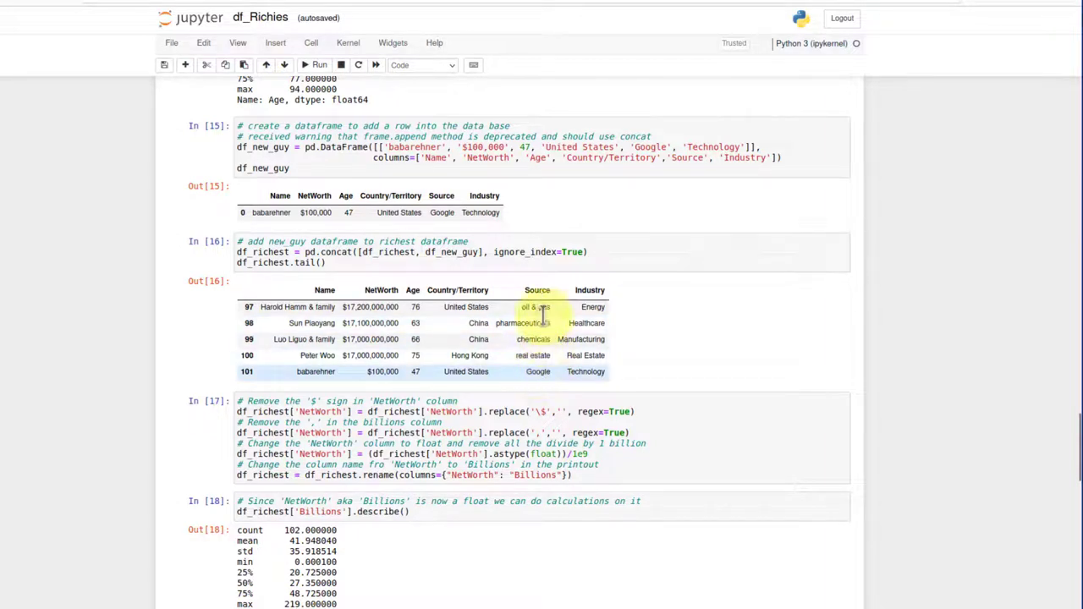
pyautogui.moveTo(698, 402)
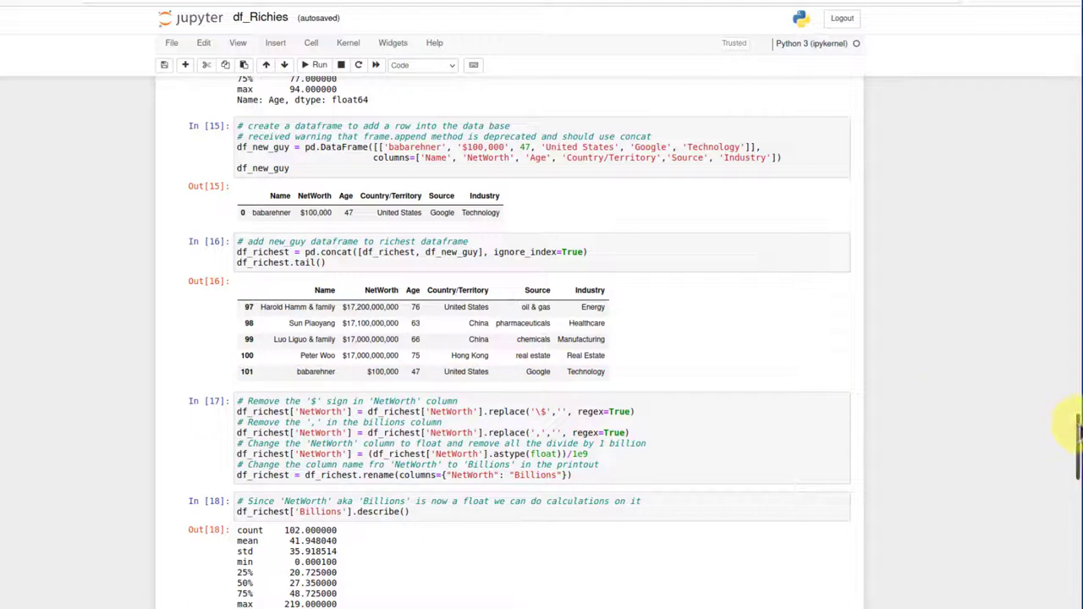
pyautogui.scroll(-3)
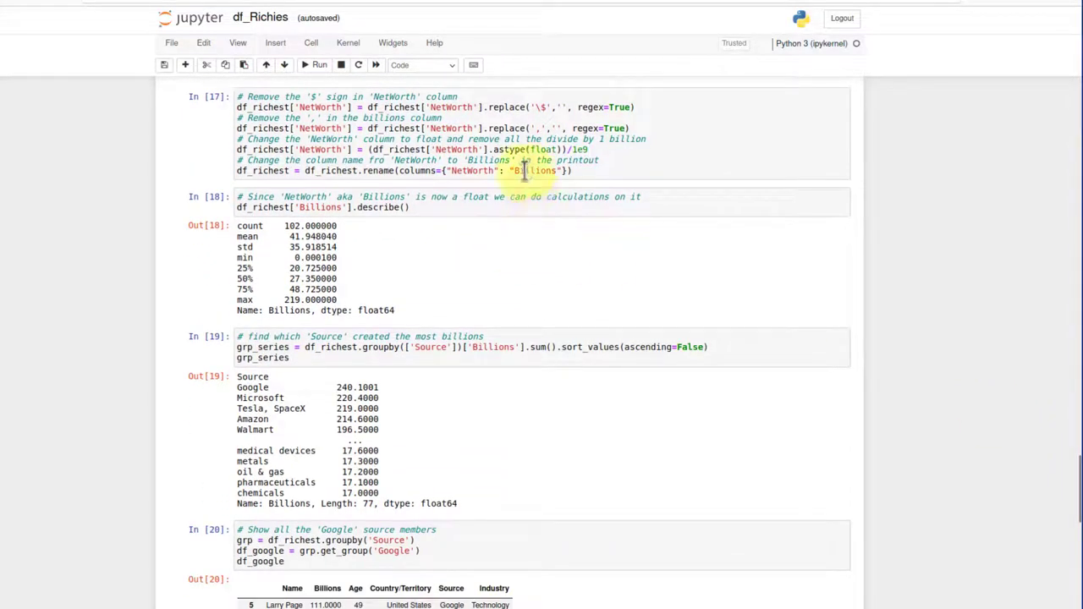
pyautogui.moveTo(525, 188)
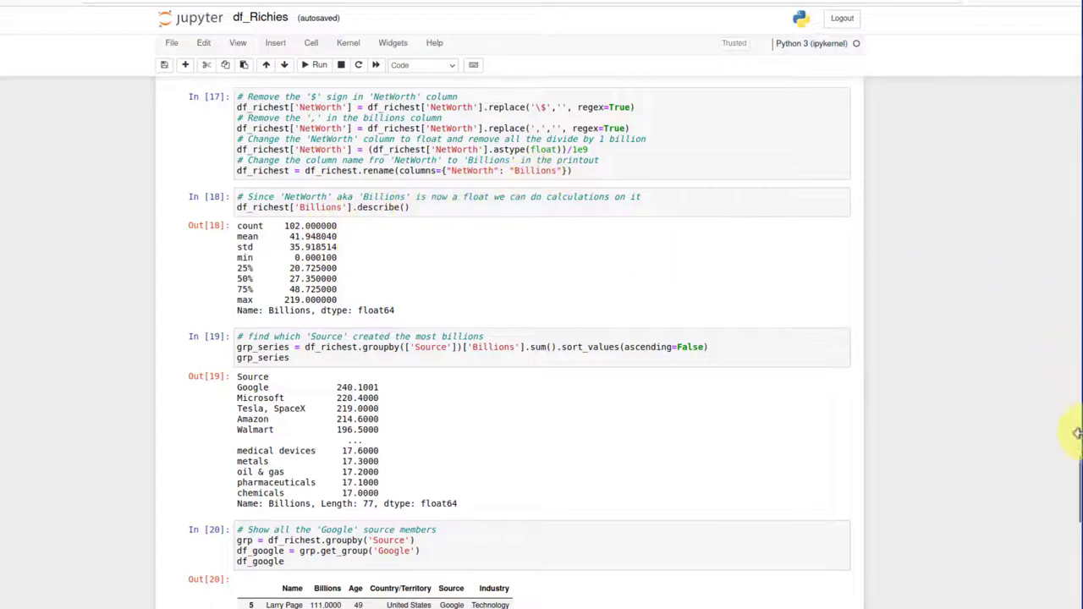
pyautogui.scroll(3)
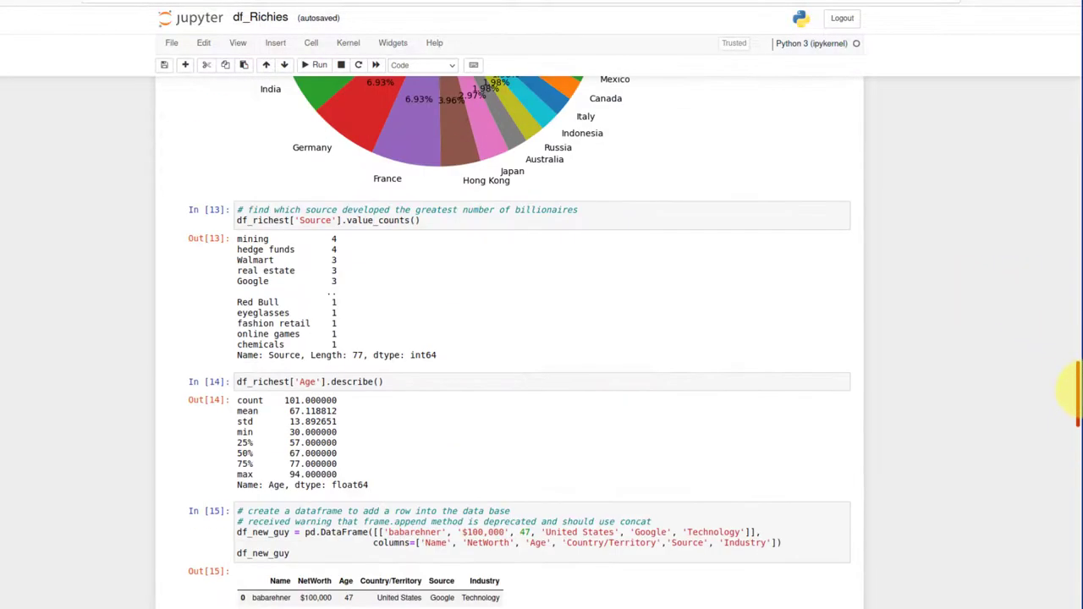
pyautogui.scroll(-3)
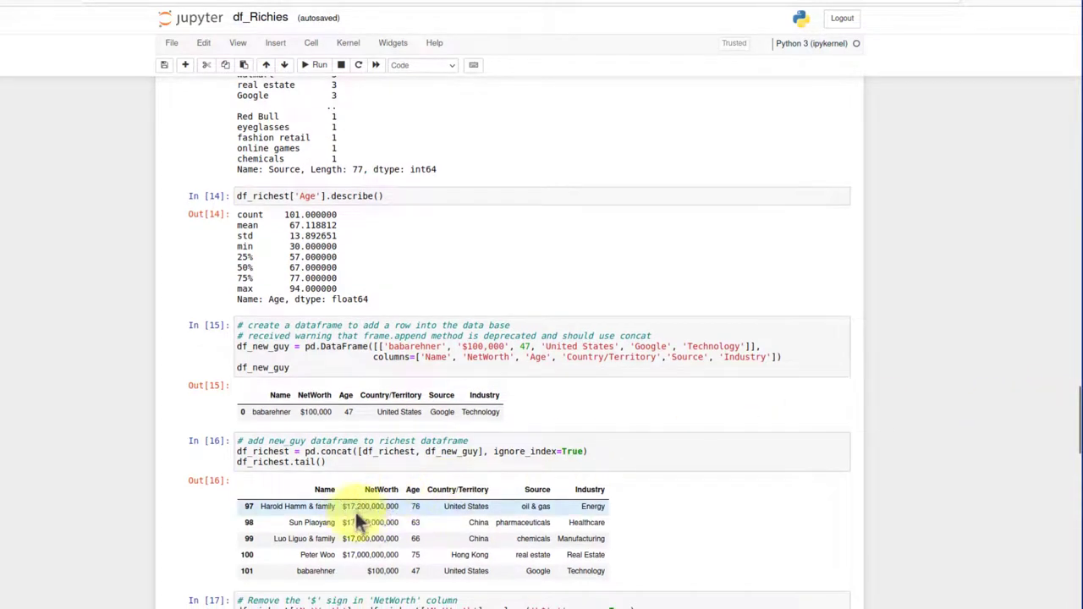
pyautogui.scroll(3)
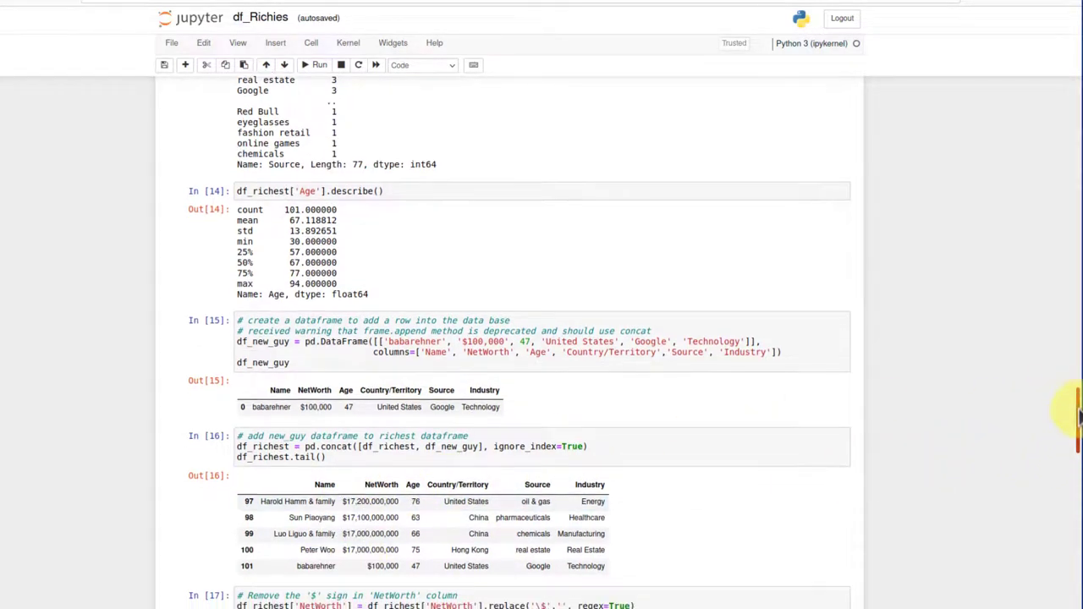
pyautogui.scroll(-3)
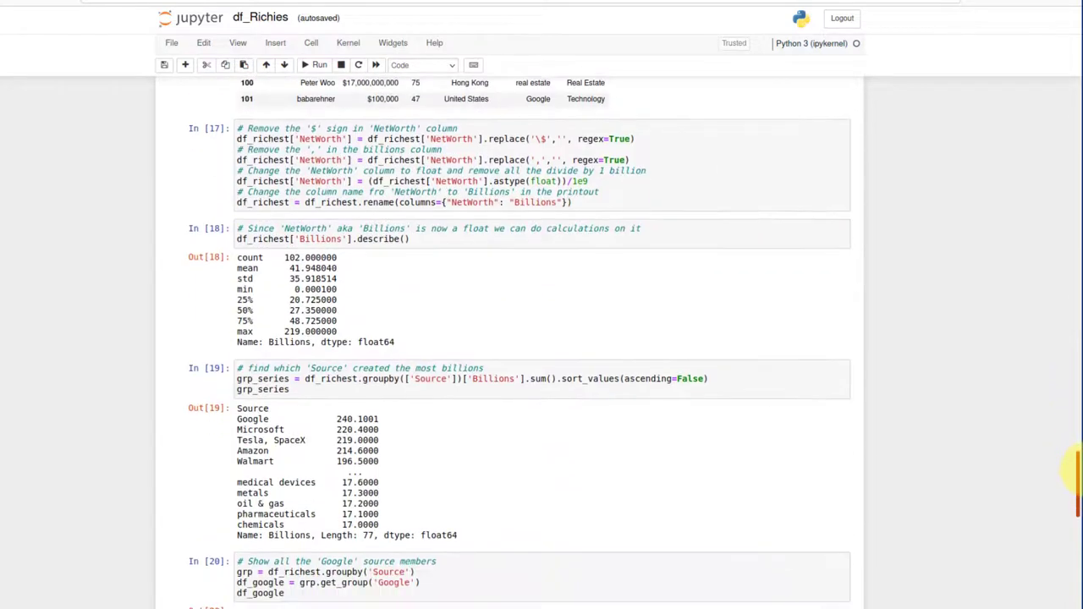
pyautogui.scroll(3)
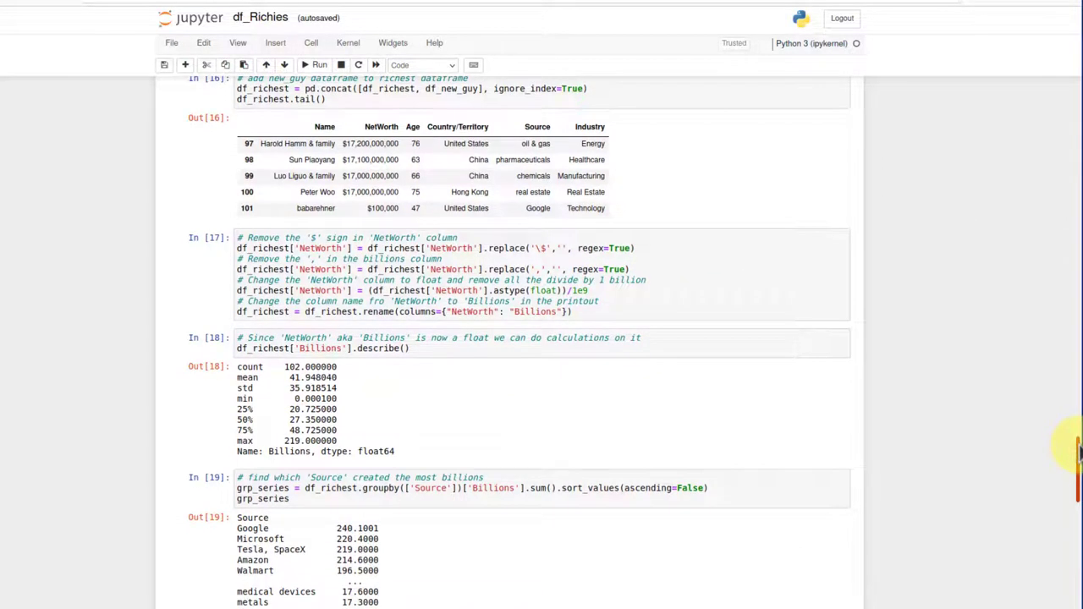
pyautogui.scroll(-3)
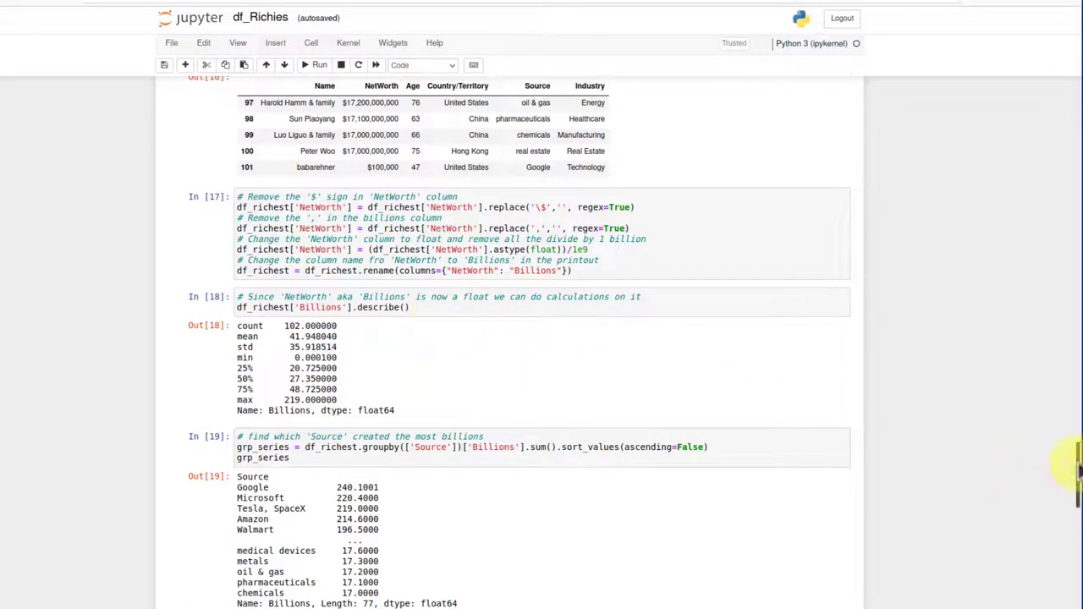
pyautogui.scroll(-3)
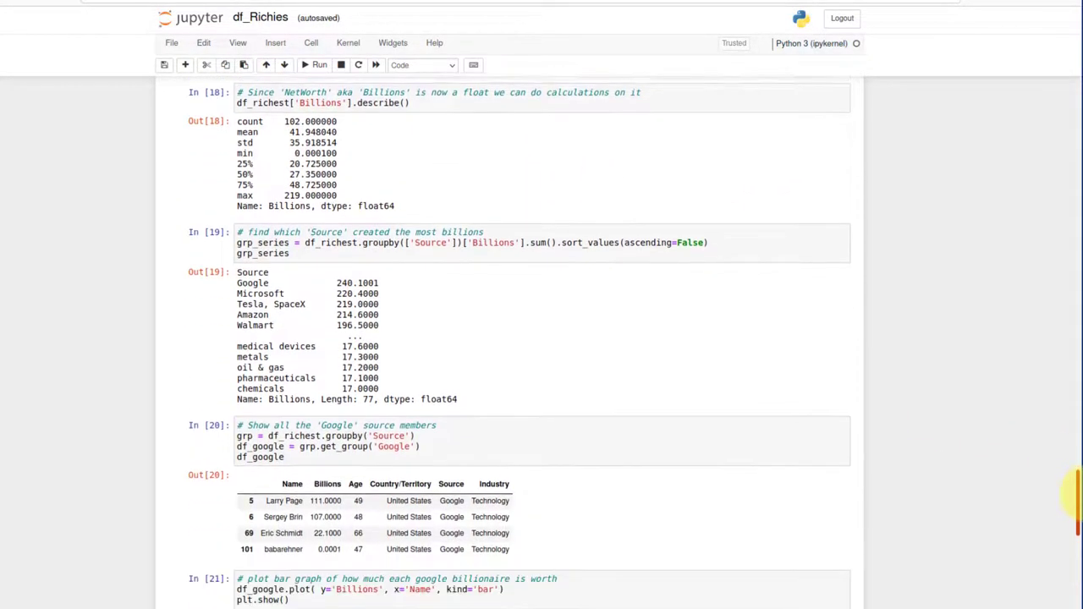
pyautogui.scroll(-3)
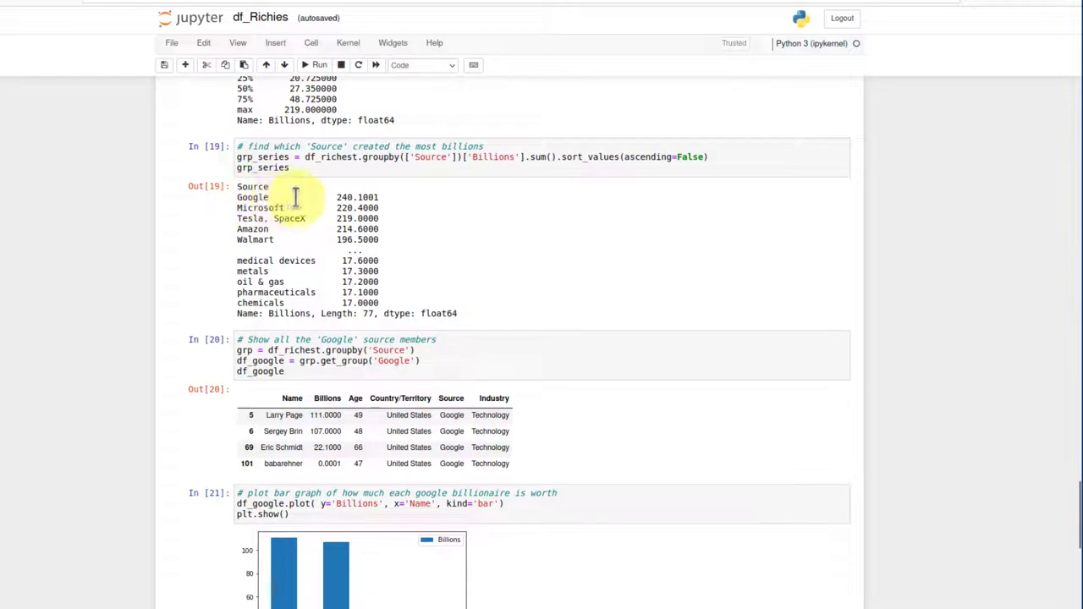
pyautogui.moveTo(400, 212)
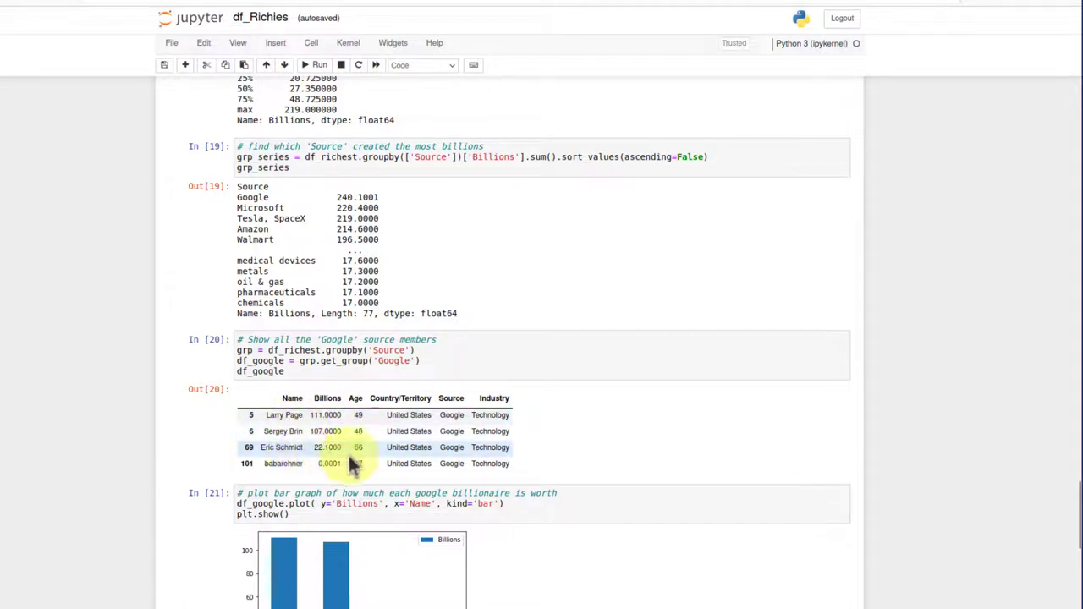
pyautogui.moveTo(537, 469)
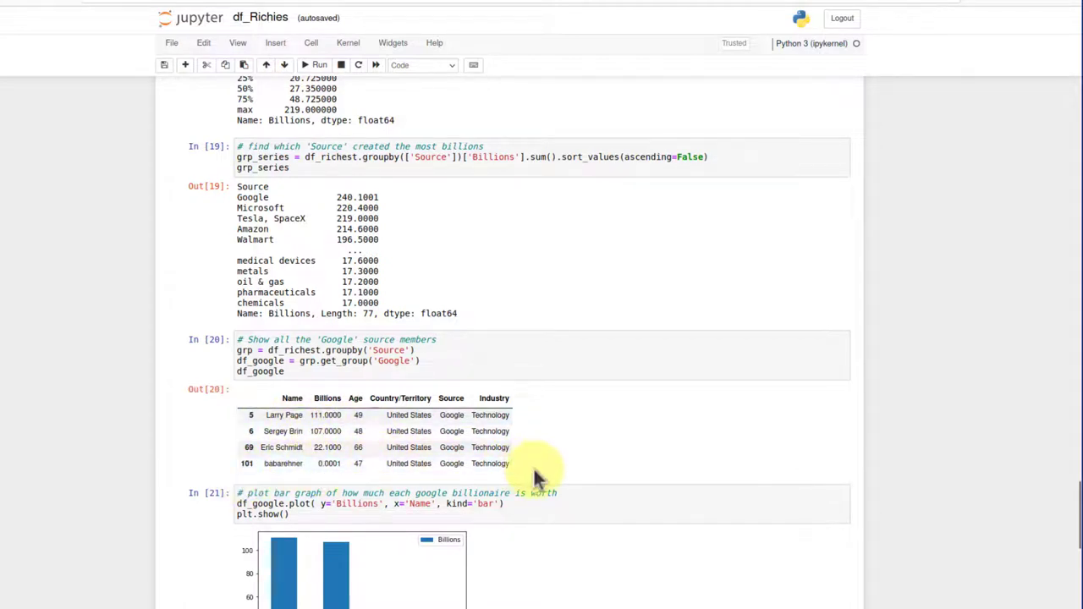
pyautogui.moveTo(1041, 500)
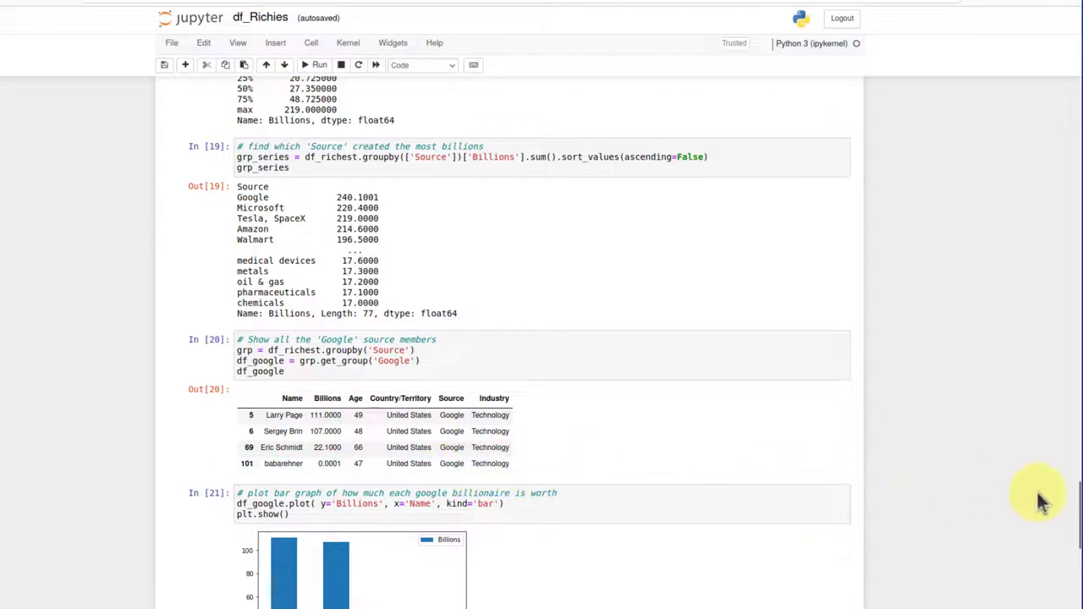
pyautogui.scroll(-3)
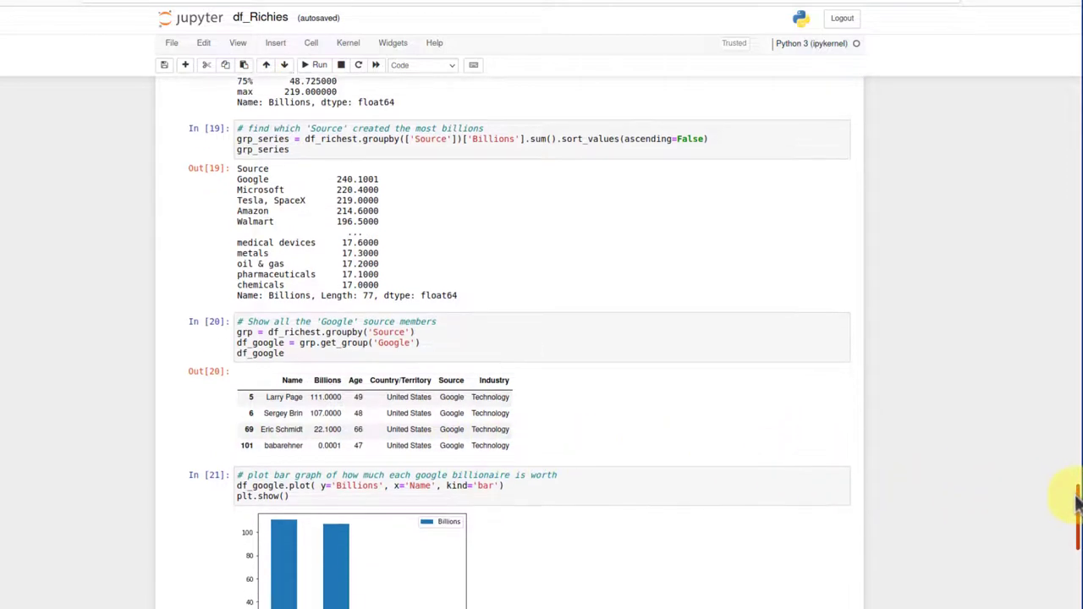
pyautogui.scroll(-3)
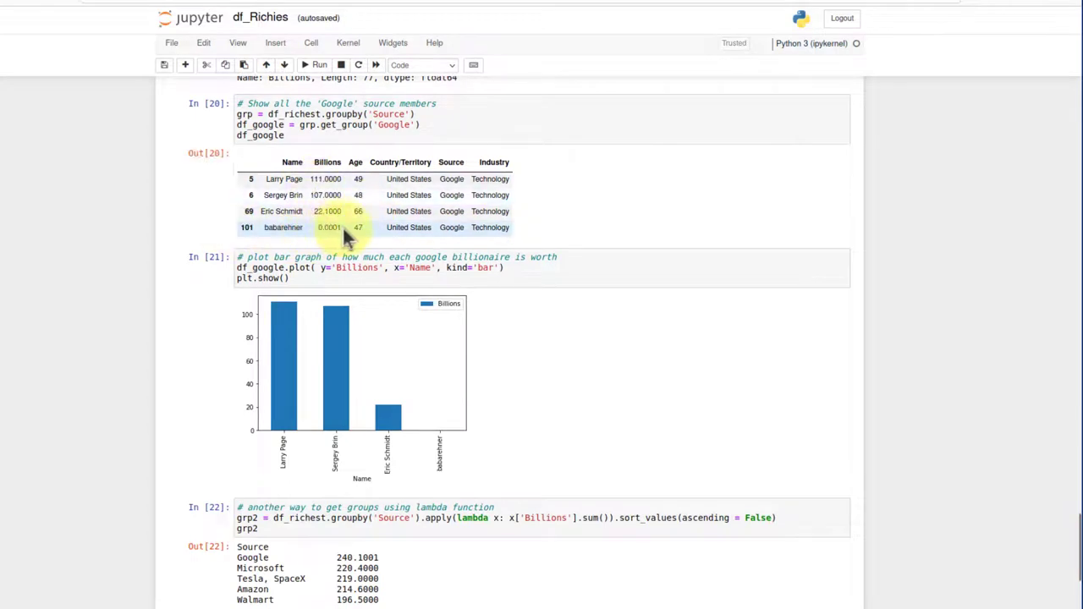
pyautogui.moveTo(550, 334)
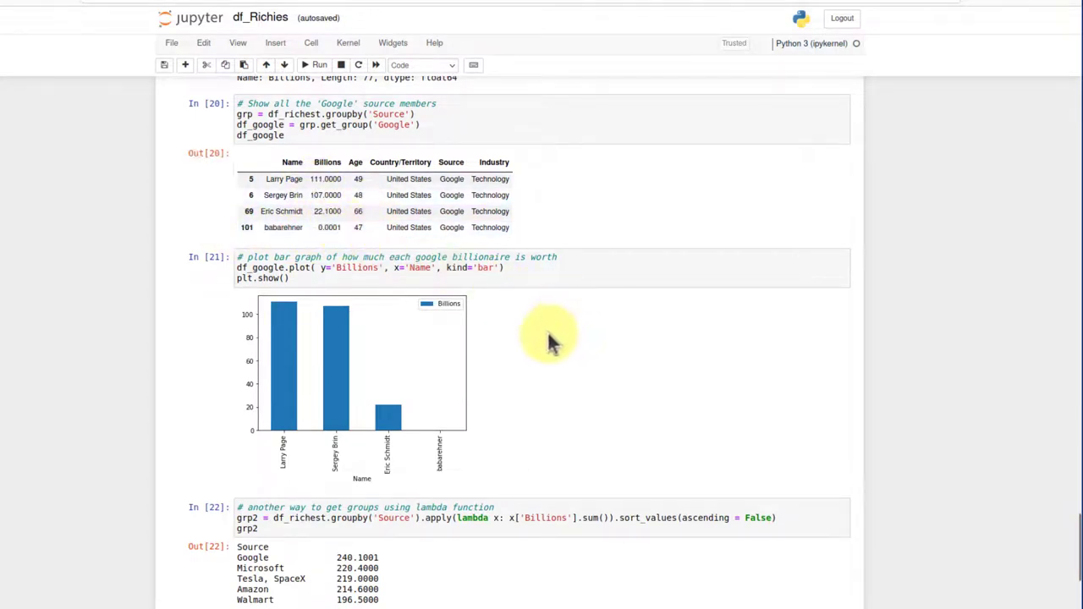
pyautogui.moveTo(270, 330)
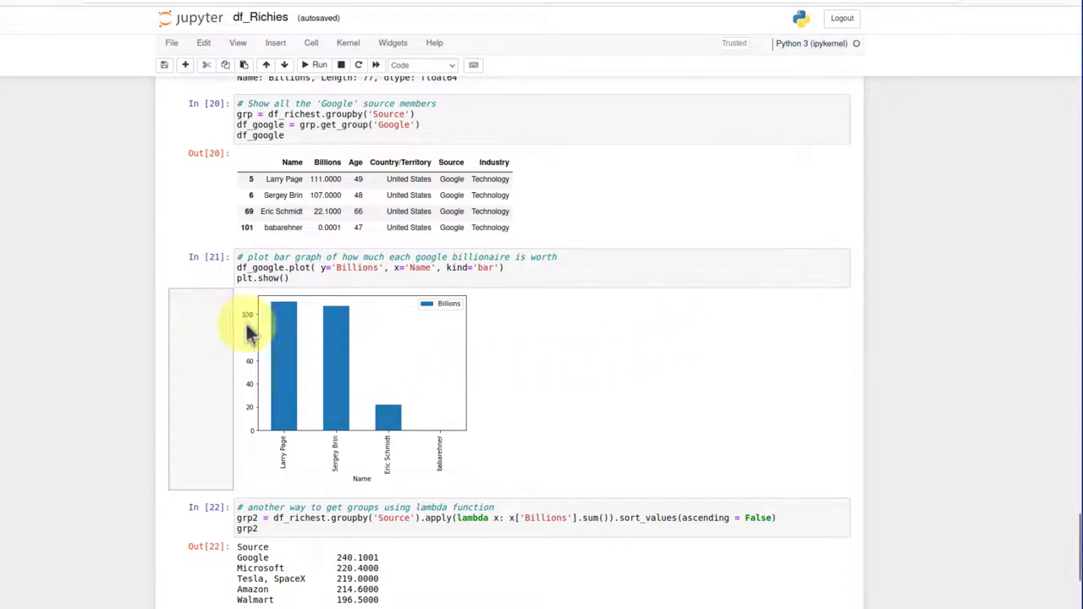
pyautogui.moveTo(465, 440)
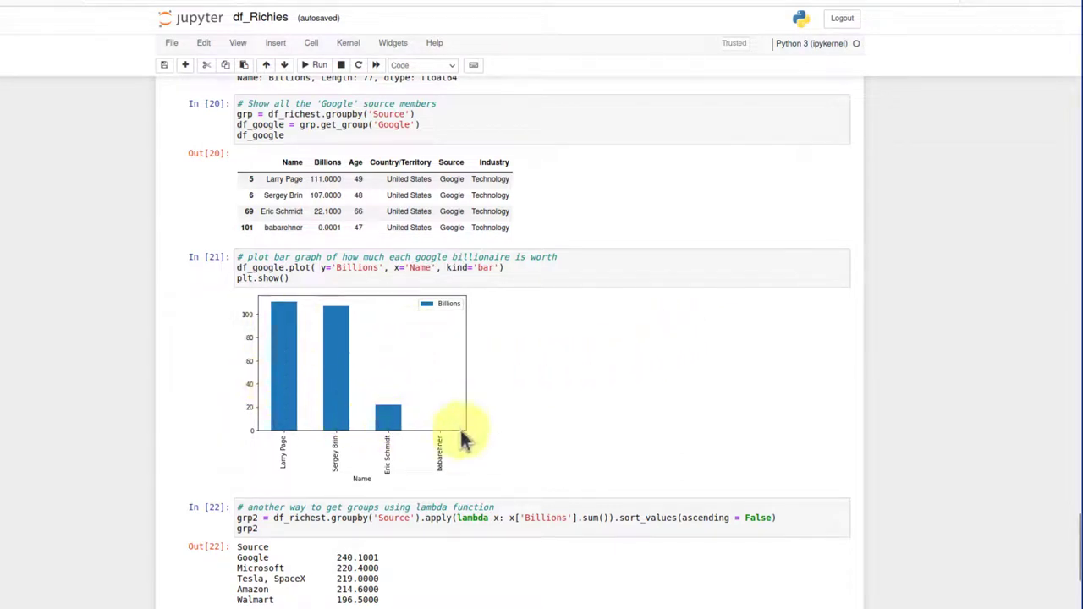
pyautogui.moveTo(436, 428)
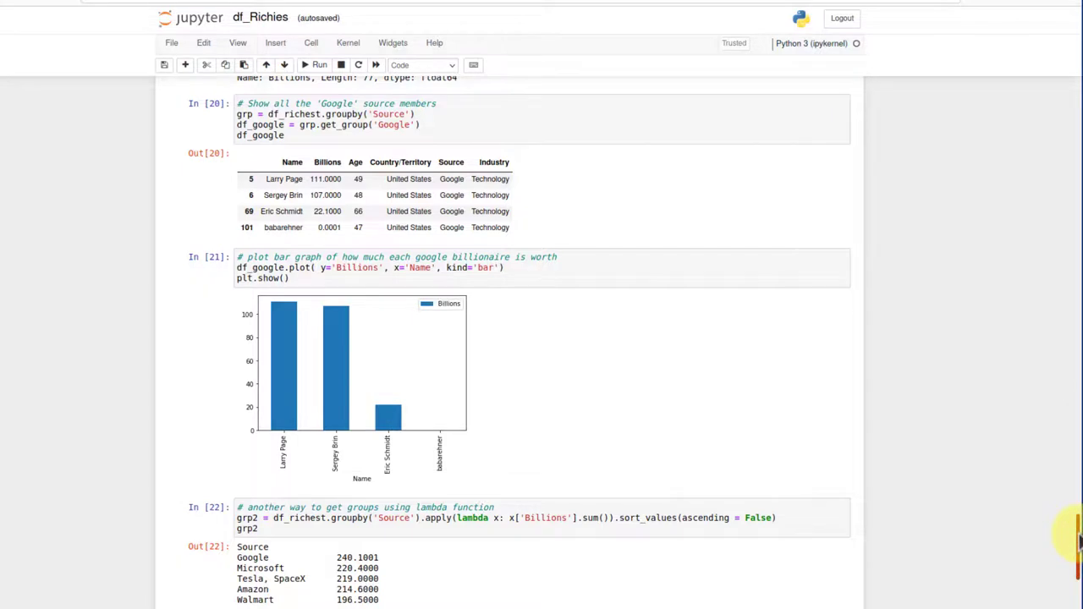
pyautogui.scroll(-3)
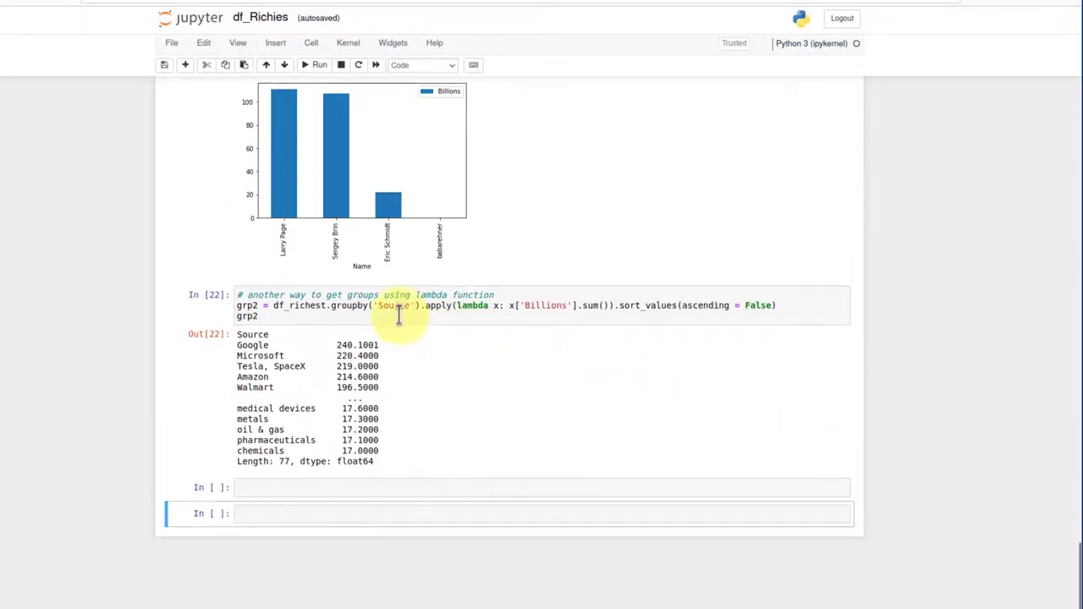
pyautogui.moveTo(995, 525)
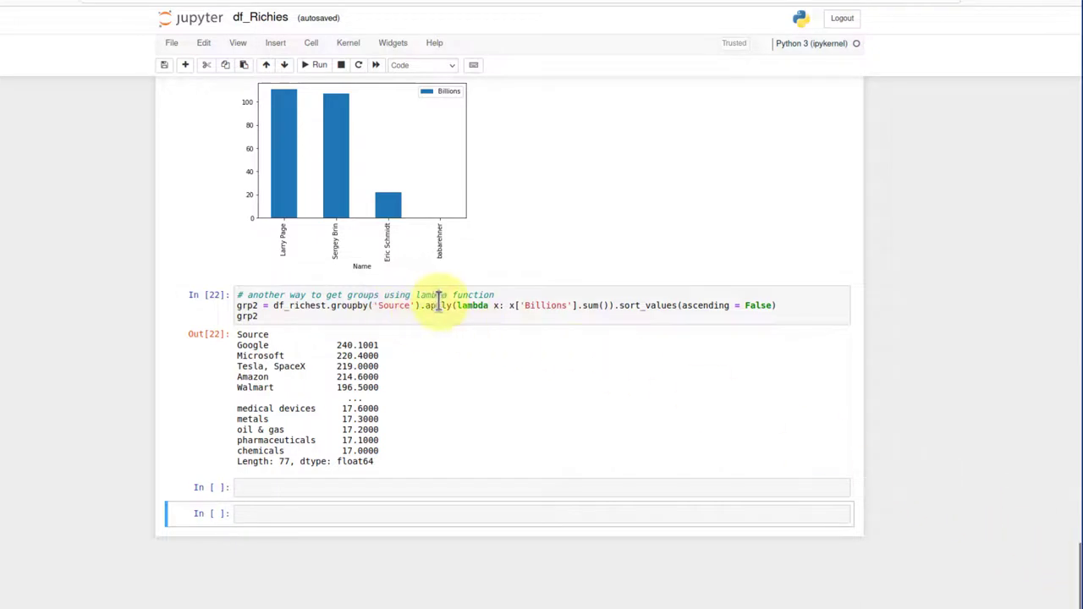
pyautogui.moveTo(438, 398)
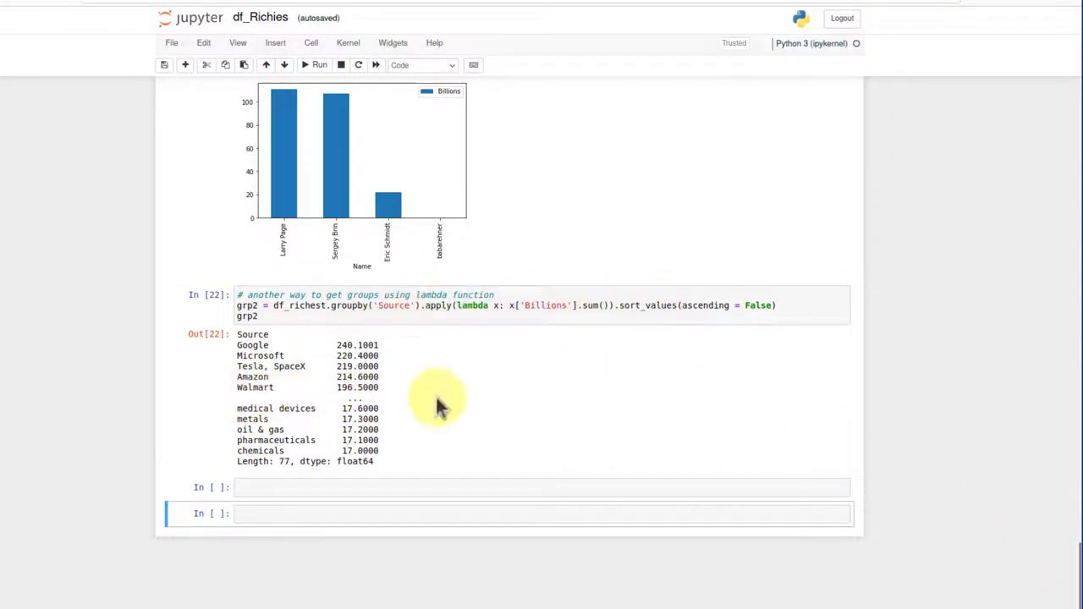
pyautogui.moveTo(1075, 562)
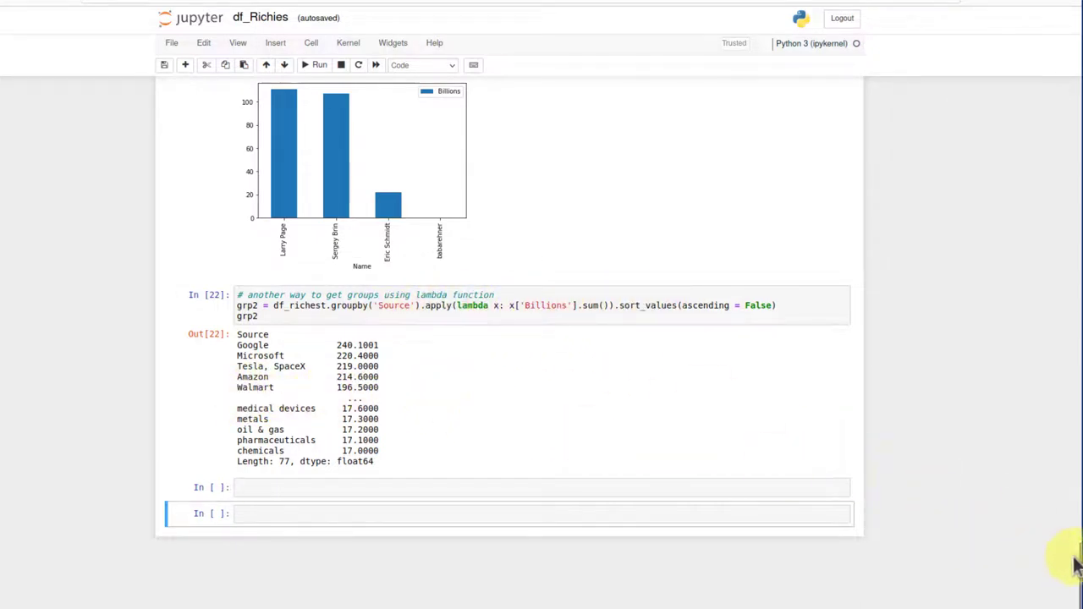
pyautogui.scroll(3)
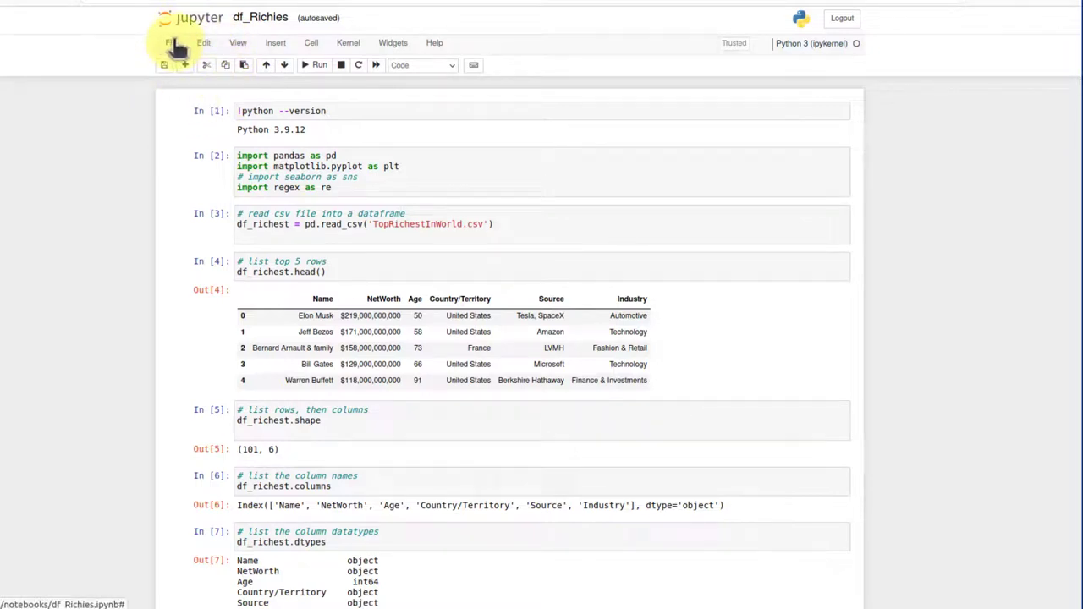
# - Save a checkpoint of df_Richies, then close it and halt its kernel
pyautogui.click(171, 43)
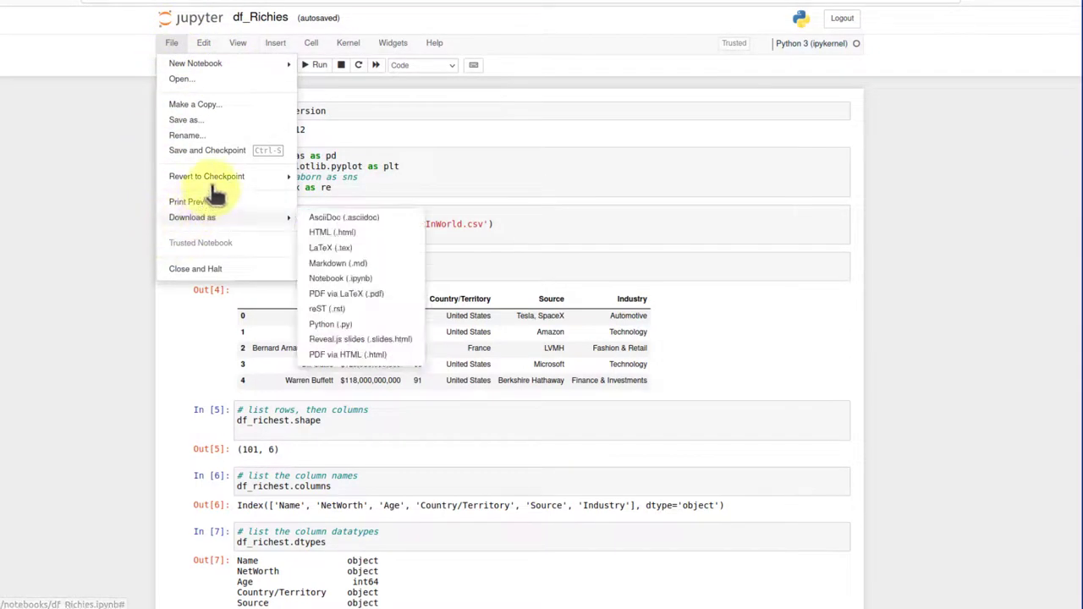
pyautogui.click(207, 149)
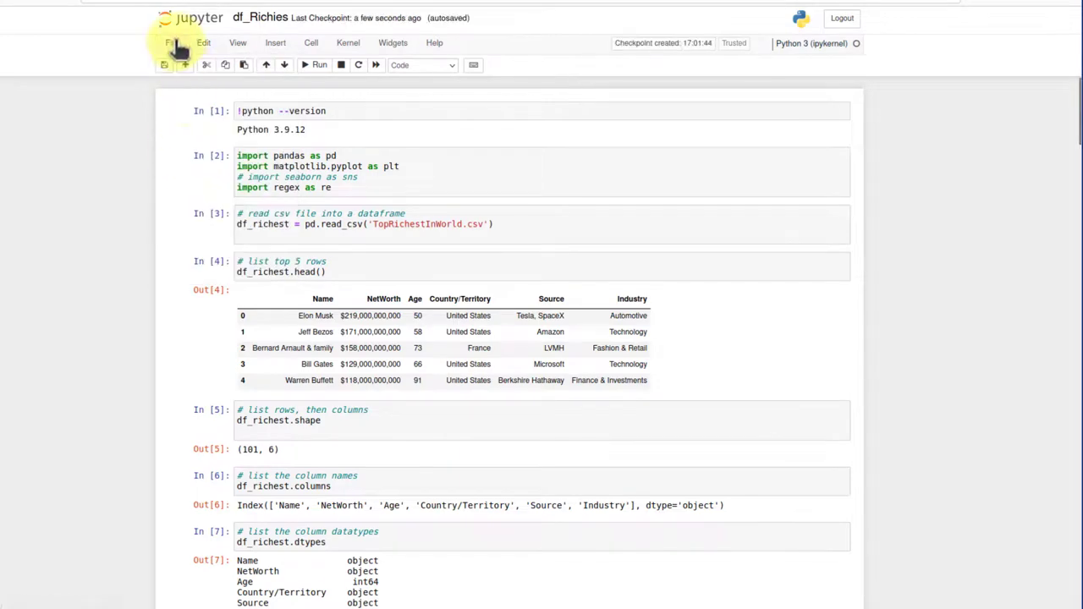
pyautogui.click(170, 43)
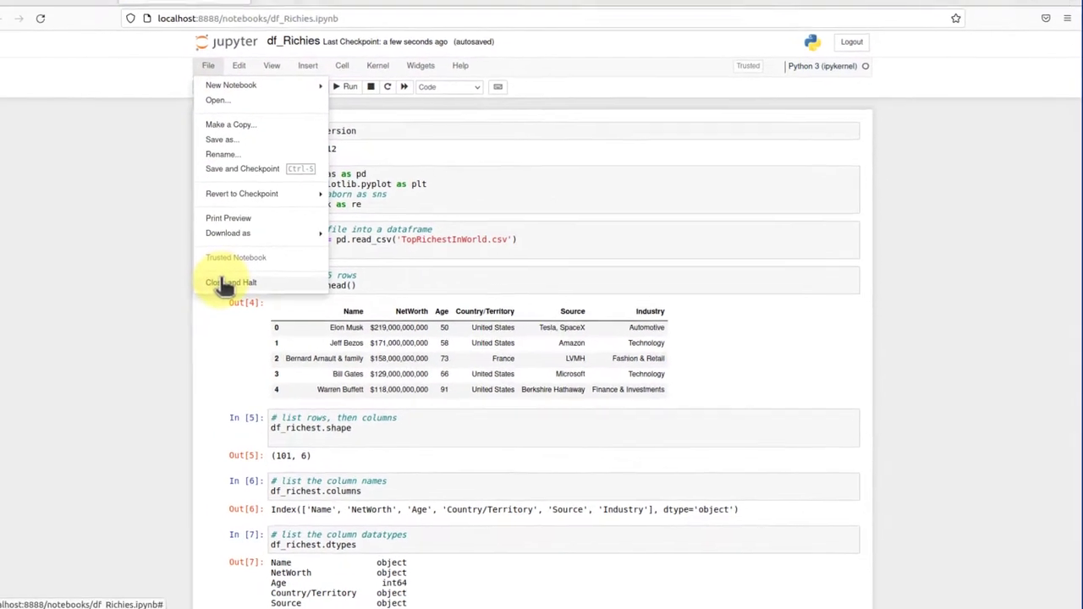
pyautogui.click(229, 282)
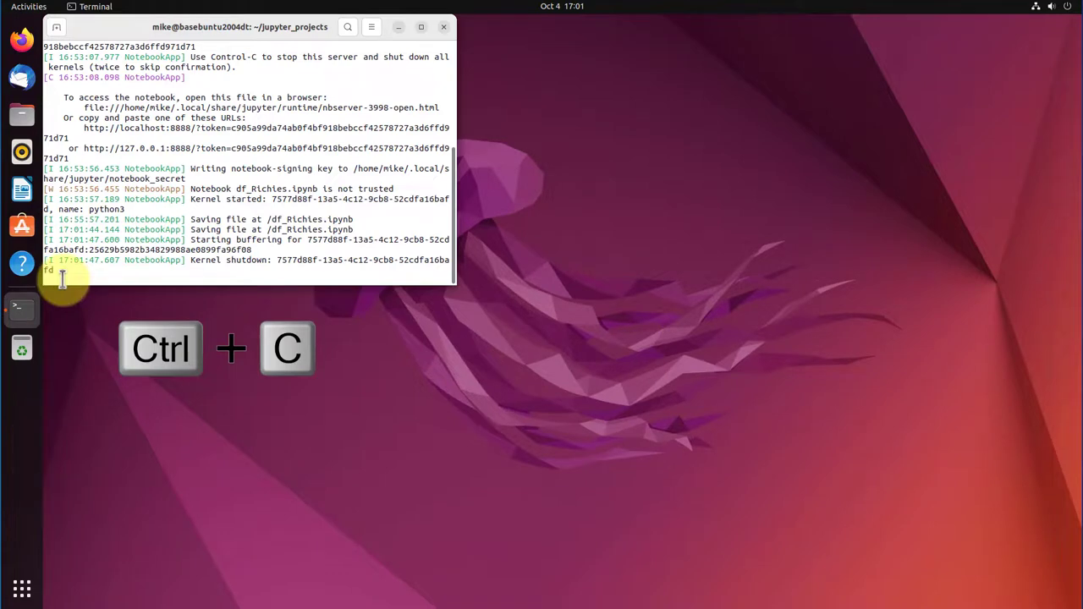
# - Interrupt the Jupyter server with Ctrl+C and confirm shutdown with 'y'
pyautogui.press('ctrl+c')
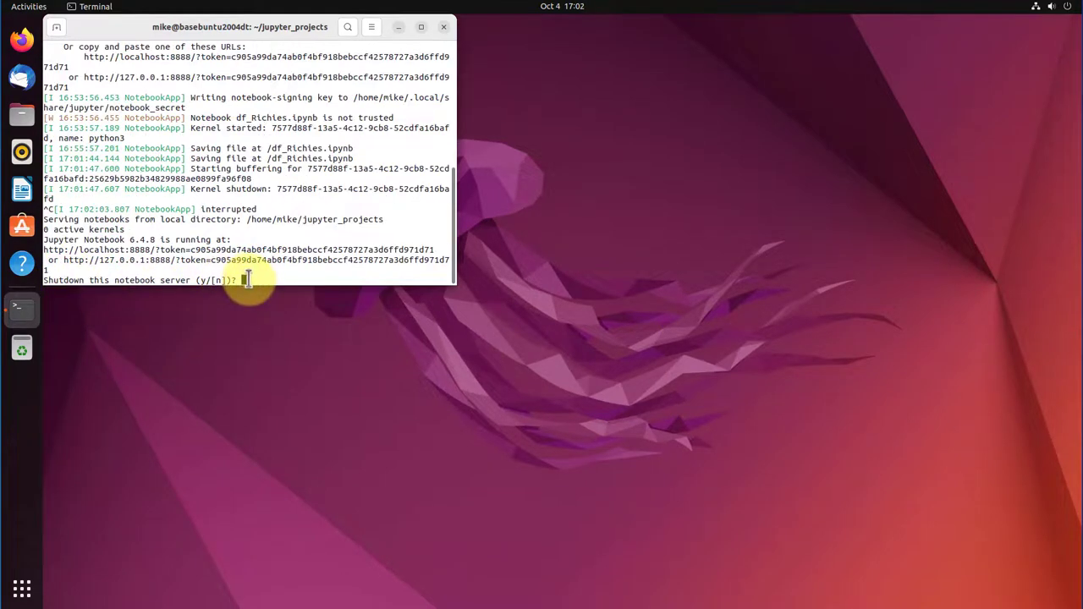
pyautogui.write('y')
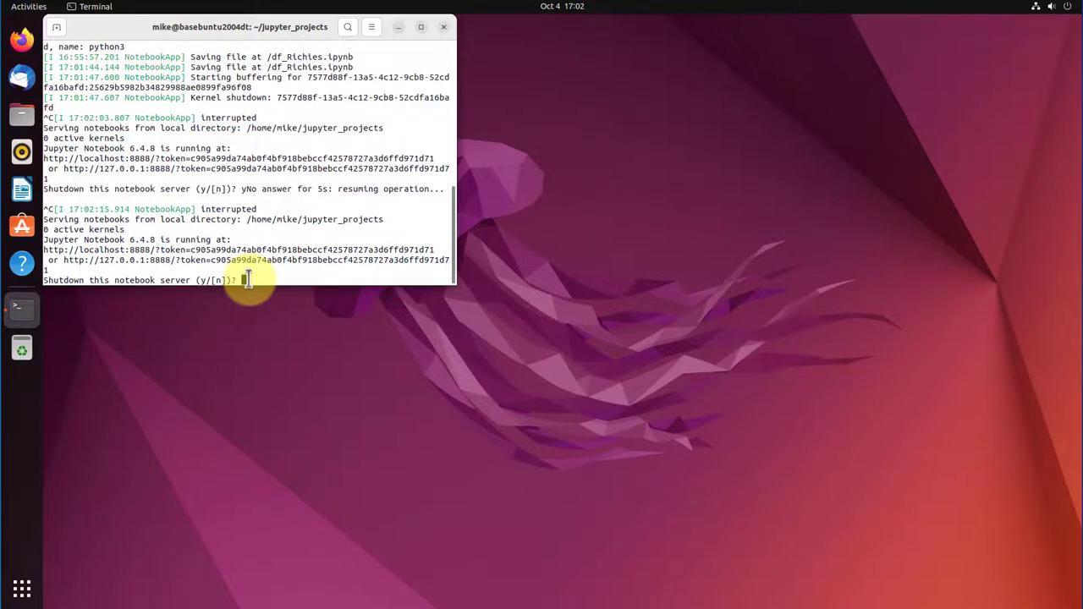
pyautogui.write('y')
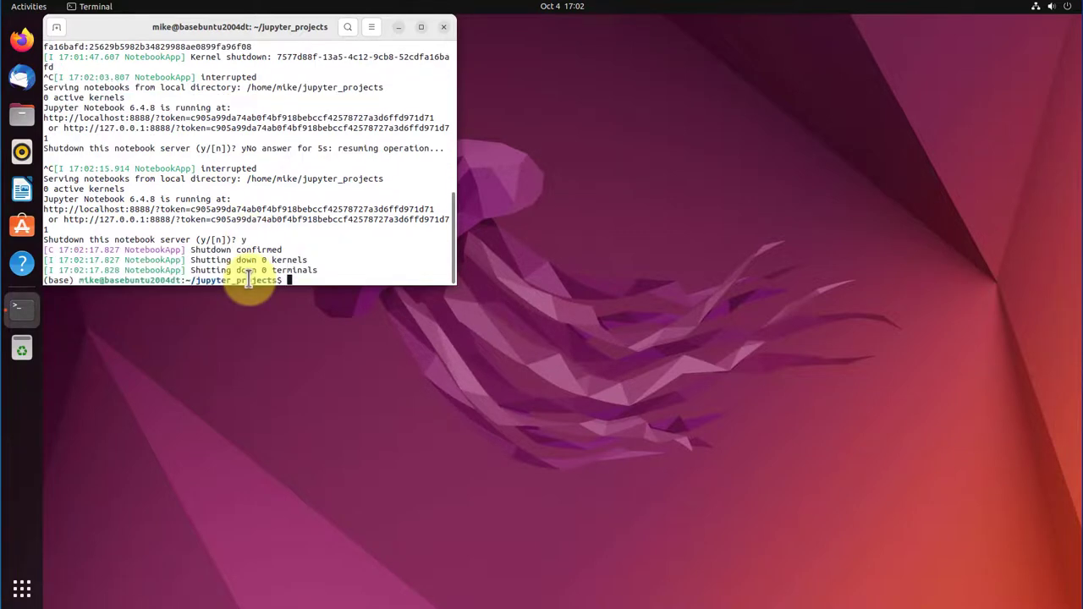